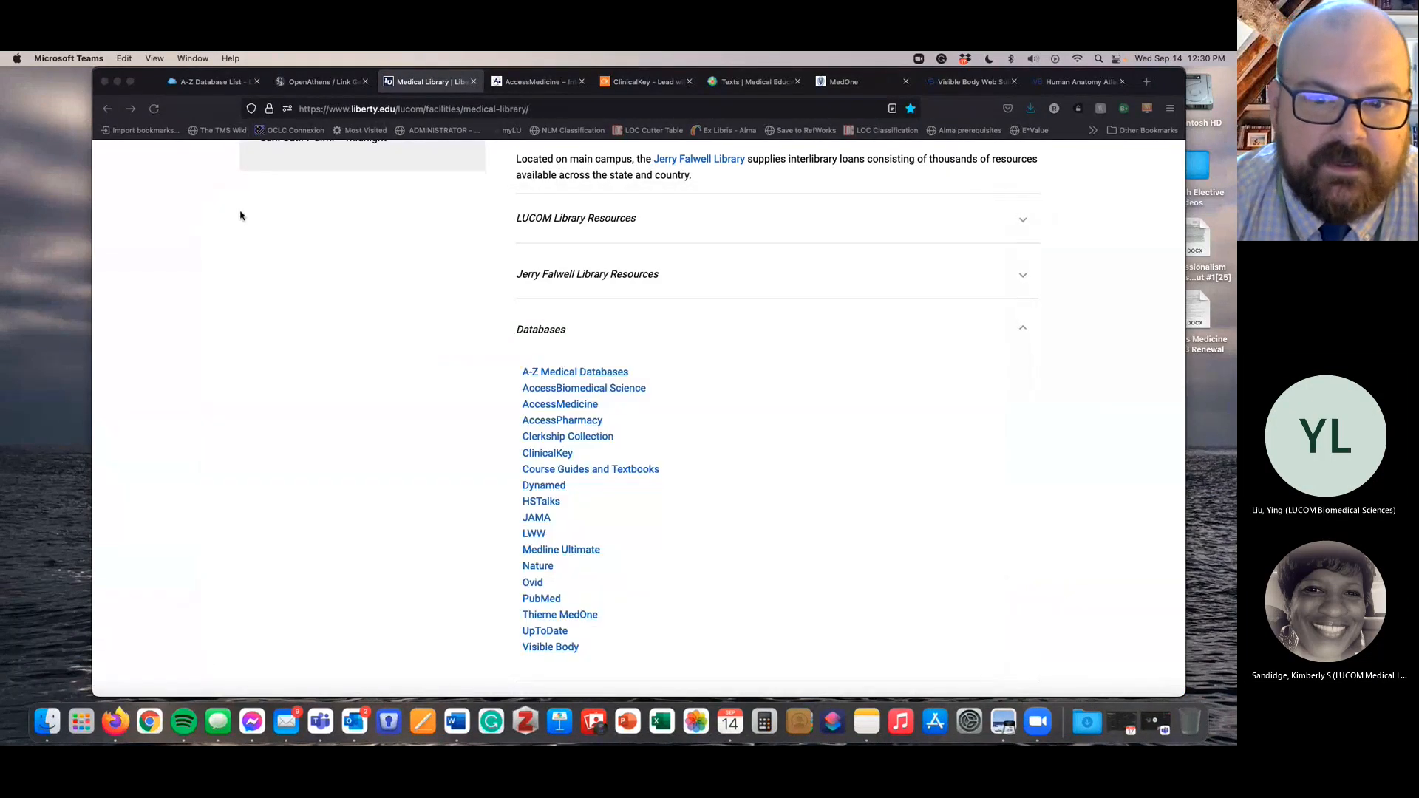
# - Open Harrison's Principles of Internal Medicine, 21e from the AccessMedicine homepage
pyautogui.scroll(-3)
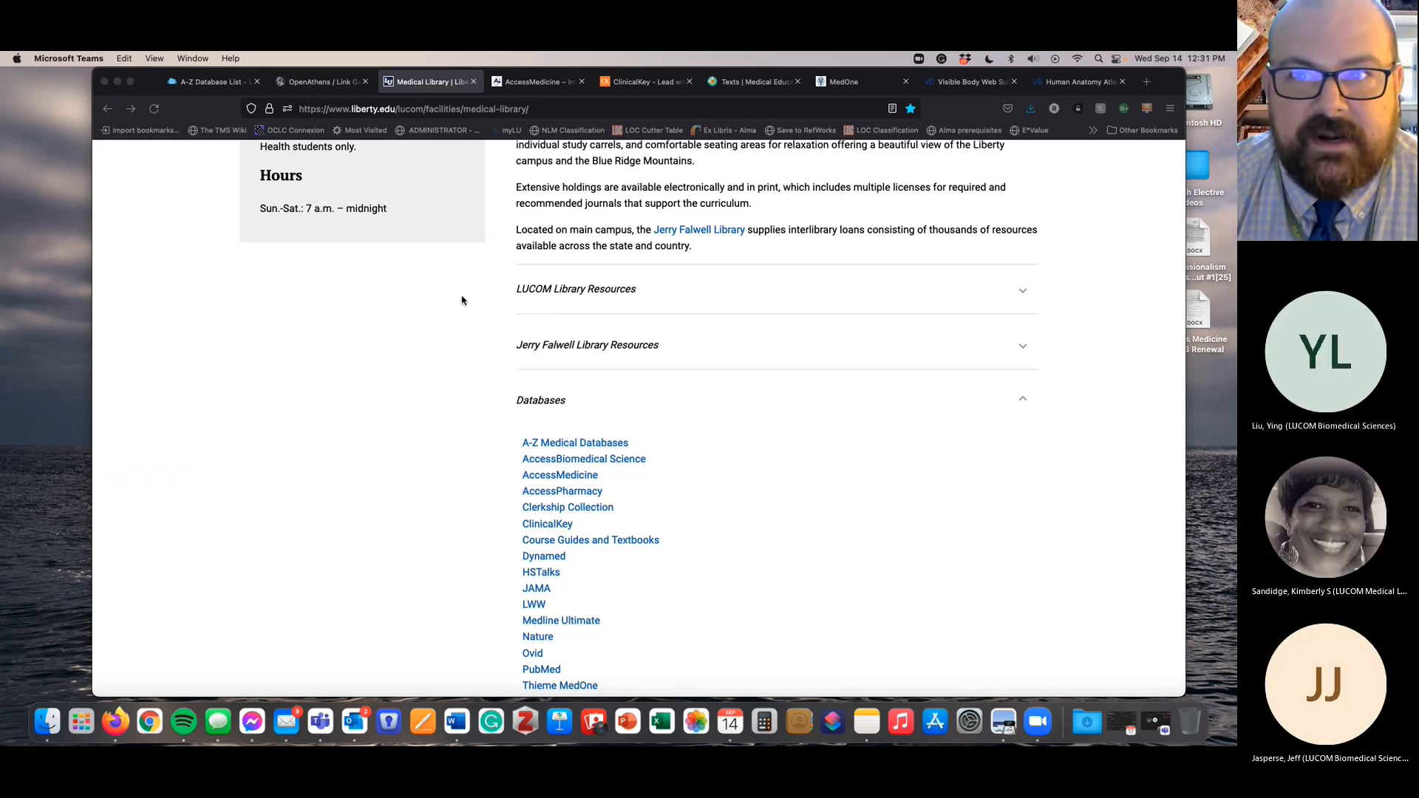
pyautogui.scroll(-3)
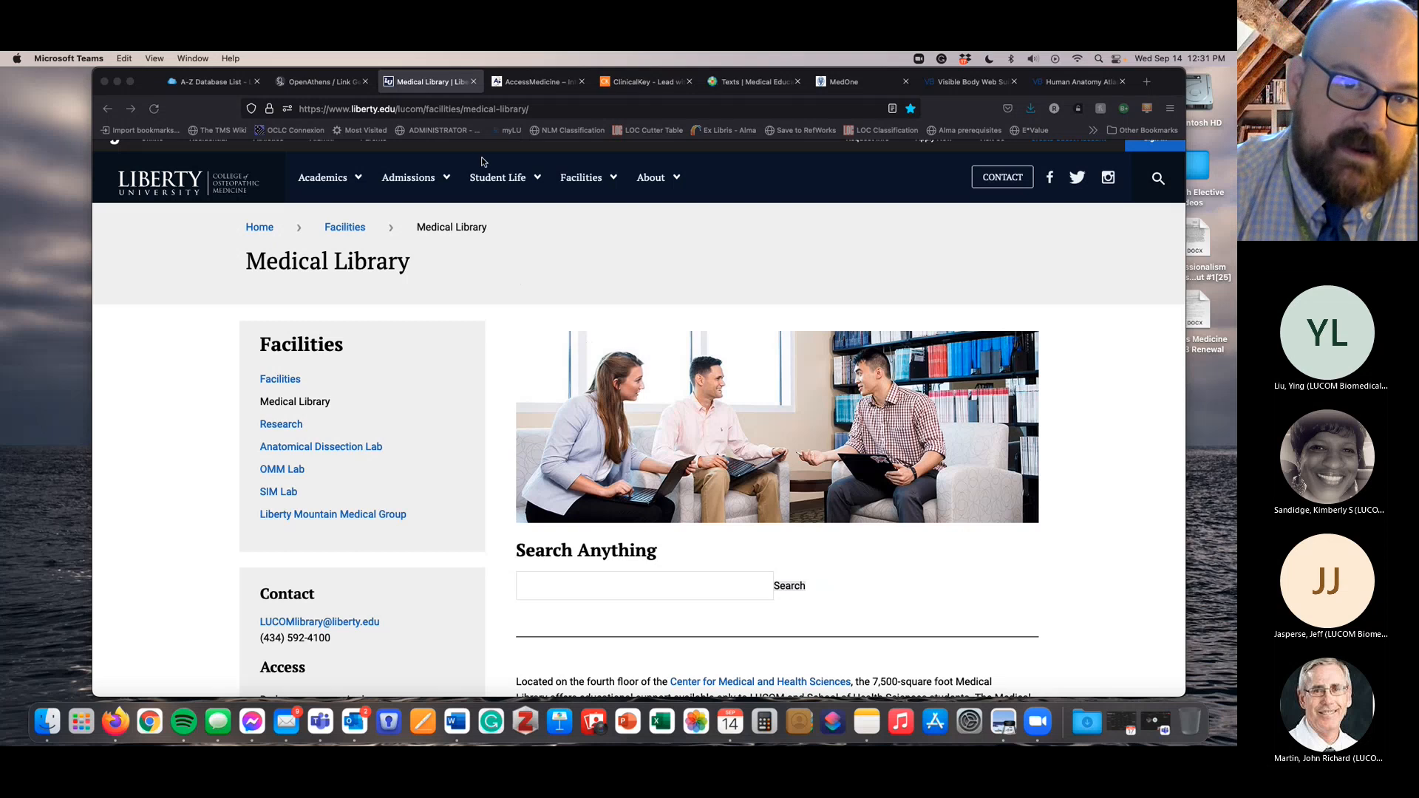
pyautogui.scroll(-3)
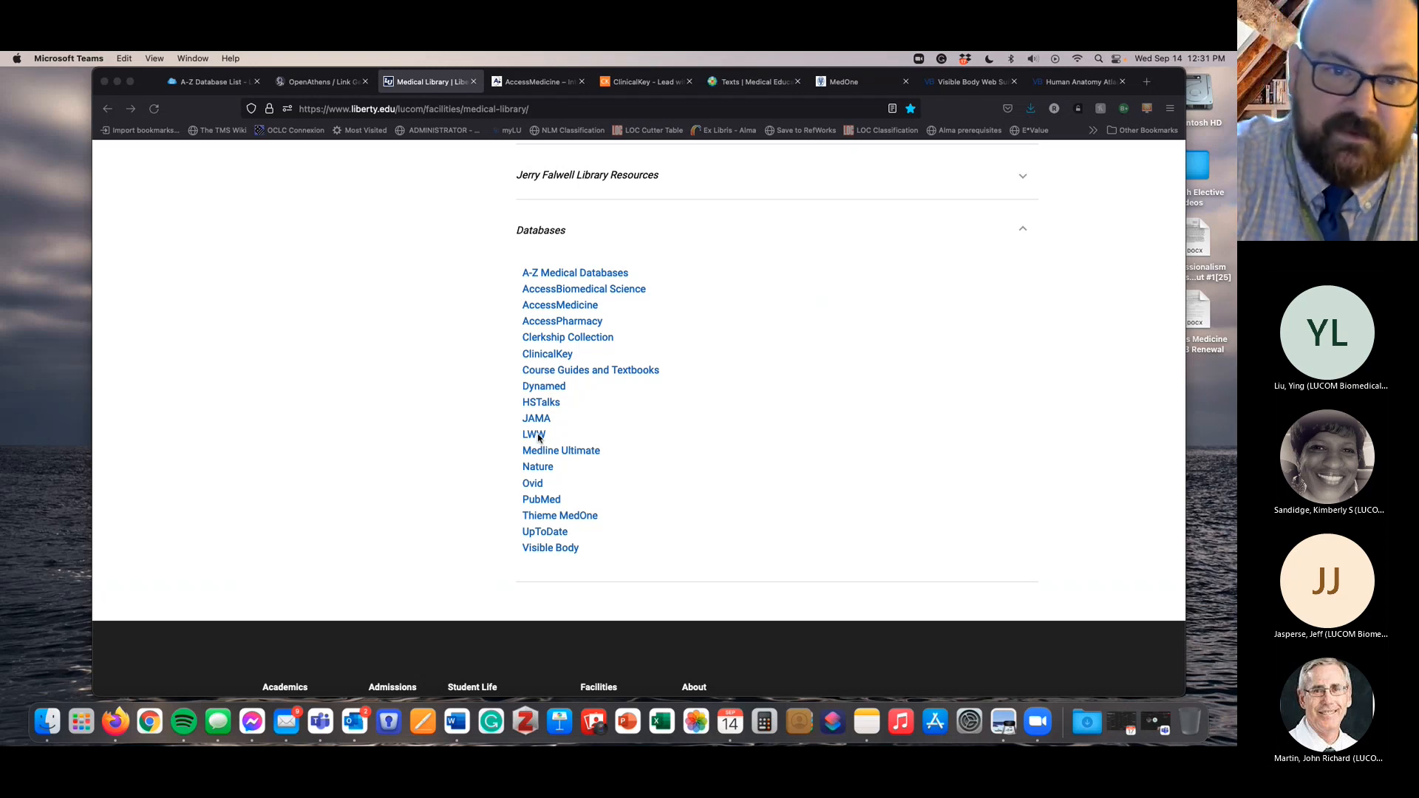
pyautogui.moveTo(598, 432)
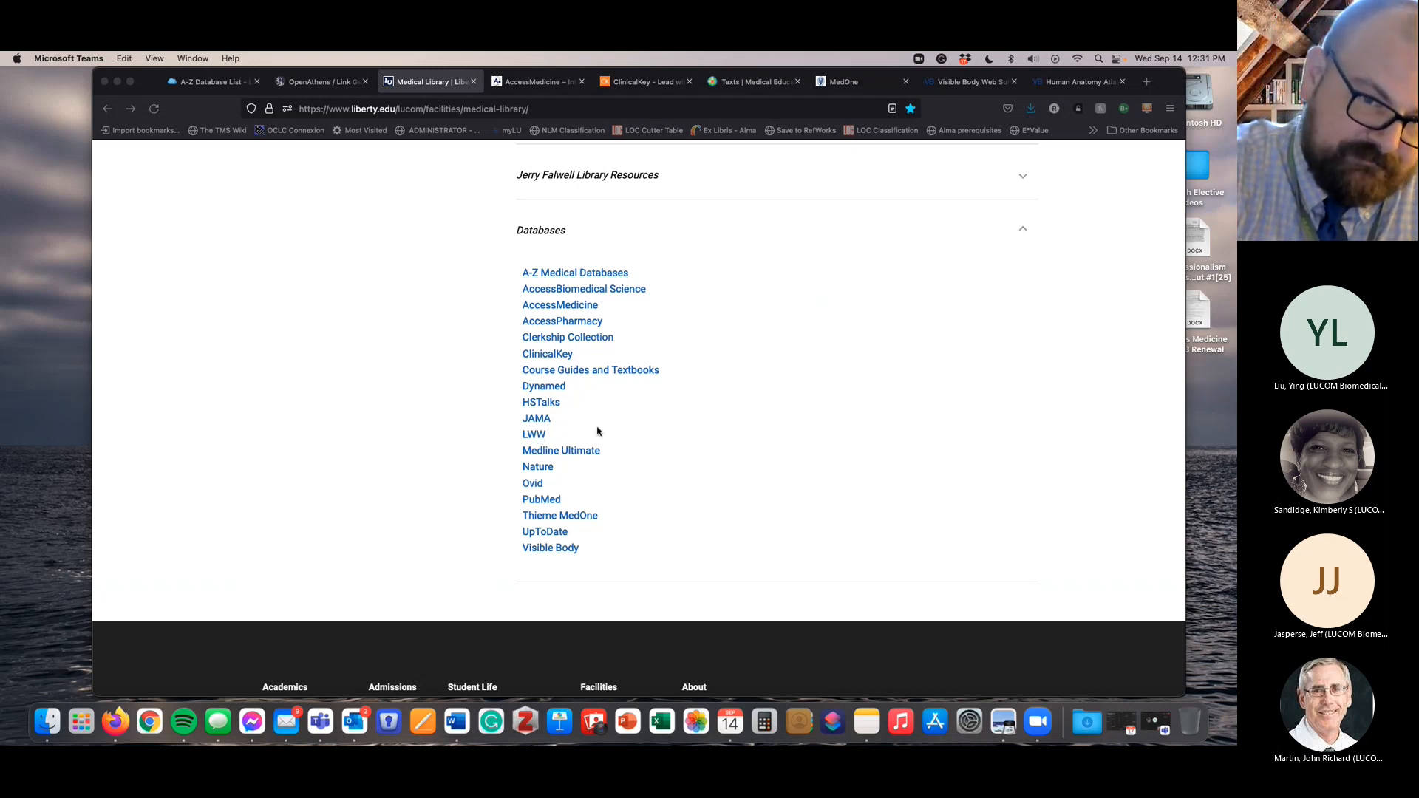
pyautogui.moveTo(582, 430)
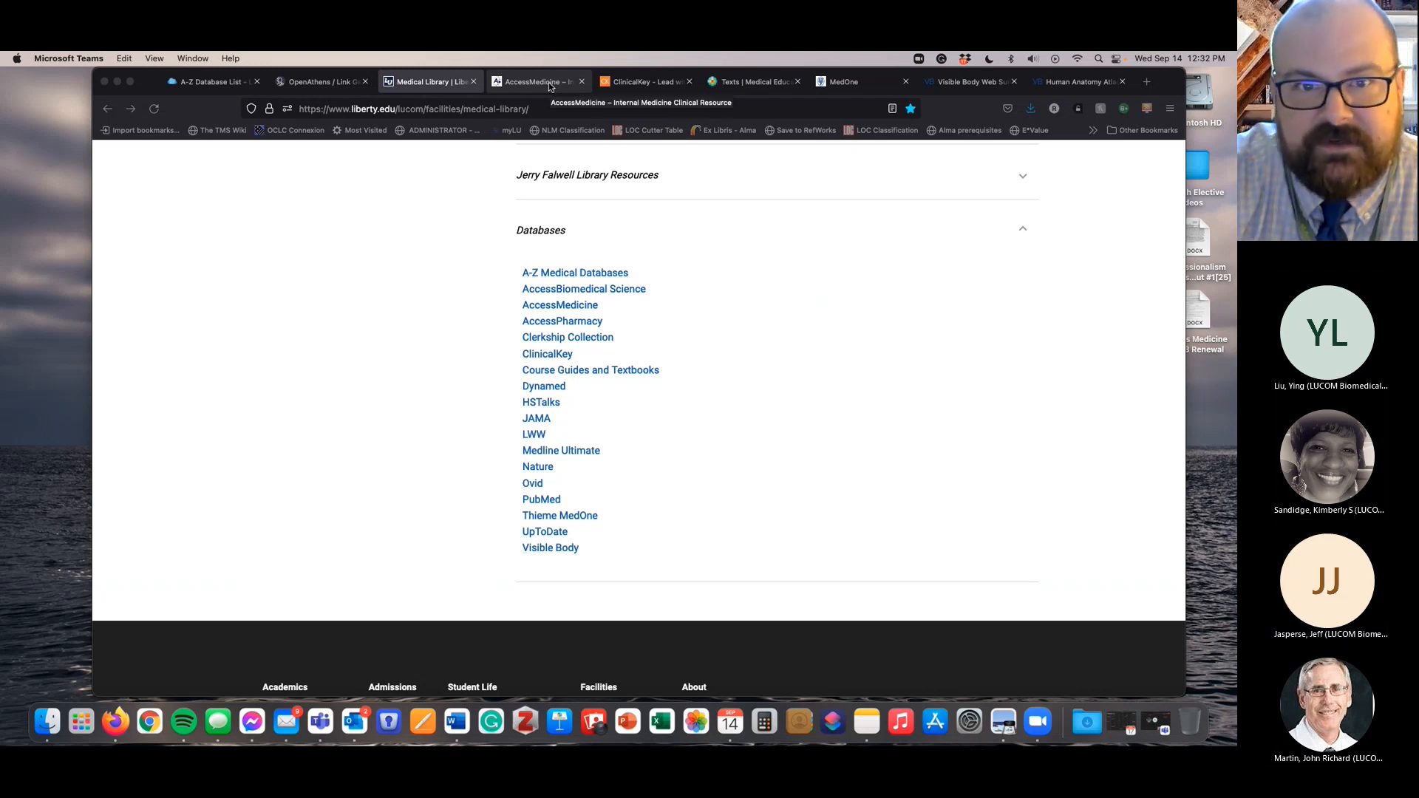
pyautogui.click(536, 81)
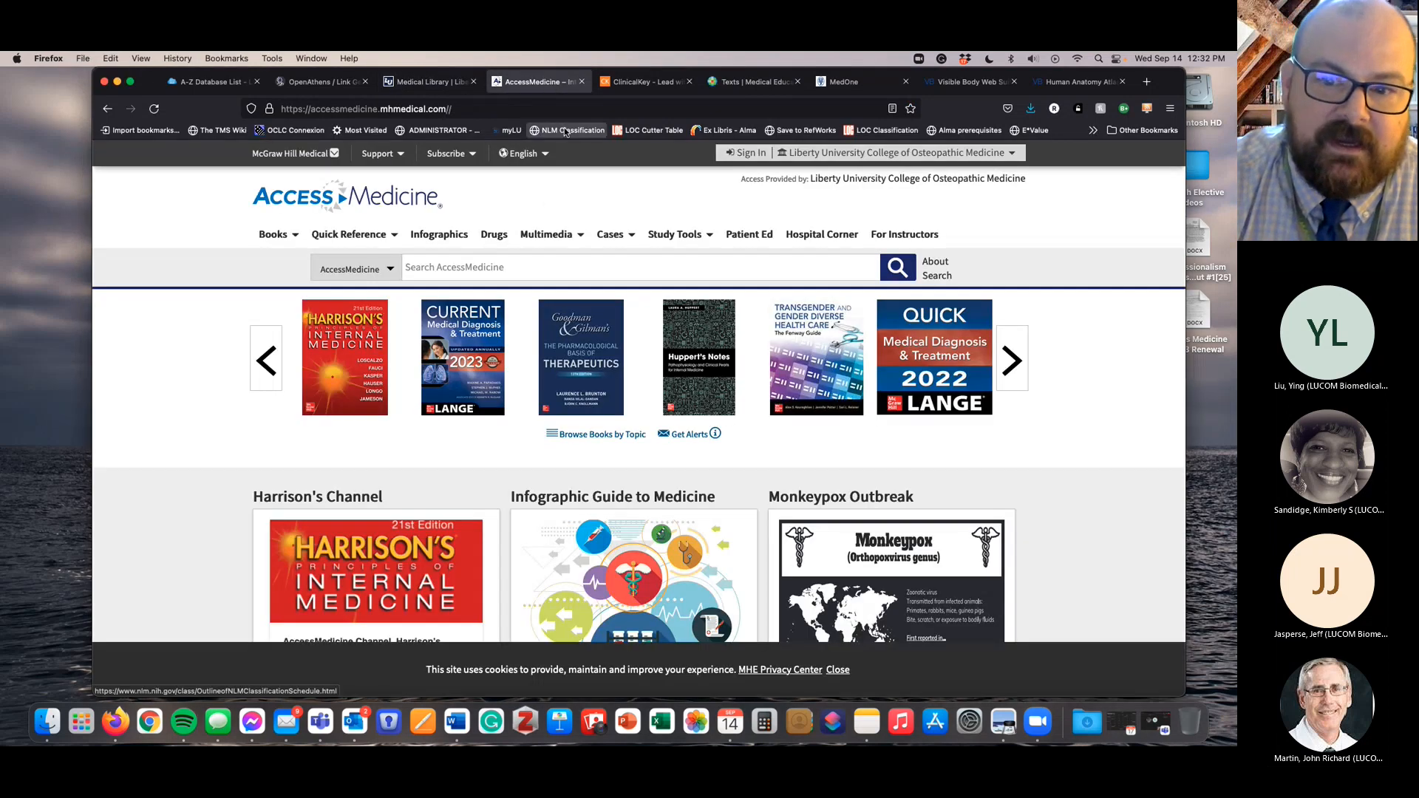
pyautogui.moveTo(634, 379)
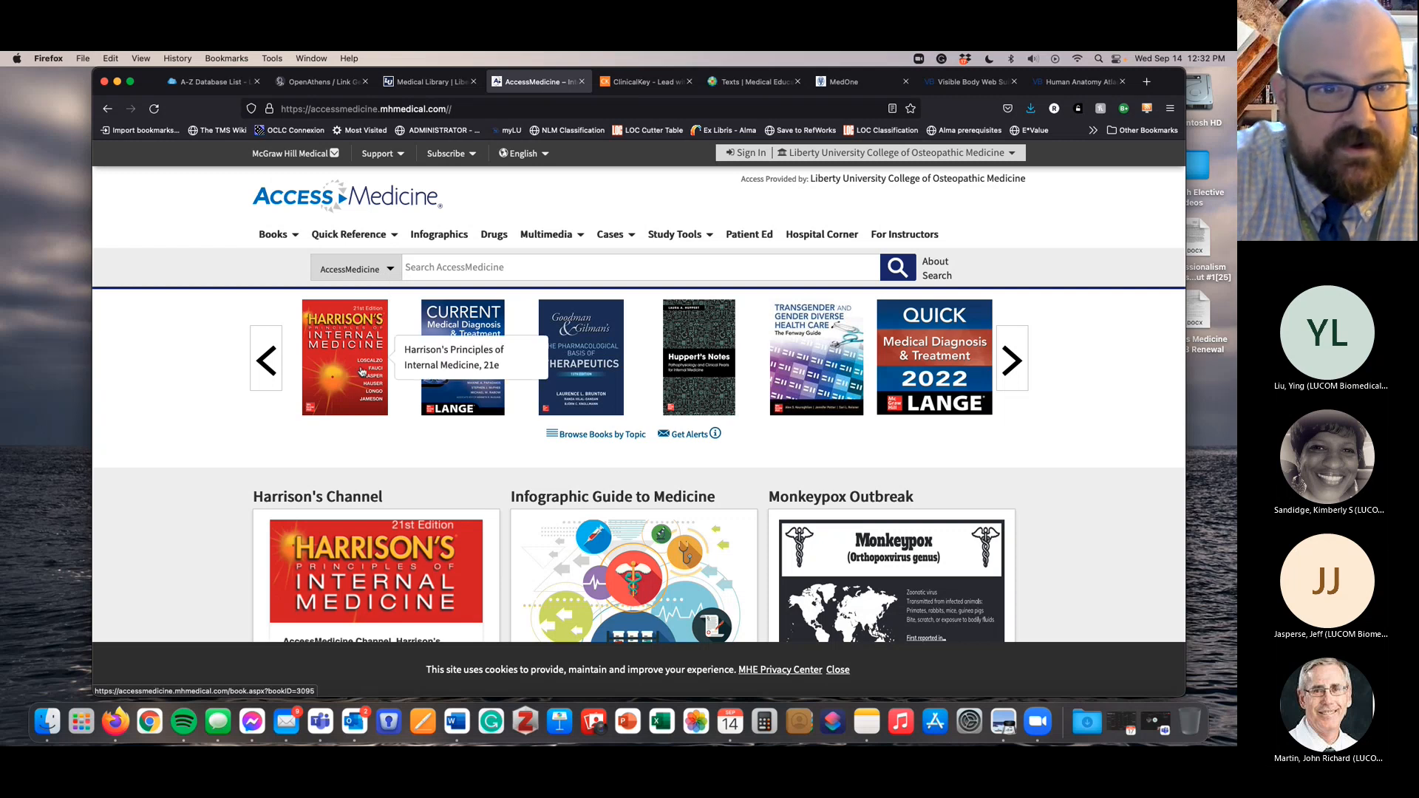
pyautogui.click(344, 358)
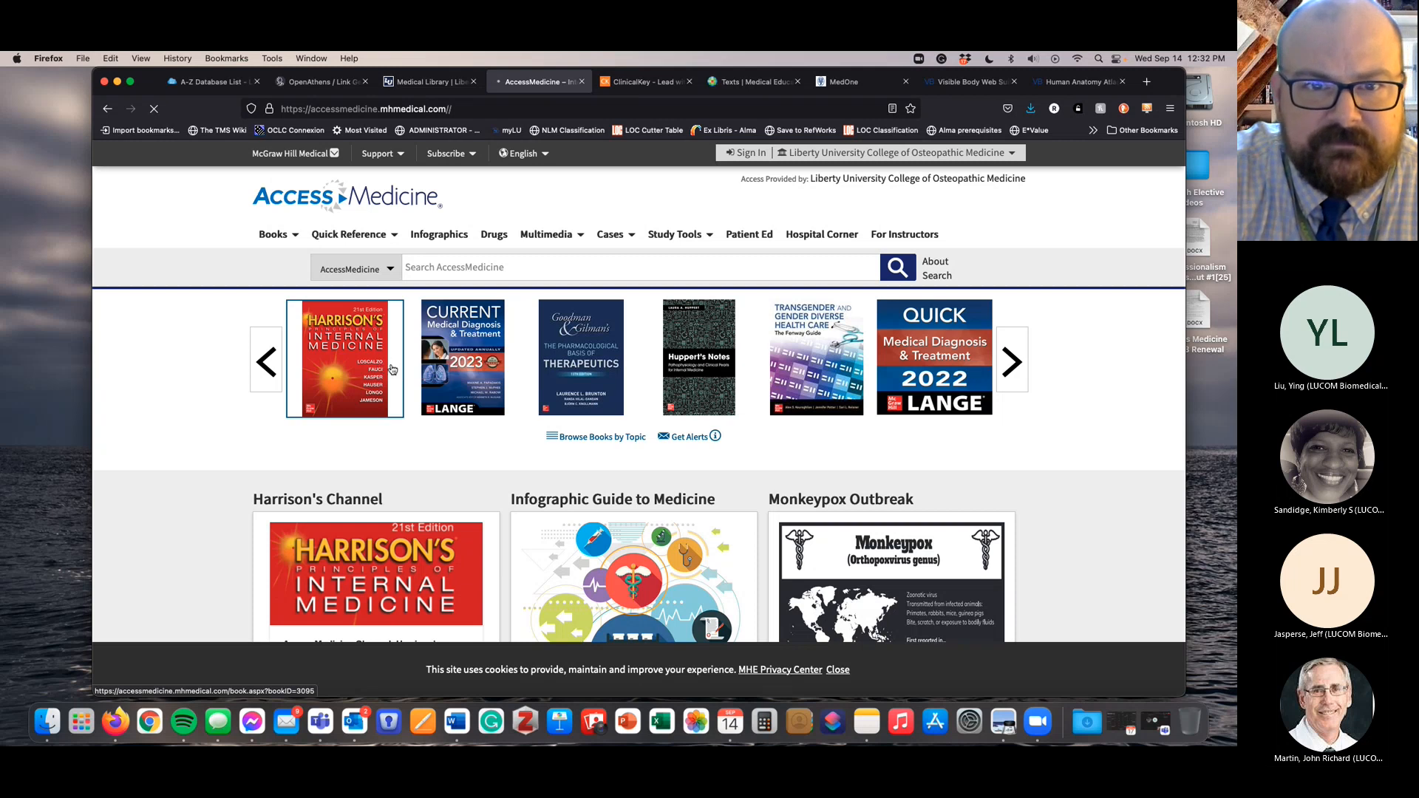
pyautogui.moveTo(345, 358)
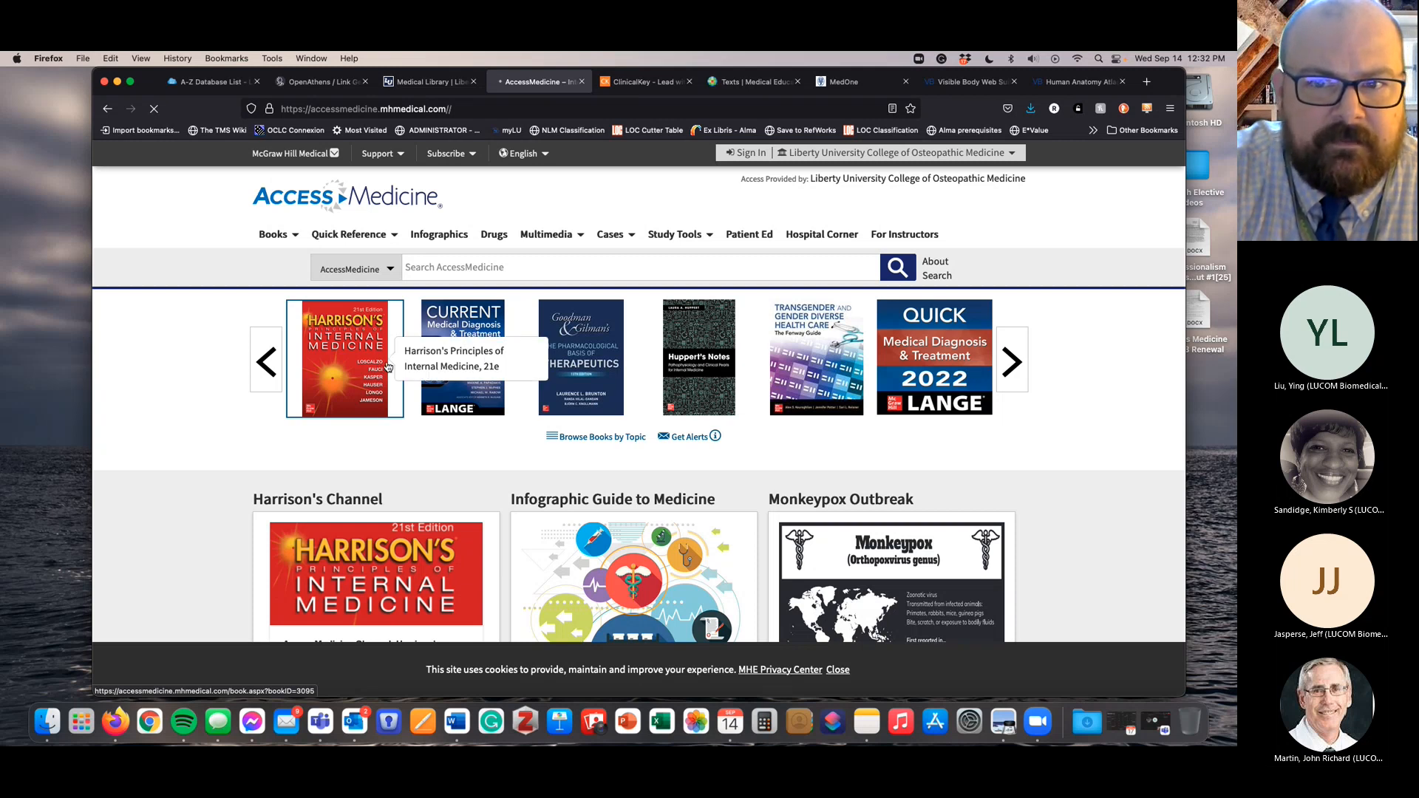
pyautogui.click(344, 358)
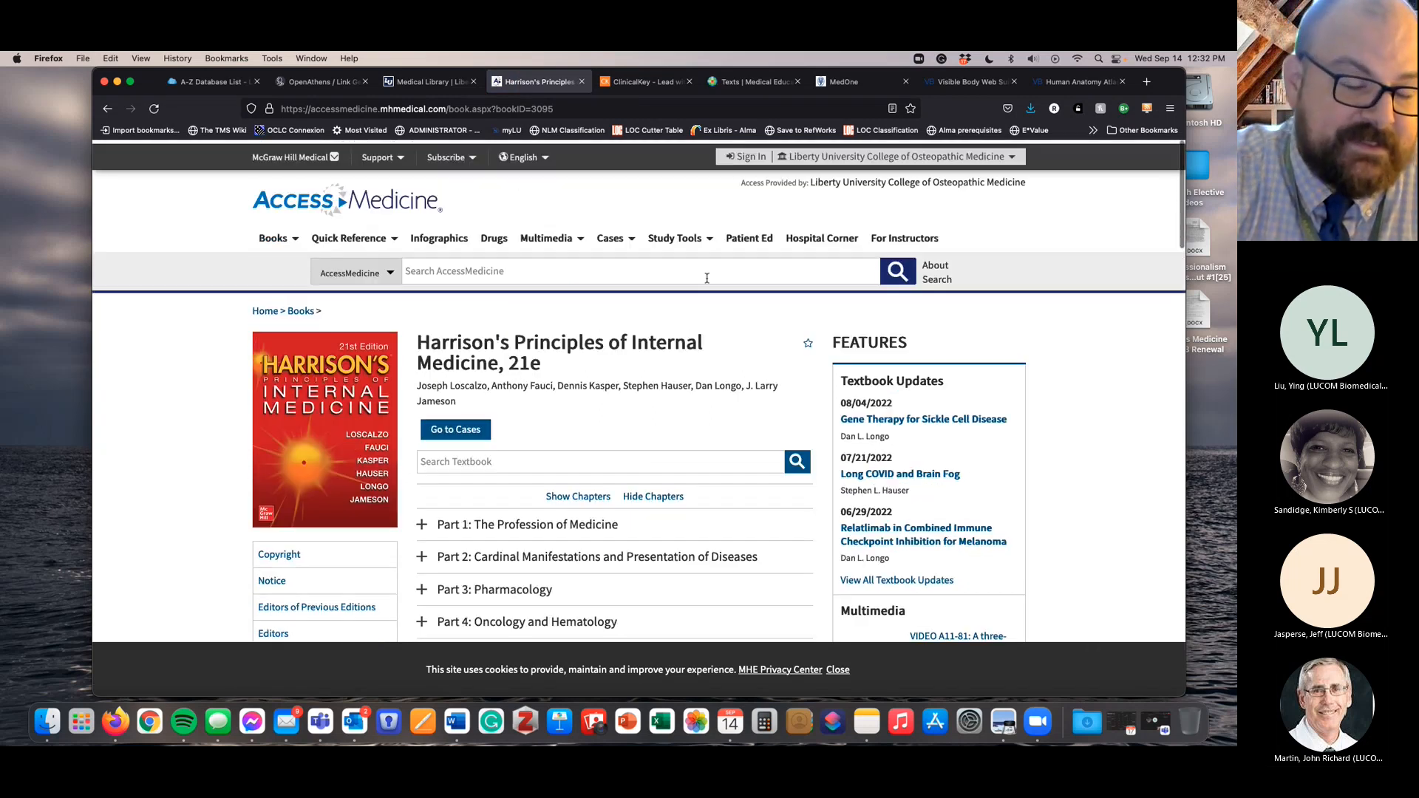
# - Expand Part 2 and open Chapter 16: Headache
pyautogui.scroll(-3)
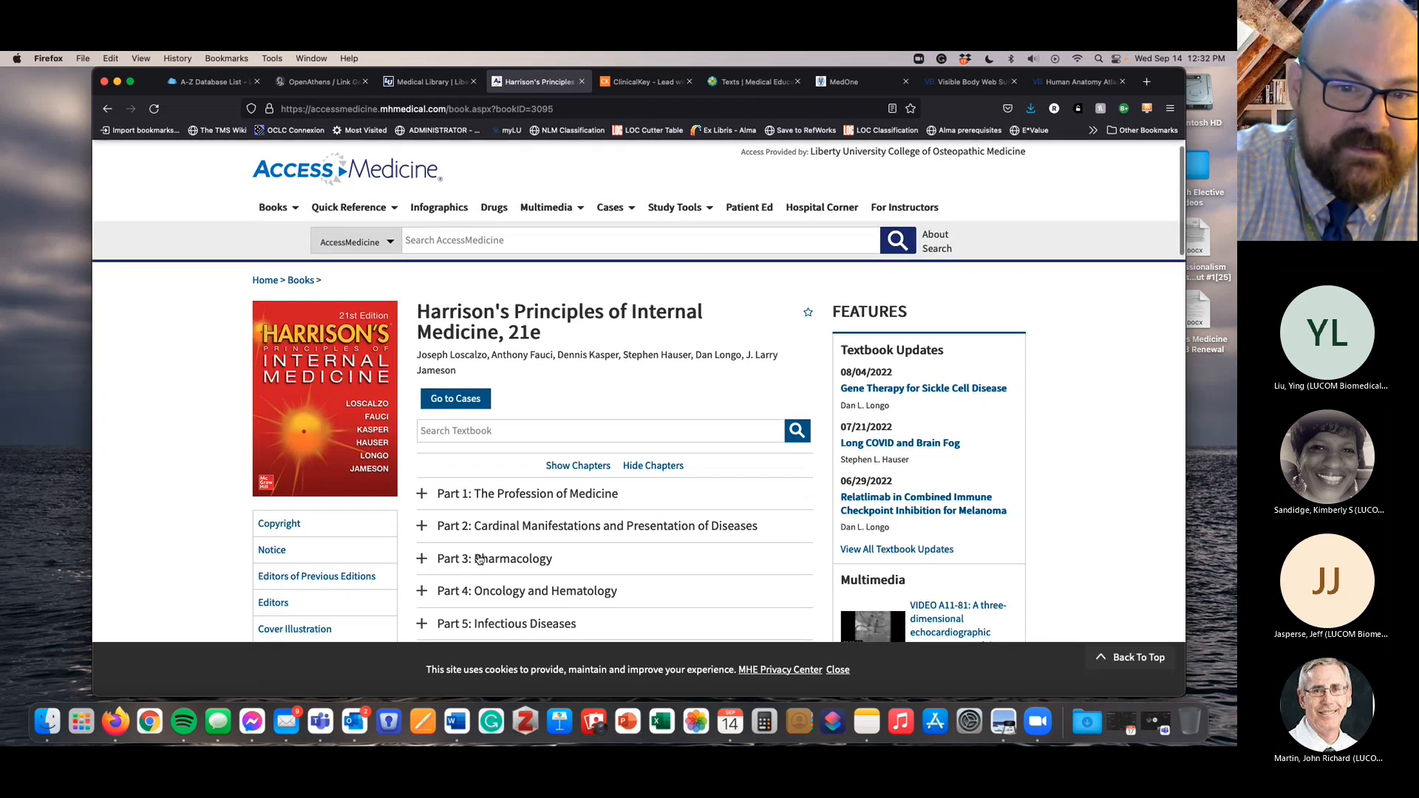
pyautogui.click(421, 526)
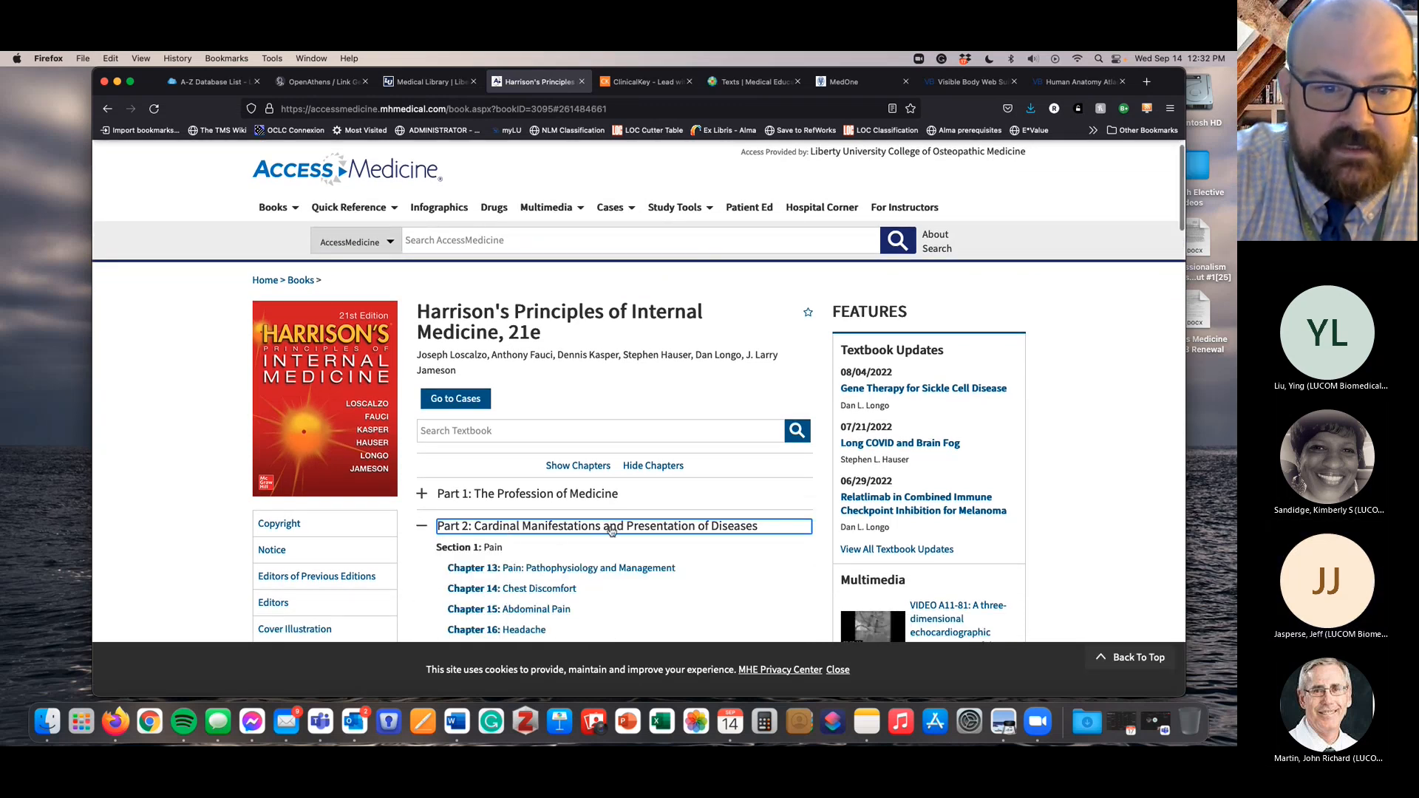
pyautogui.scroll(-3)
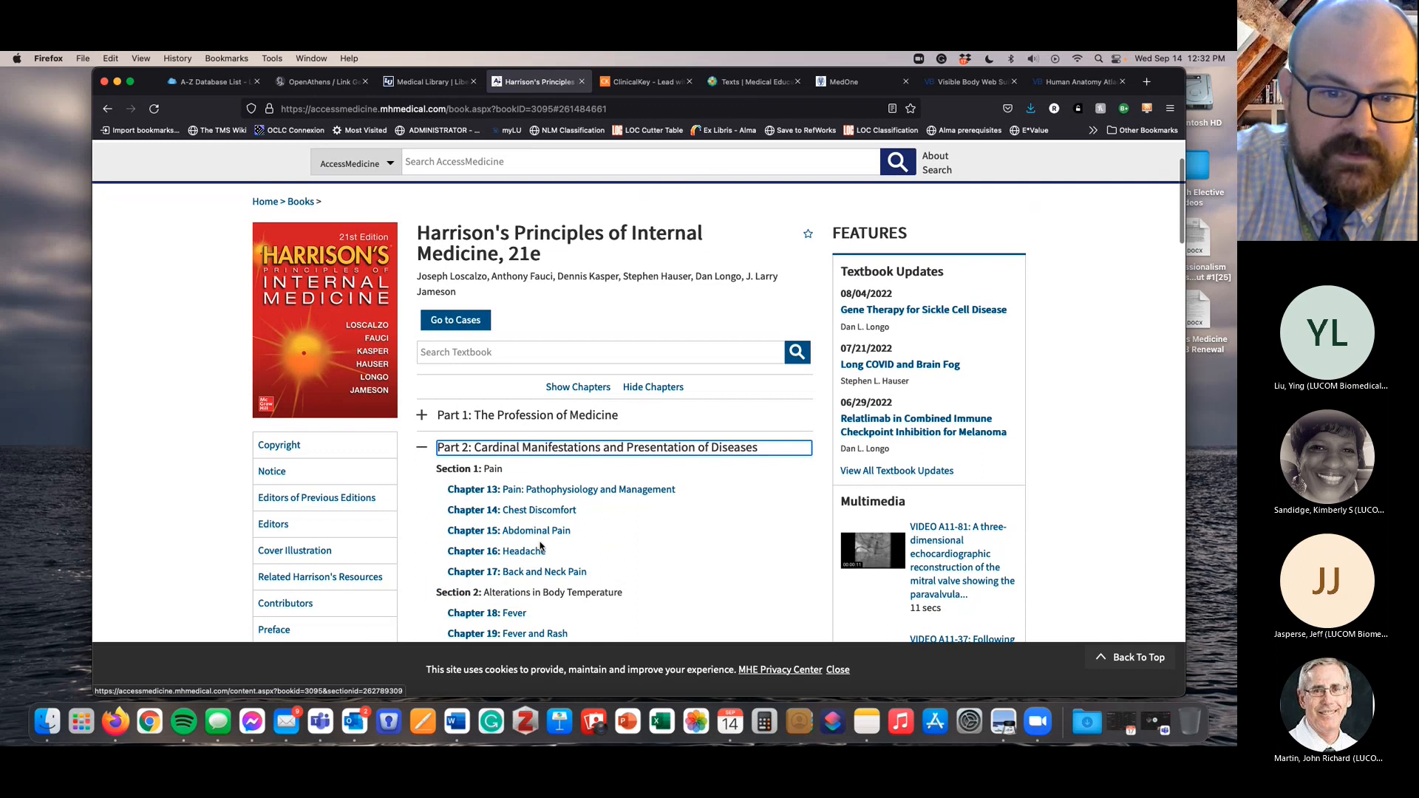
pyautogui.click(496, 550)
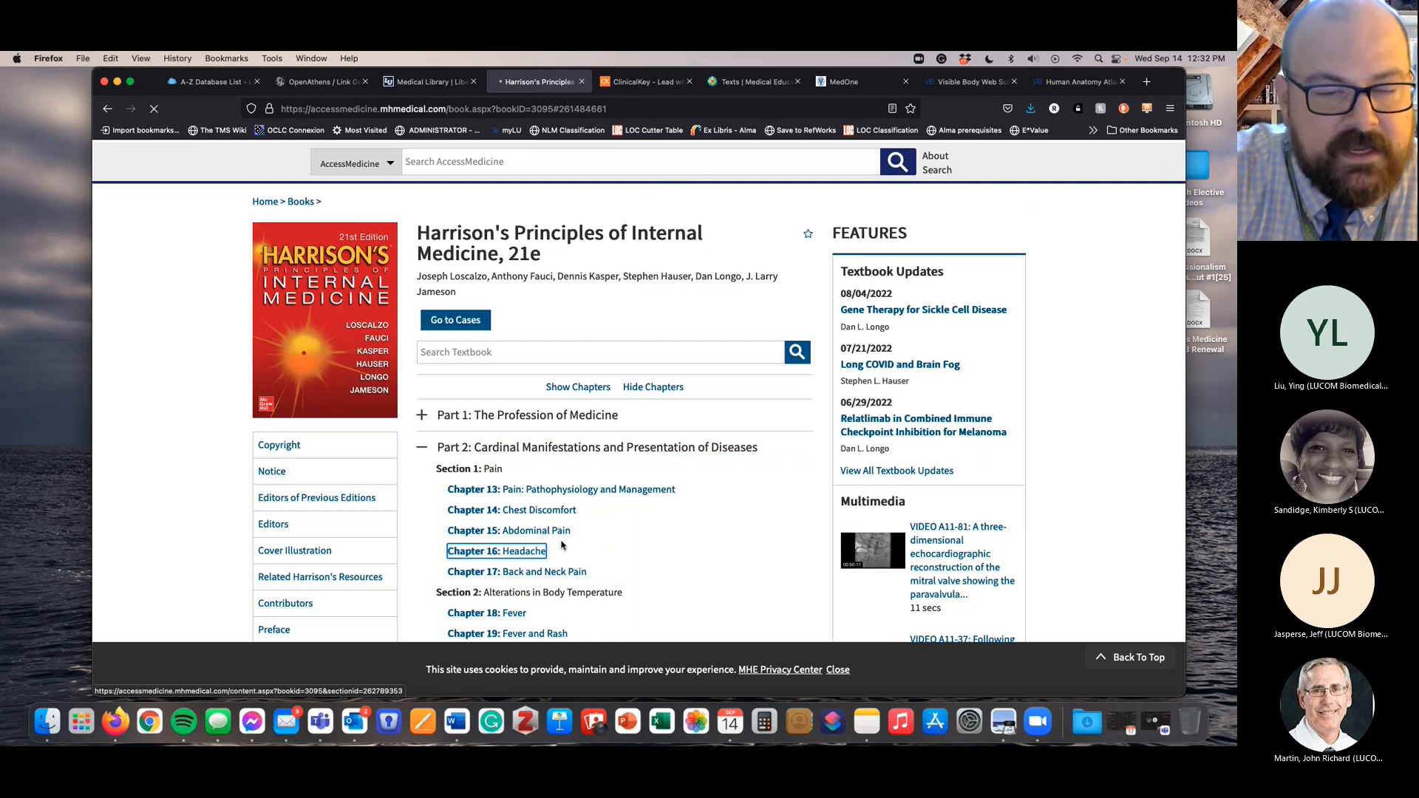
pyautogui.click(495, 552)
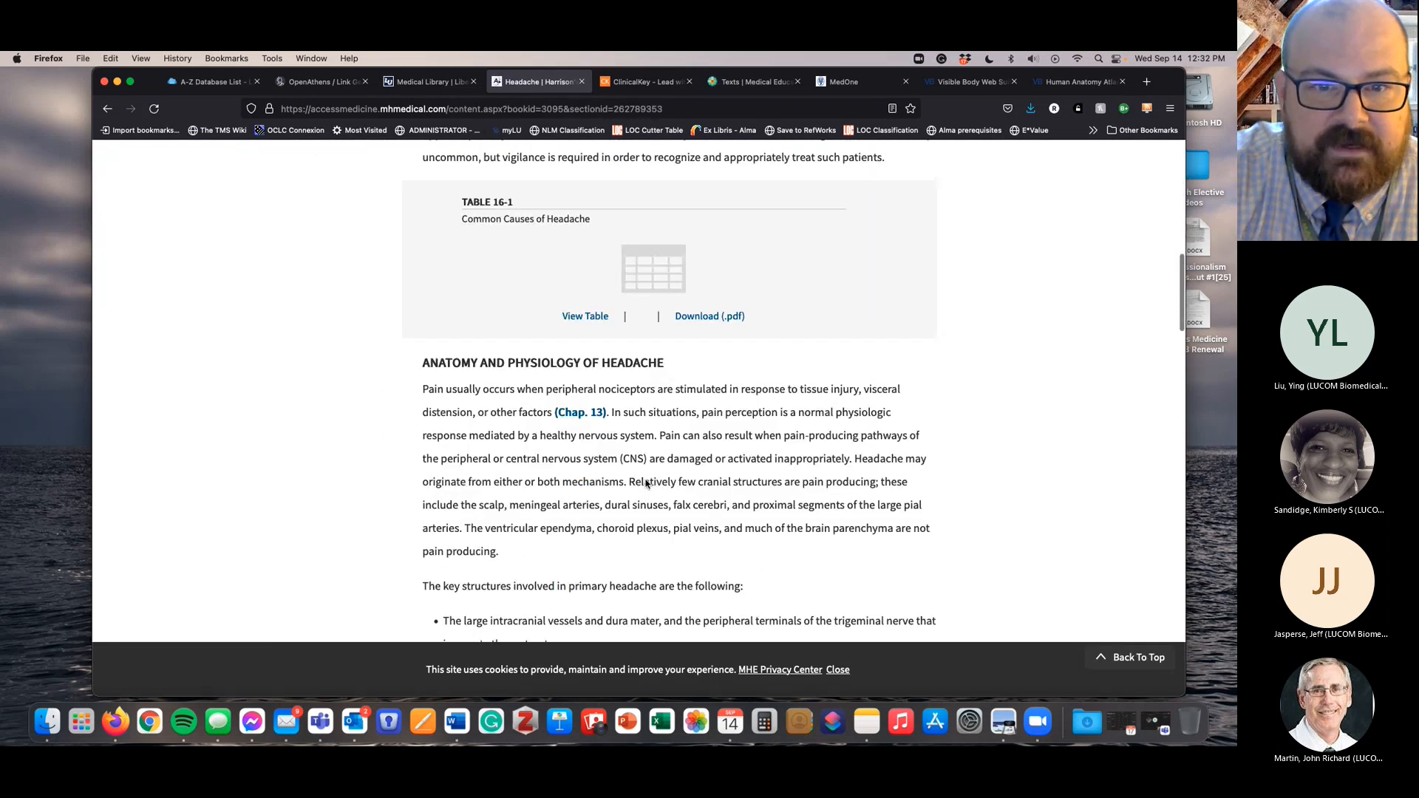
# - View Table 16-2 at full size, then return to the Harrison's book contents
pyautogui.scroll(-3)
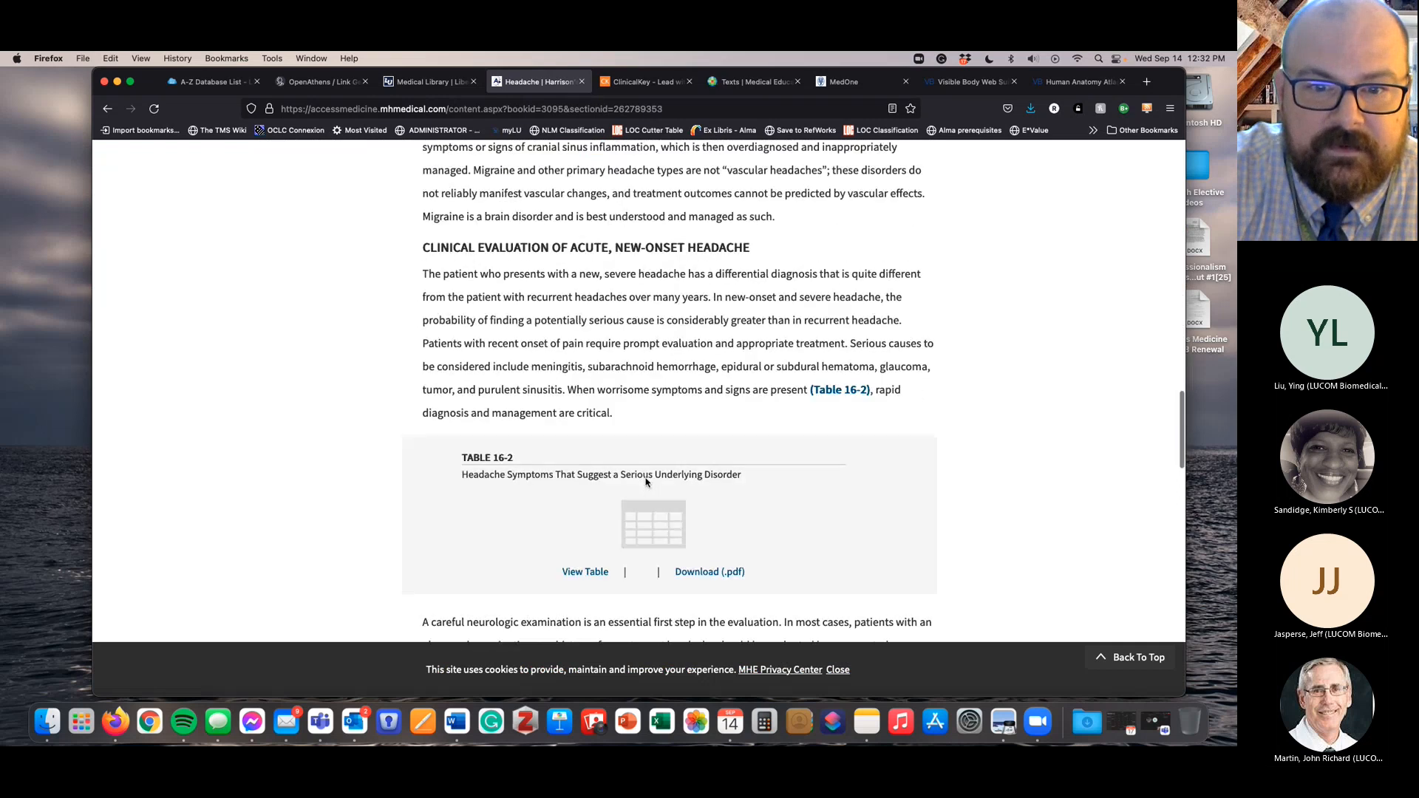
pyautogui.scroll(-3)
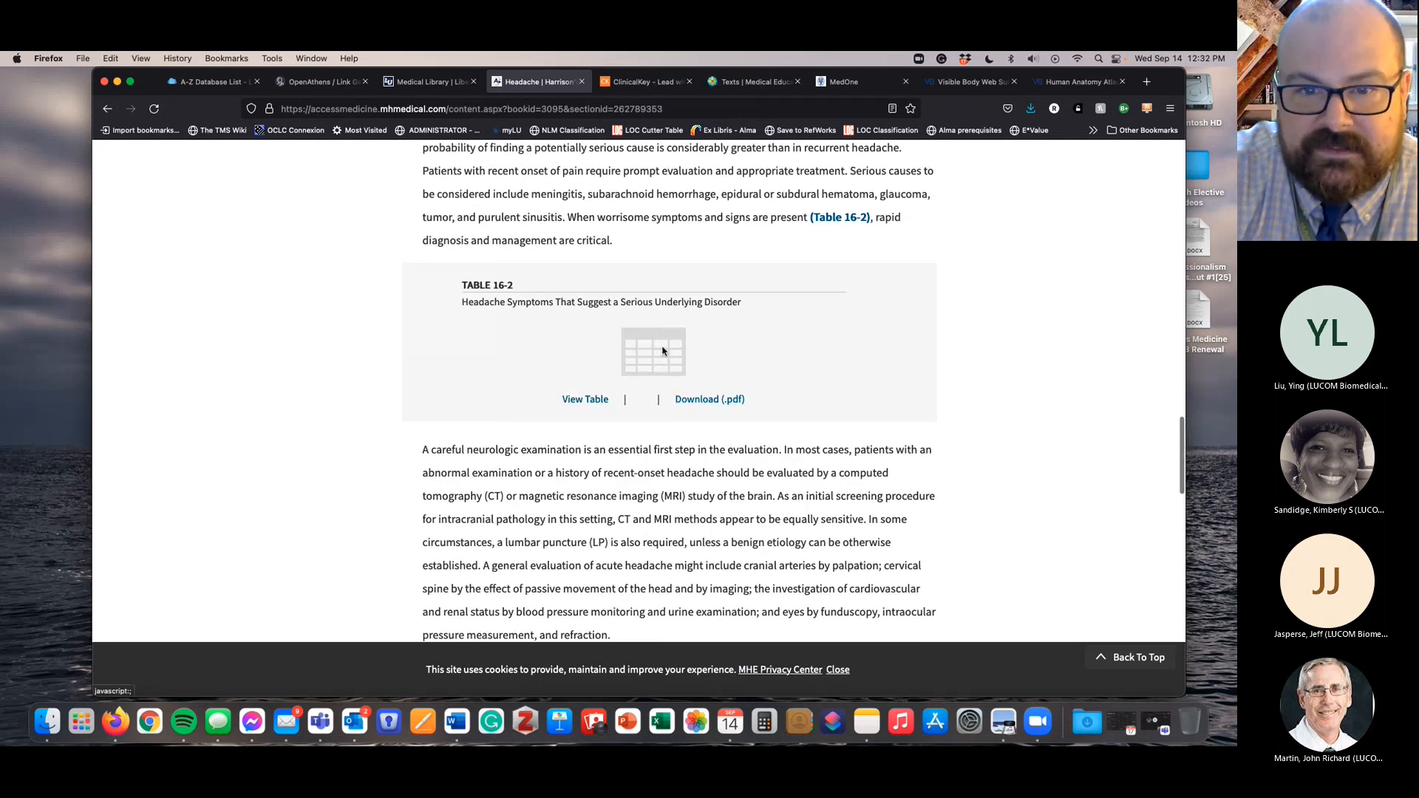
pyautogui.click(585, 399)
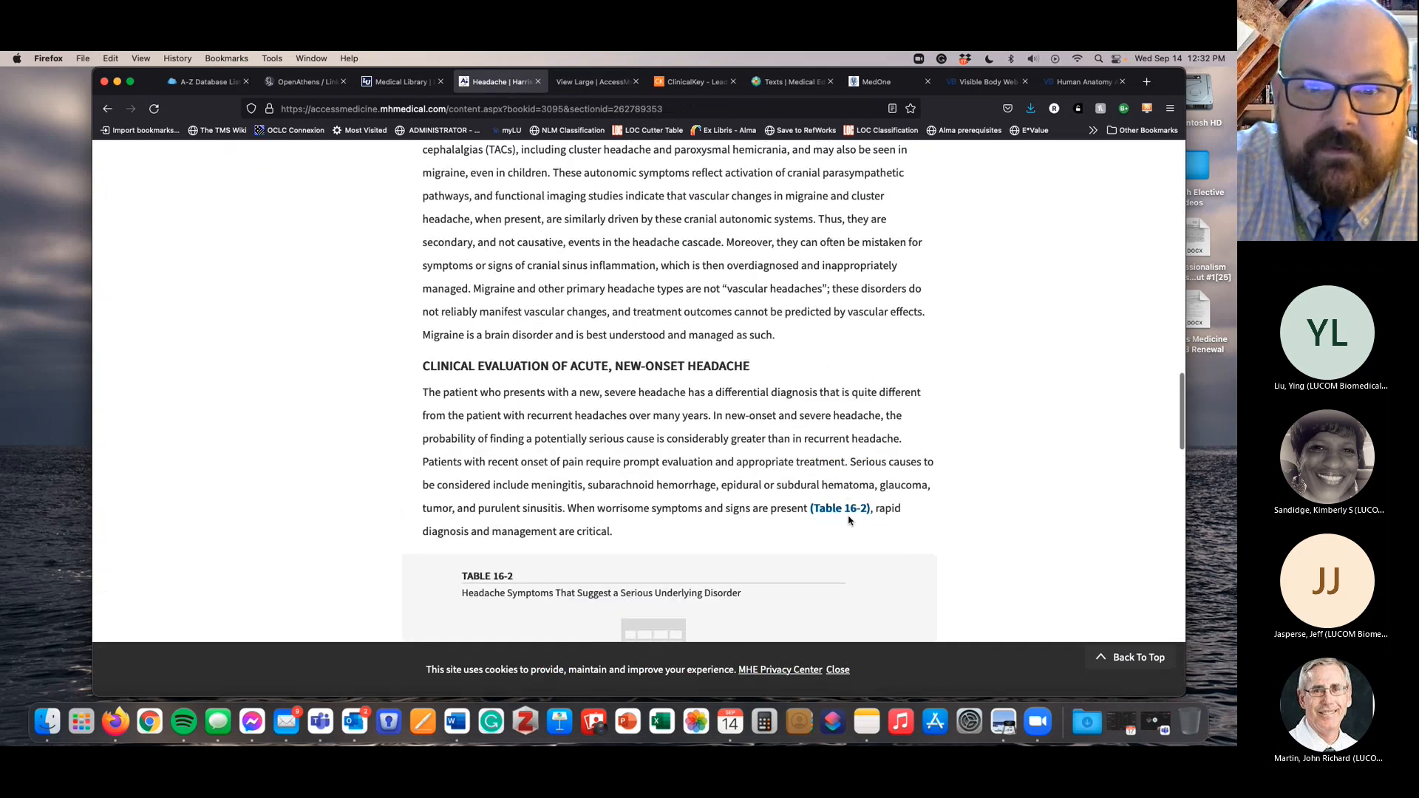
pyautogui.click(107, 108)
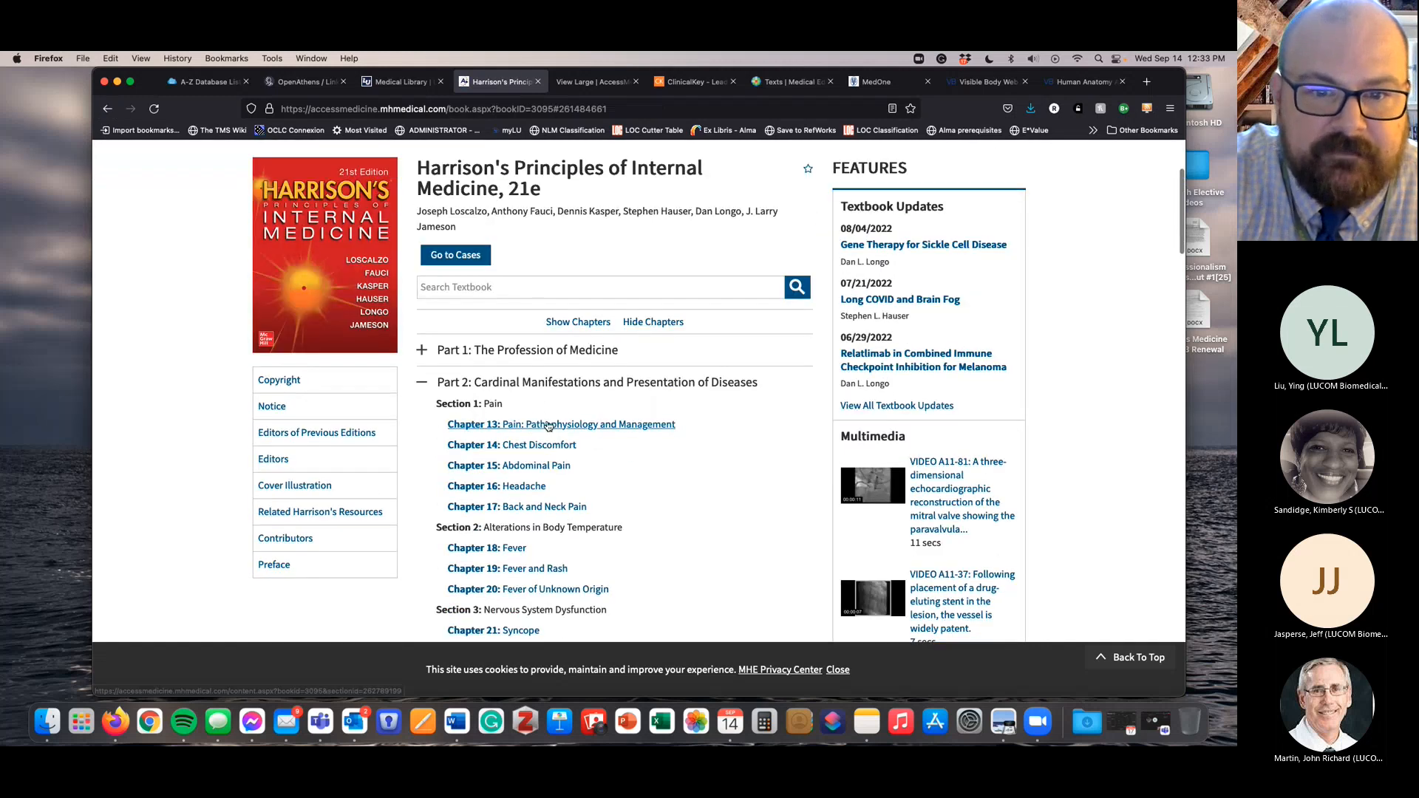
# - Open Chapter 13: Pain and view Figure 13-1 at full size
pyautogui.click(561, 425)
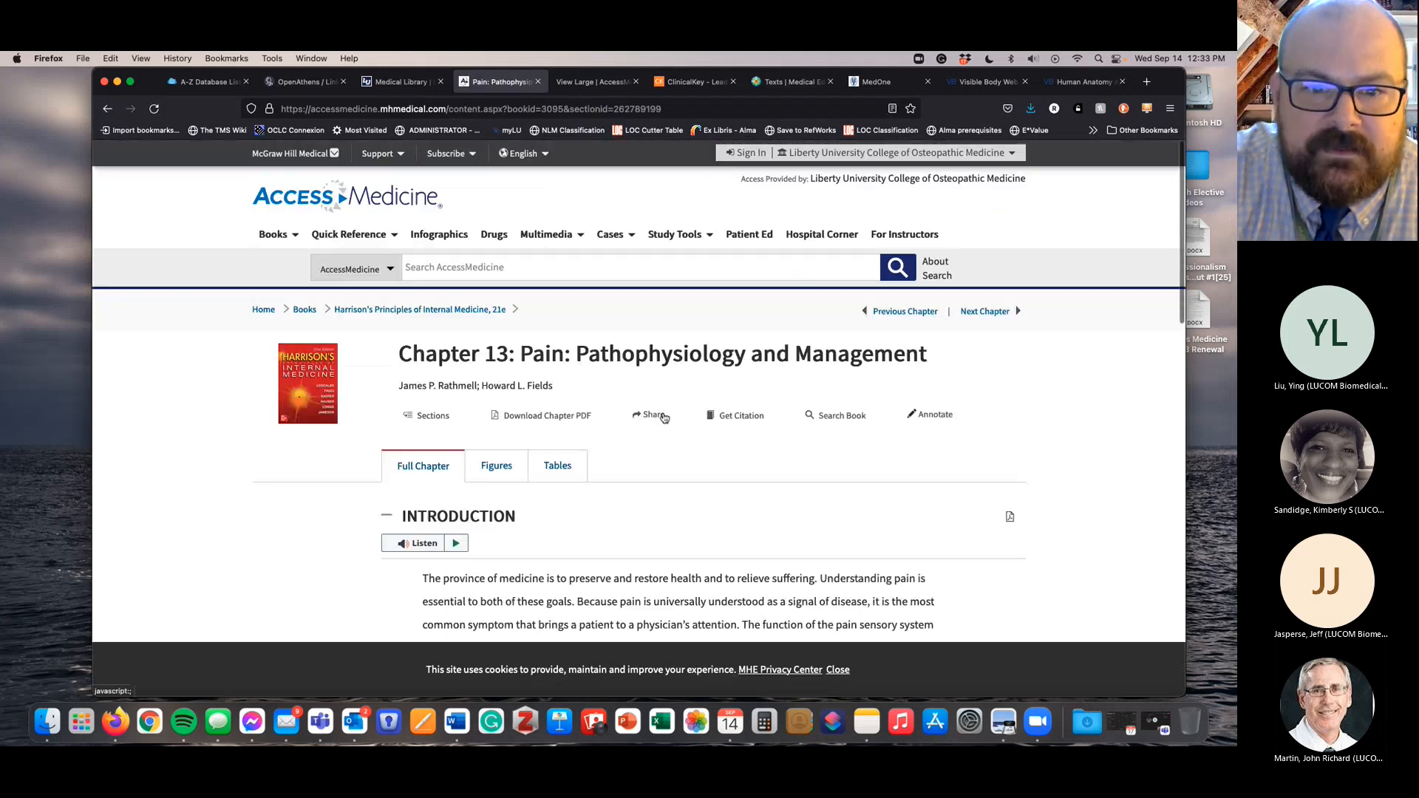
pyautogui.scroll(-3)
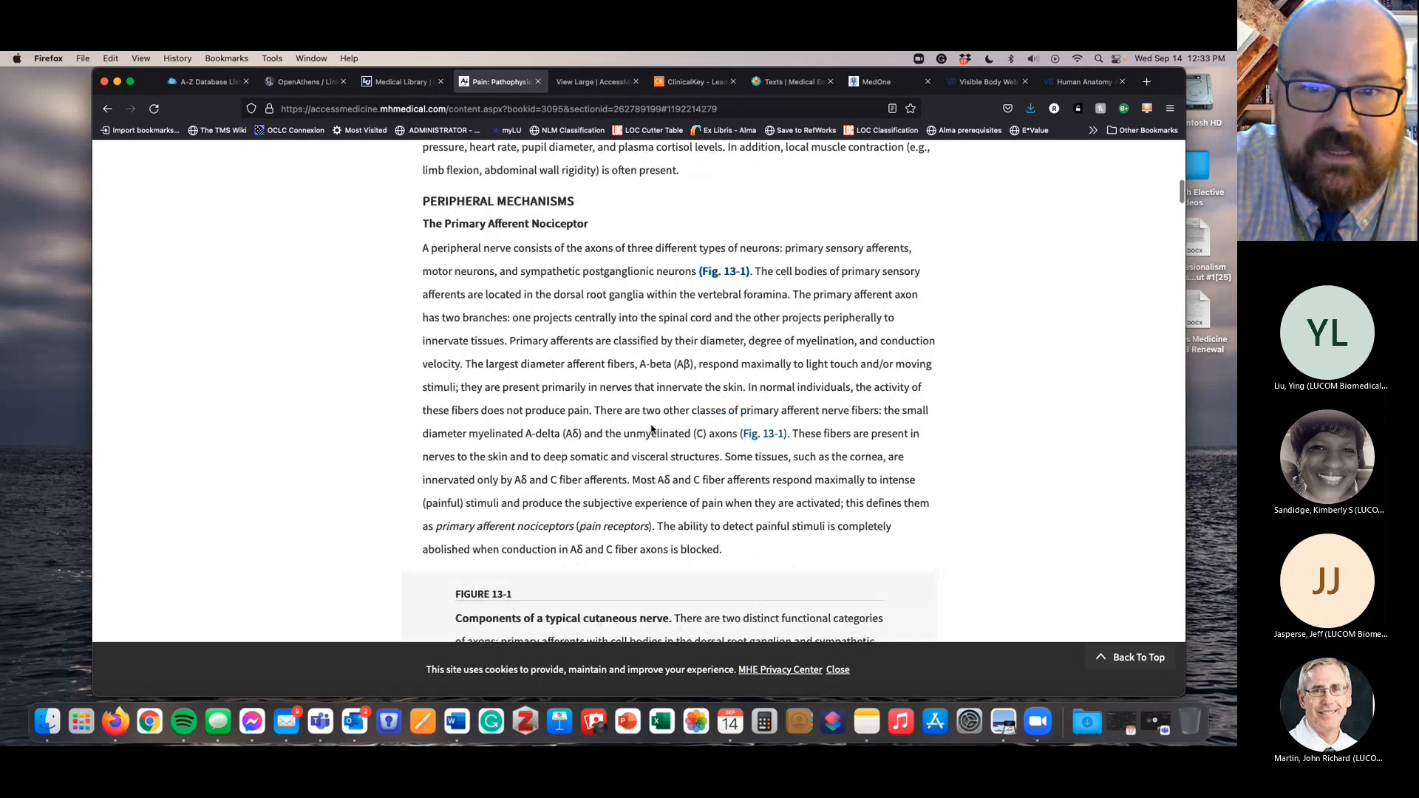
pyautogui.scroll(-3)
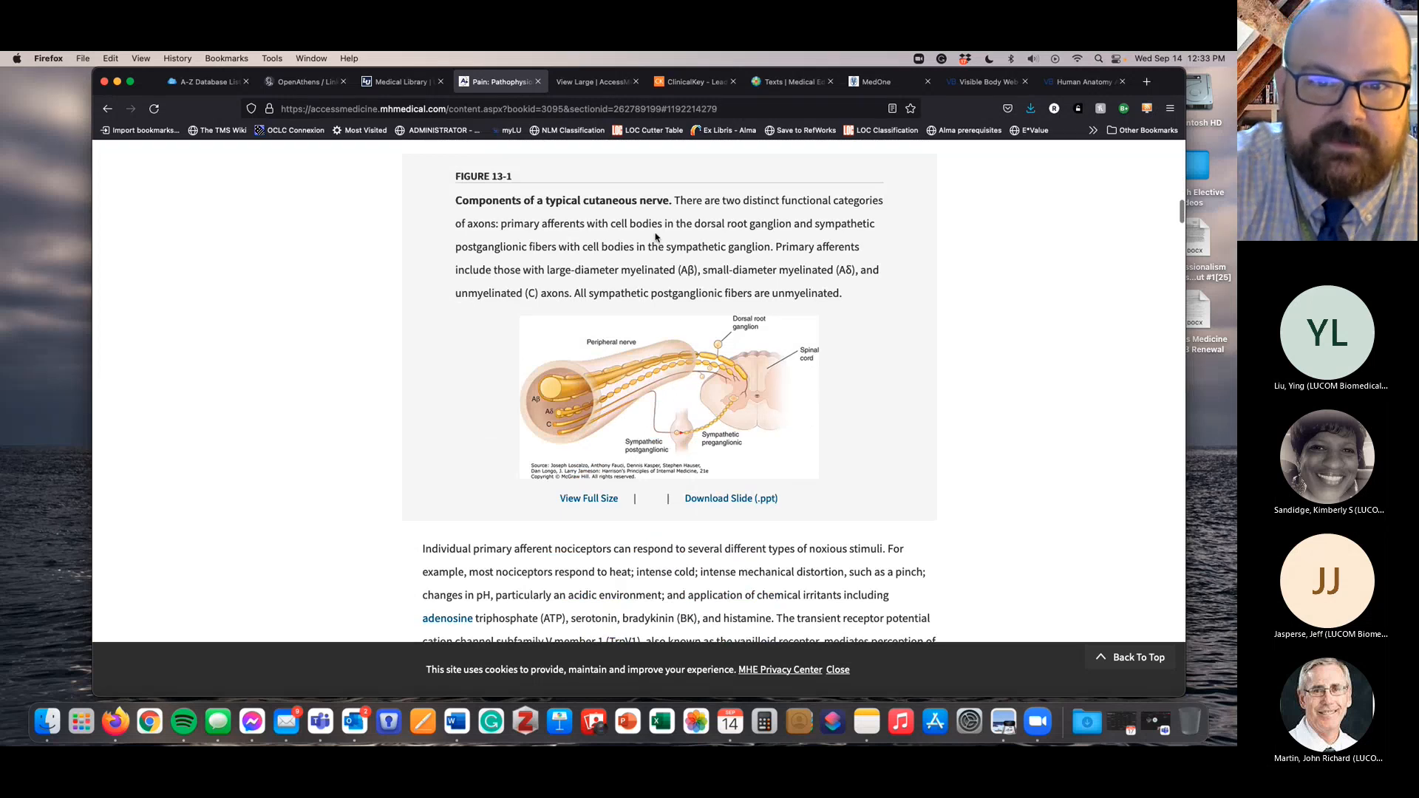
pyautogui.moveTo(588, 498)
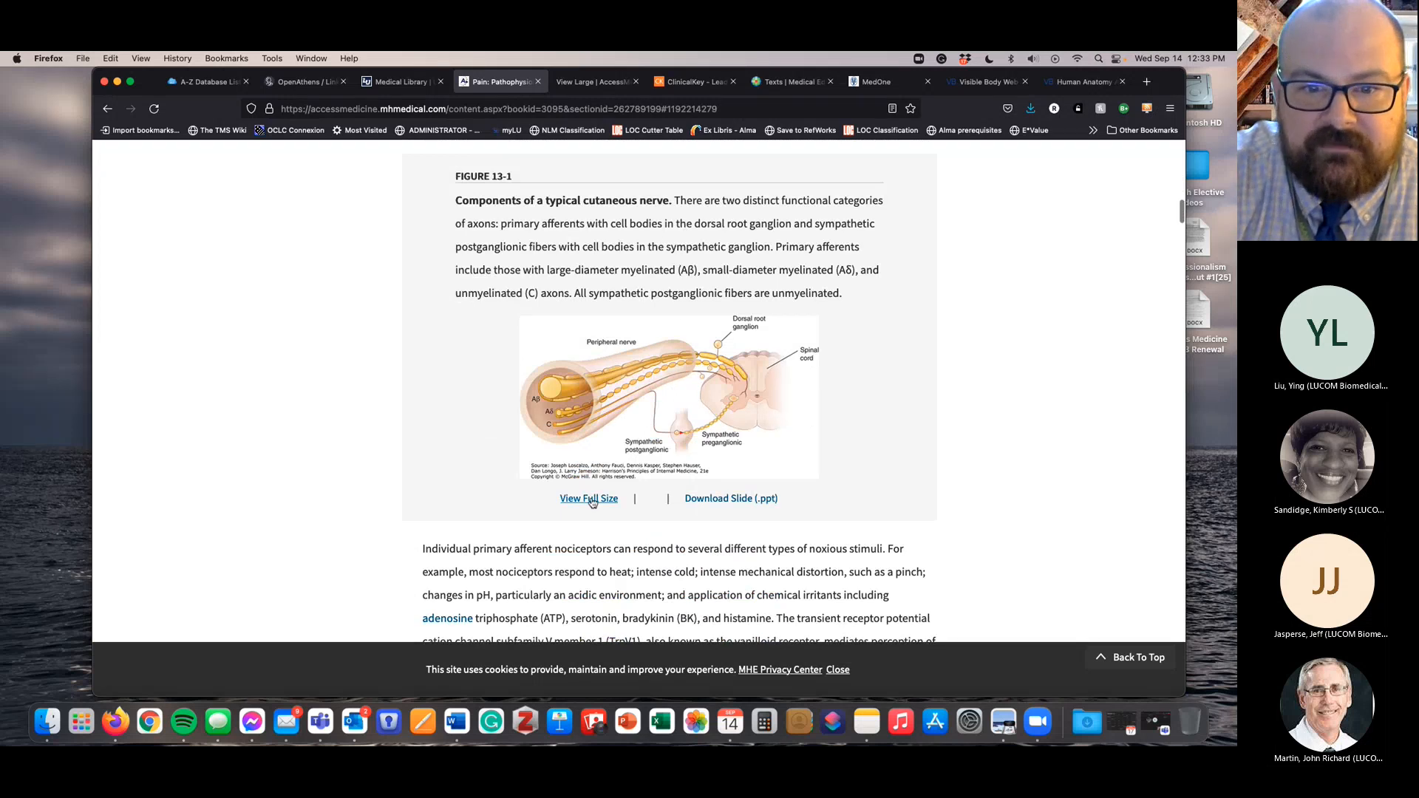
pyautogui.click(588, 498)
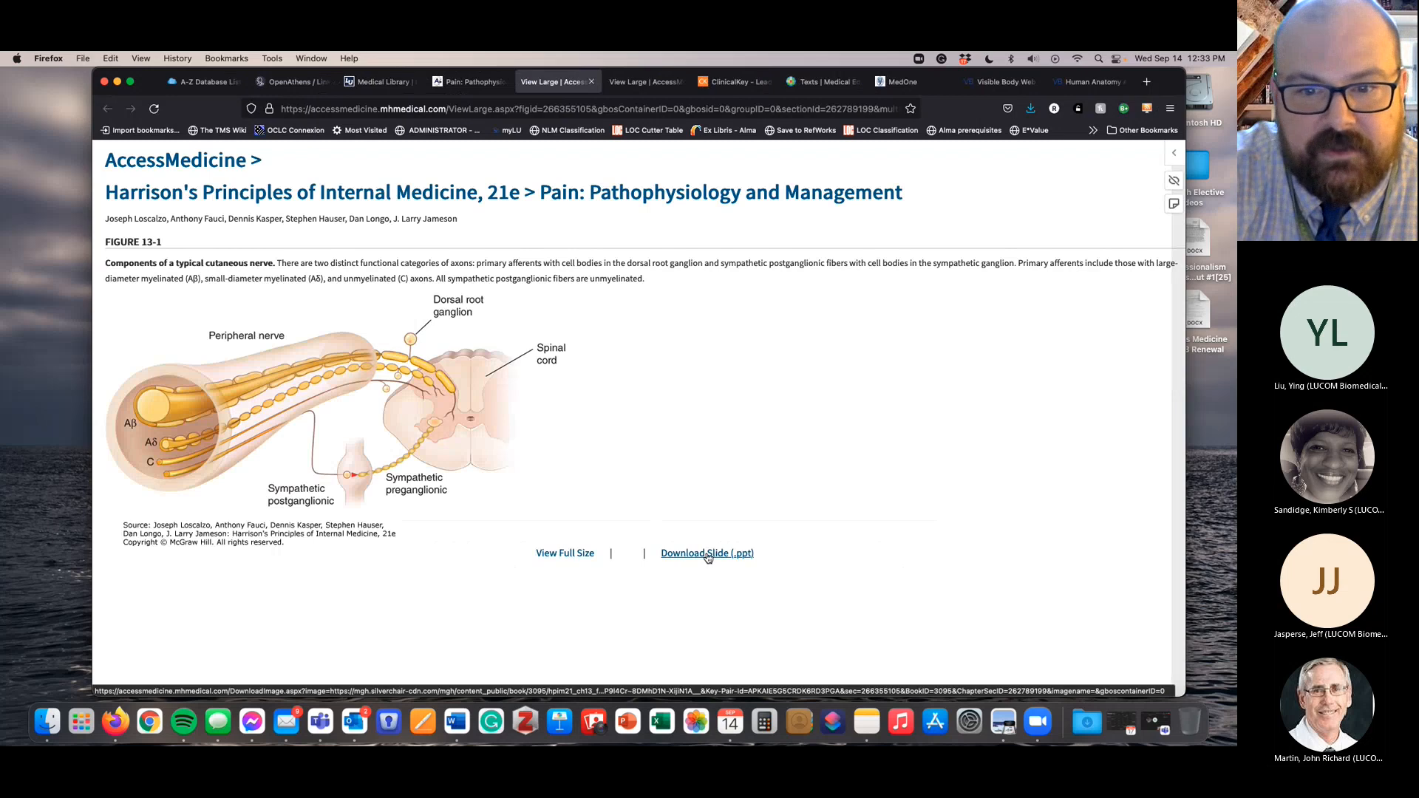
# - Download Figure 13-1 as a PowerPoint slide and open Figure(1).ppt
pyautogui.click(707, 553)
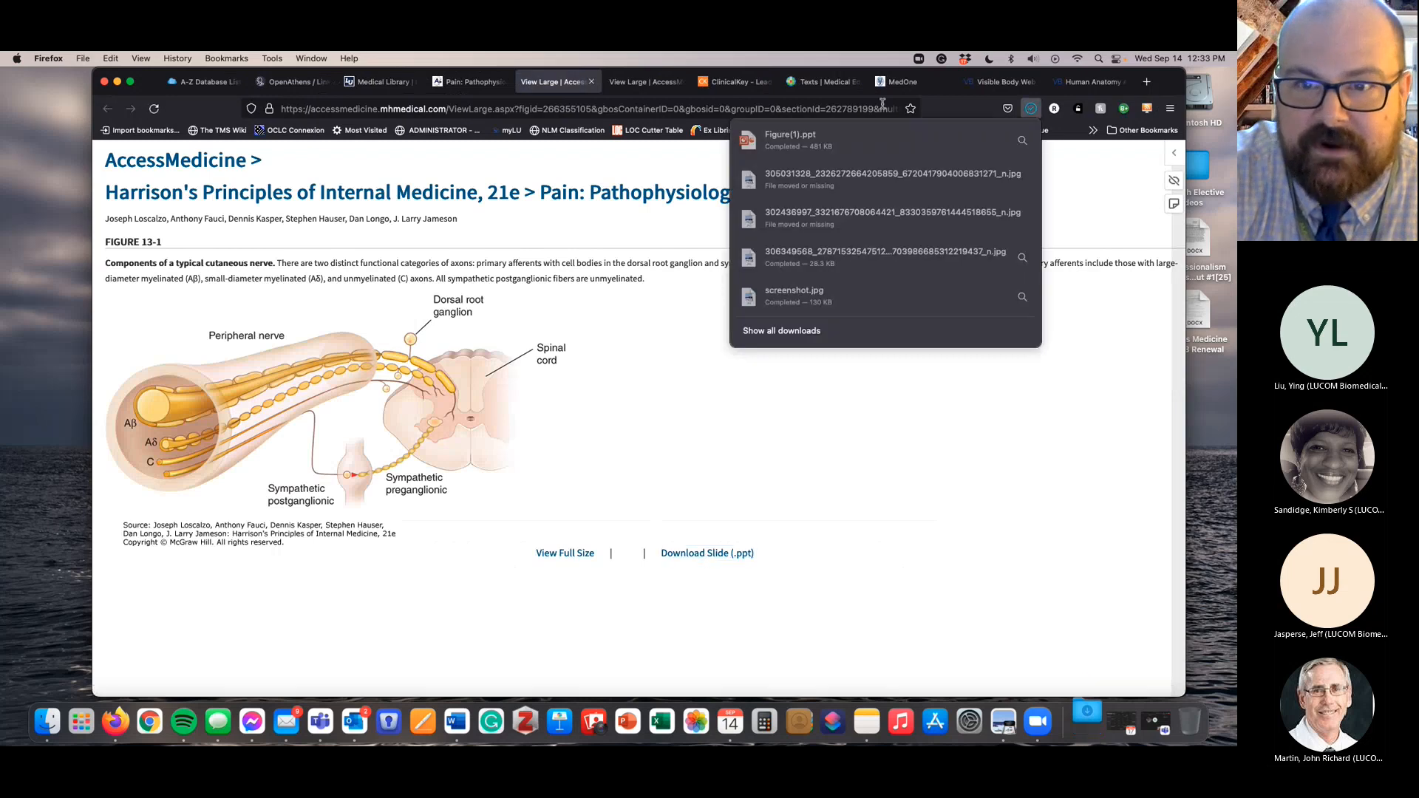
pyautogui.click(707, 553)
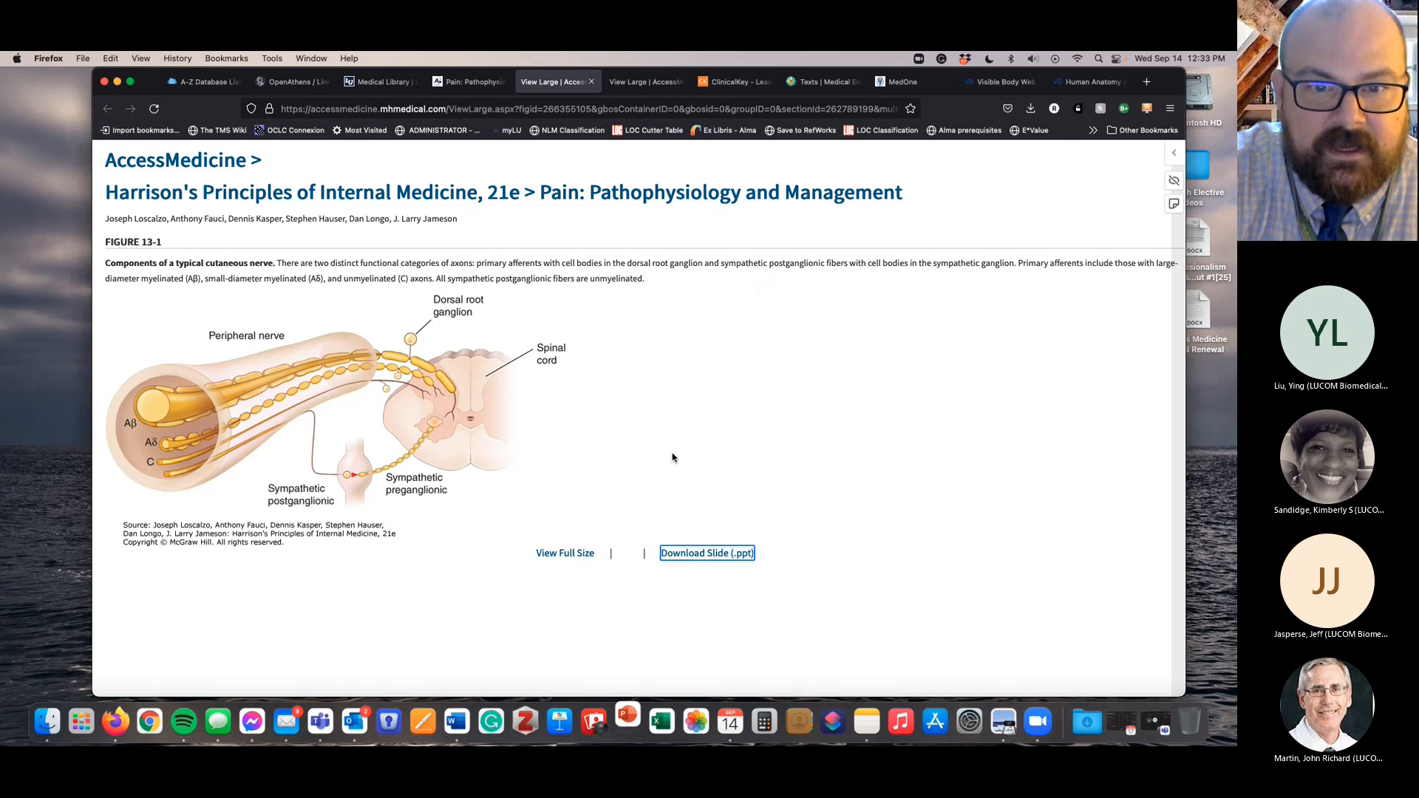
pyautogui.click(707, 553)
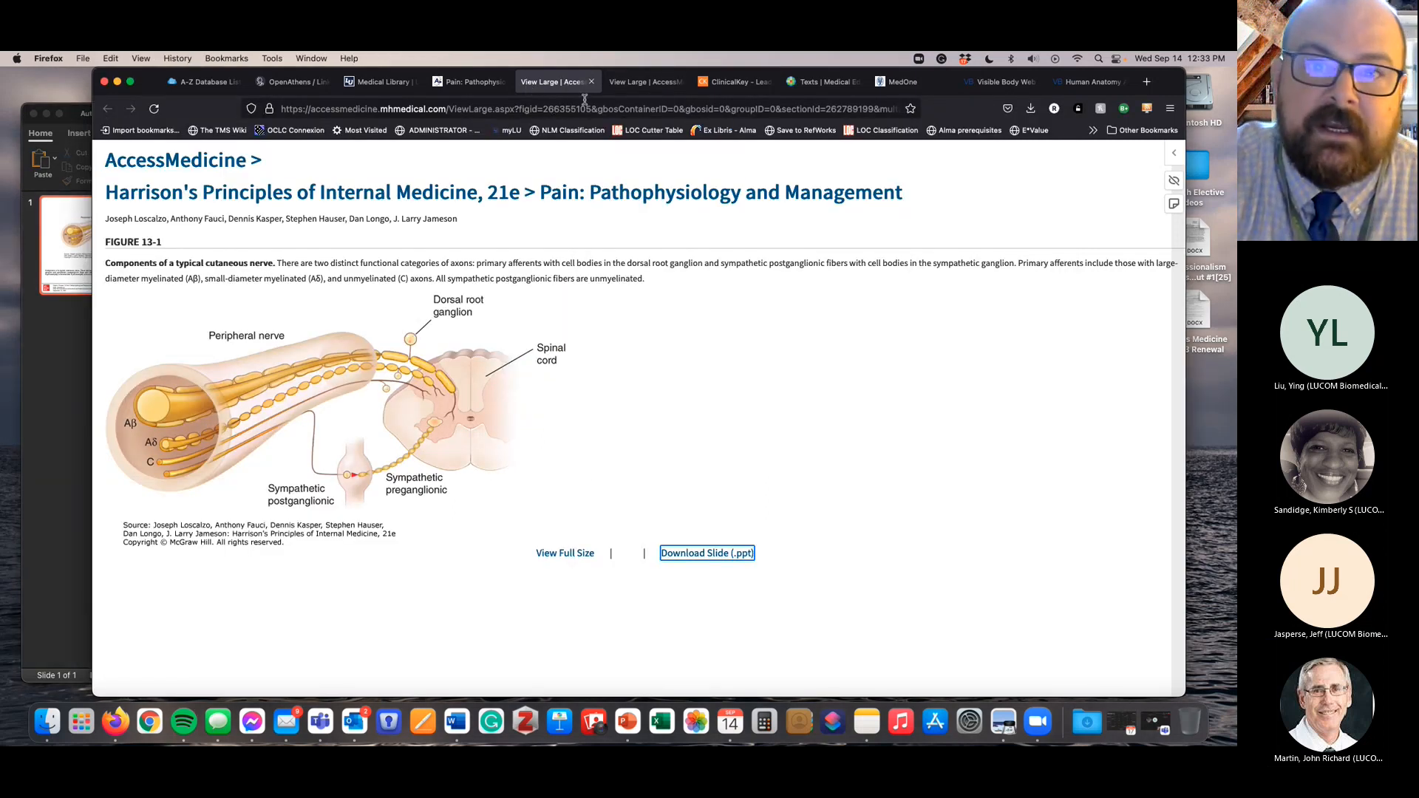
# - Launch ClinicalKey from the library database list and open its Books collection
pyautogui.click(380, 81)
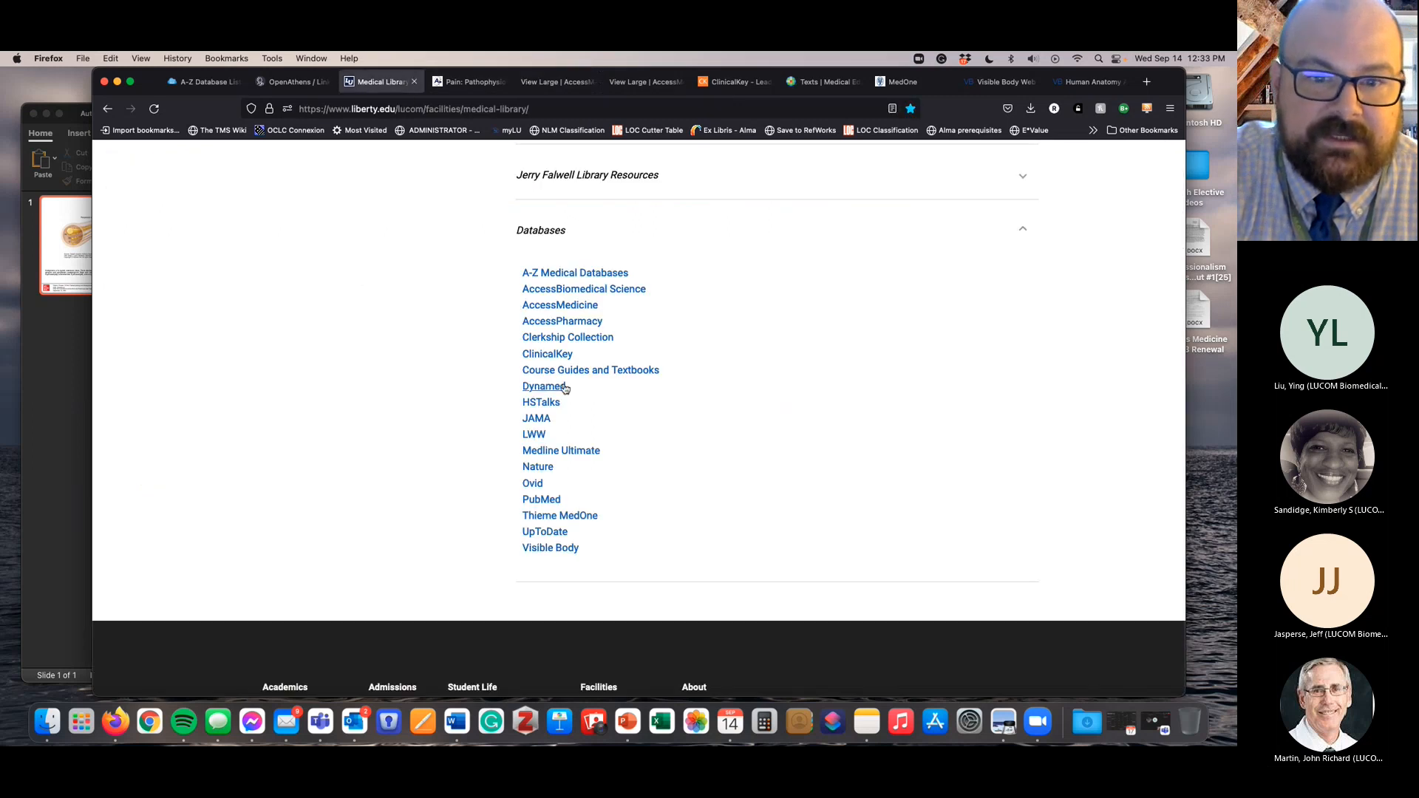
pyautogui.click(729, 81)
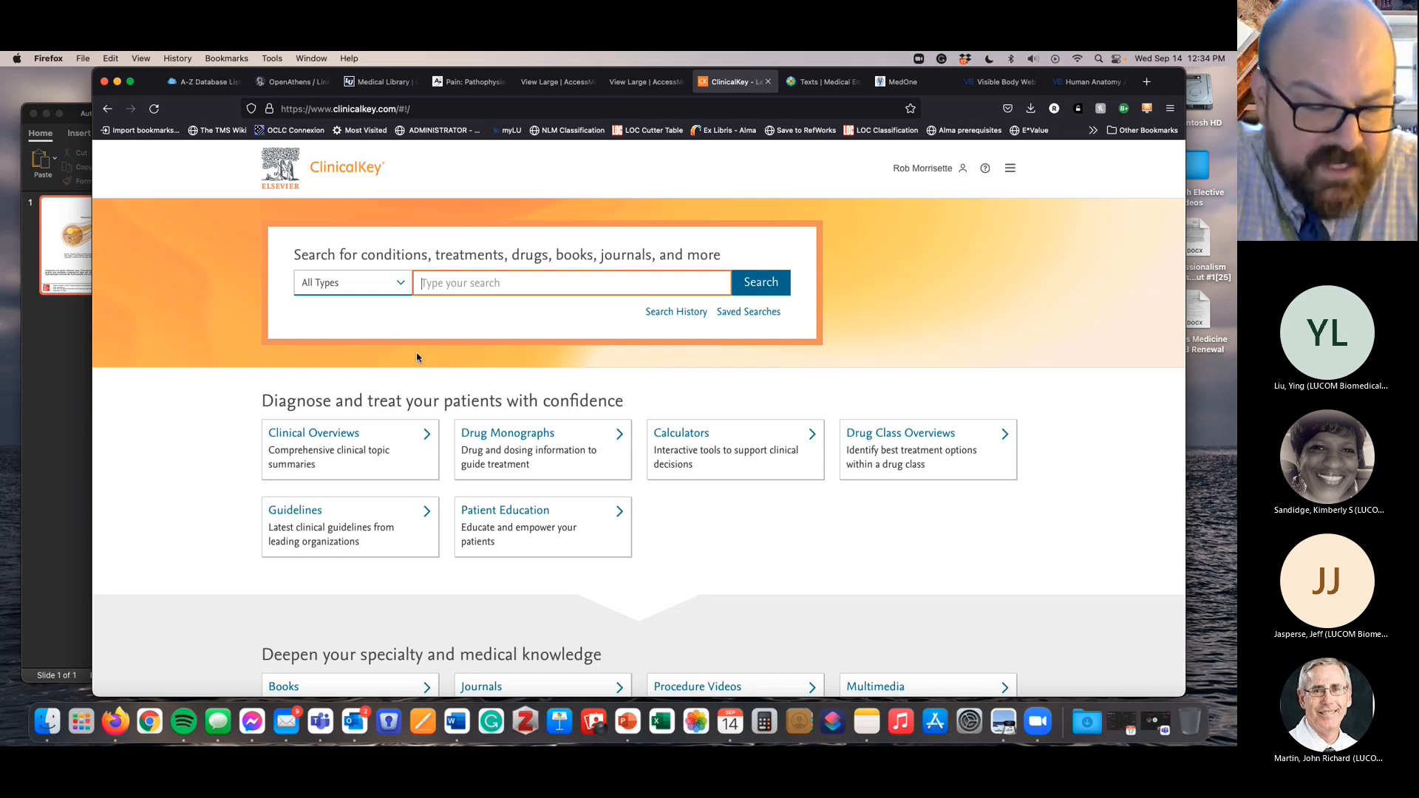
pyautogui.scroll(-3)
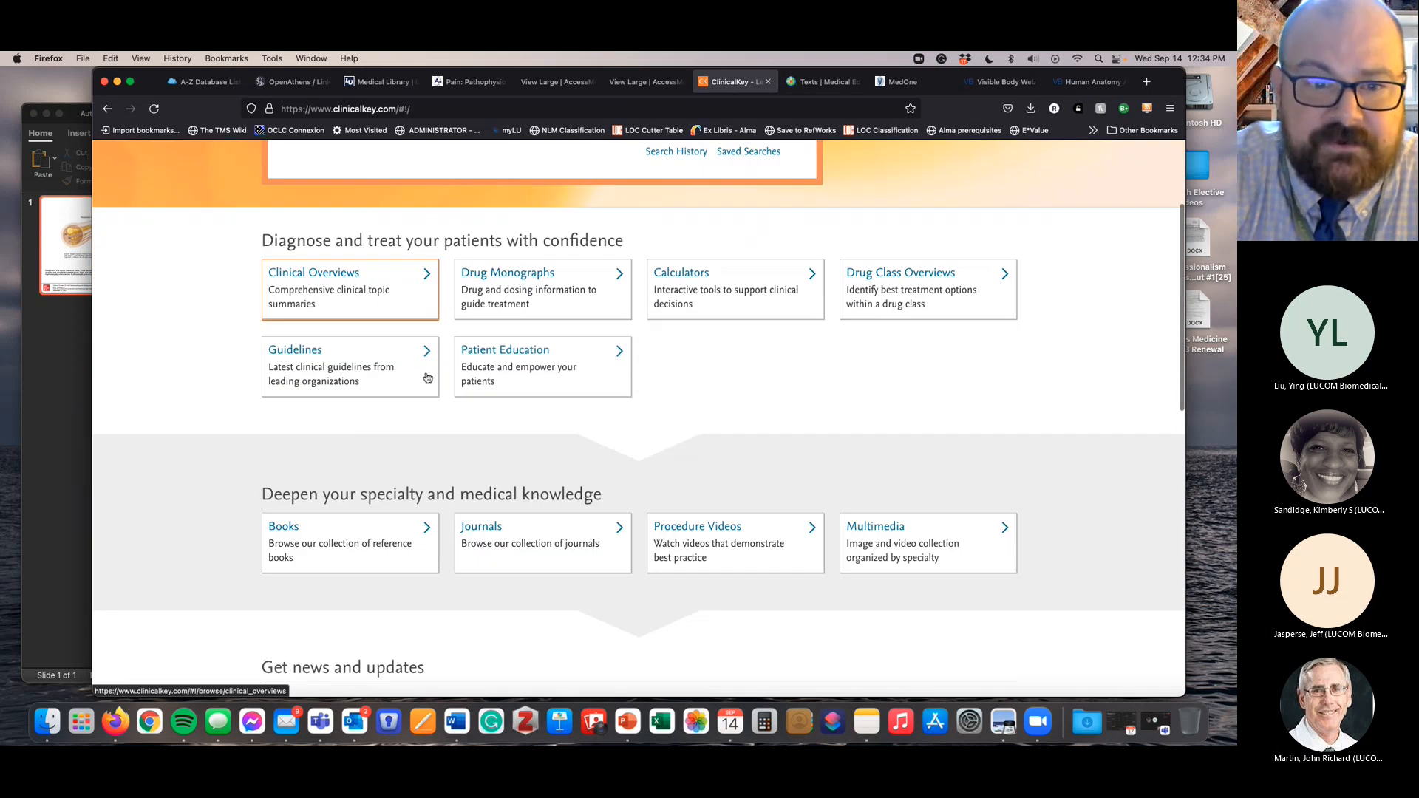
pyautogui.scroll(-3)
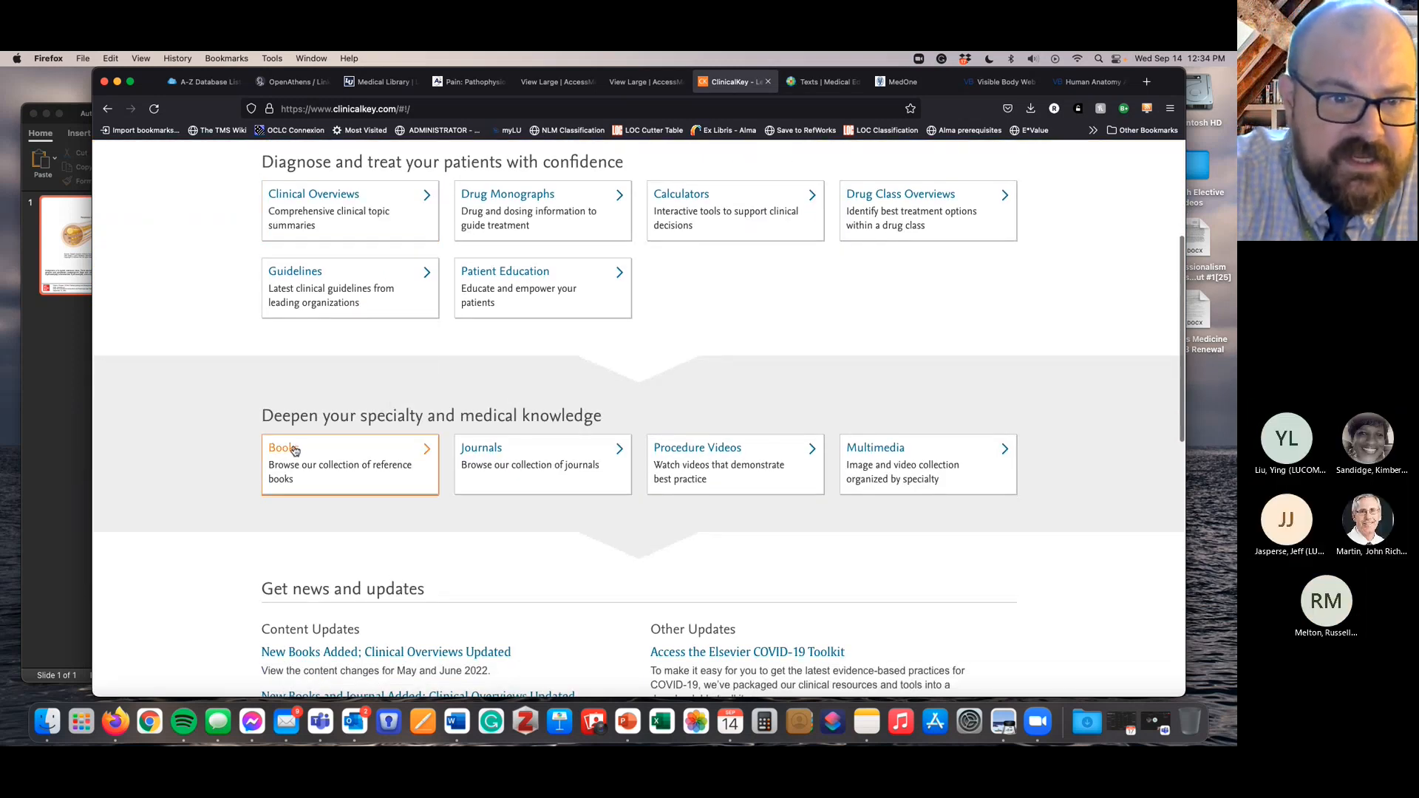
pyautogui.click(282, 448)
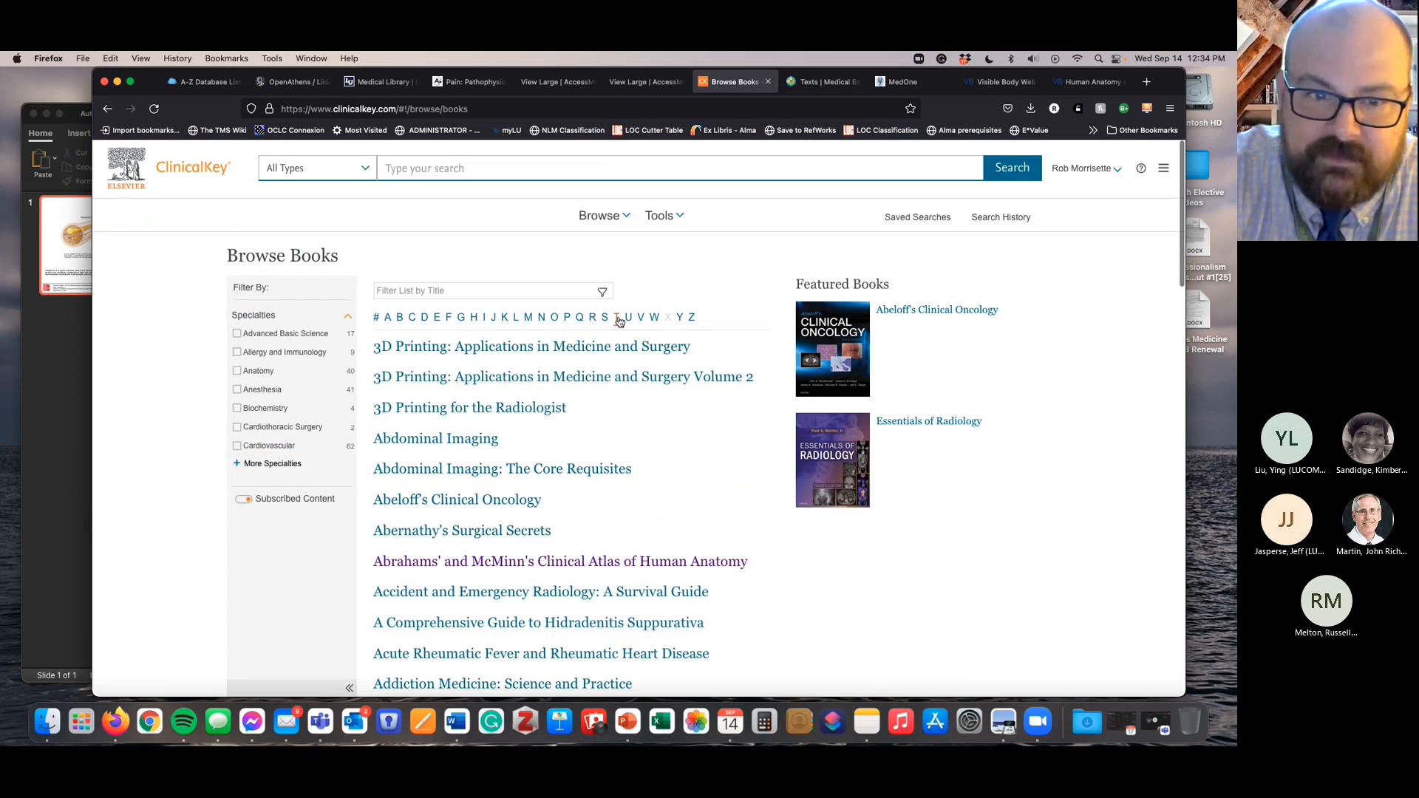
# - Open Textbook of Family Medicine's Infectious Diseases chapter at The History and Physical Examination
pyautogui.click(616, 316)
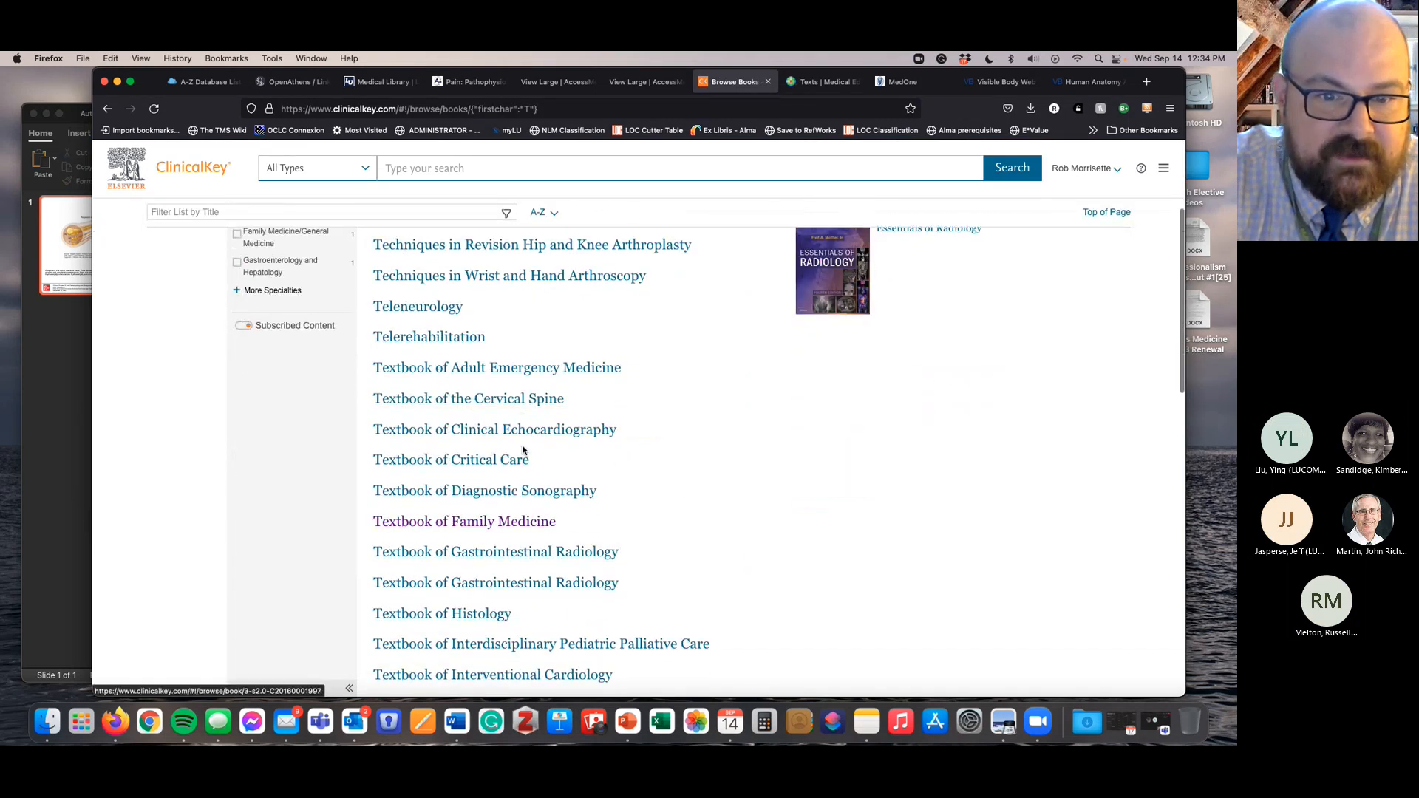
pyautogui.click(463, 521)
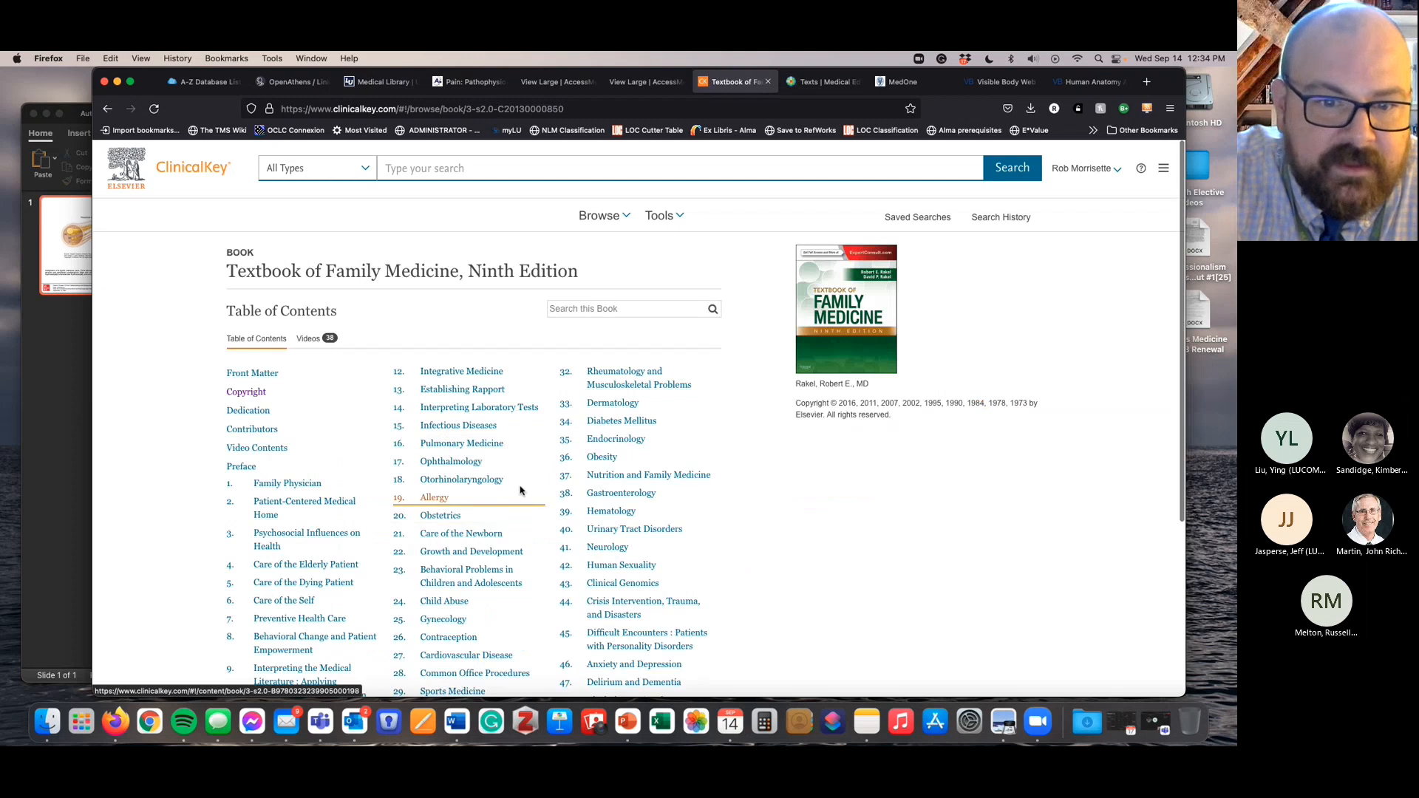
pyautogui.click(433, 497)
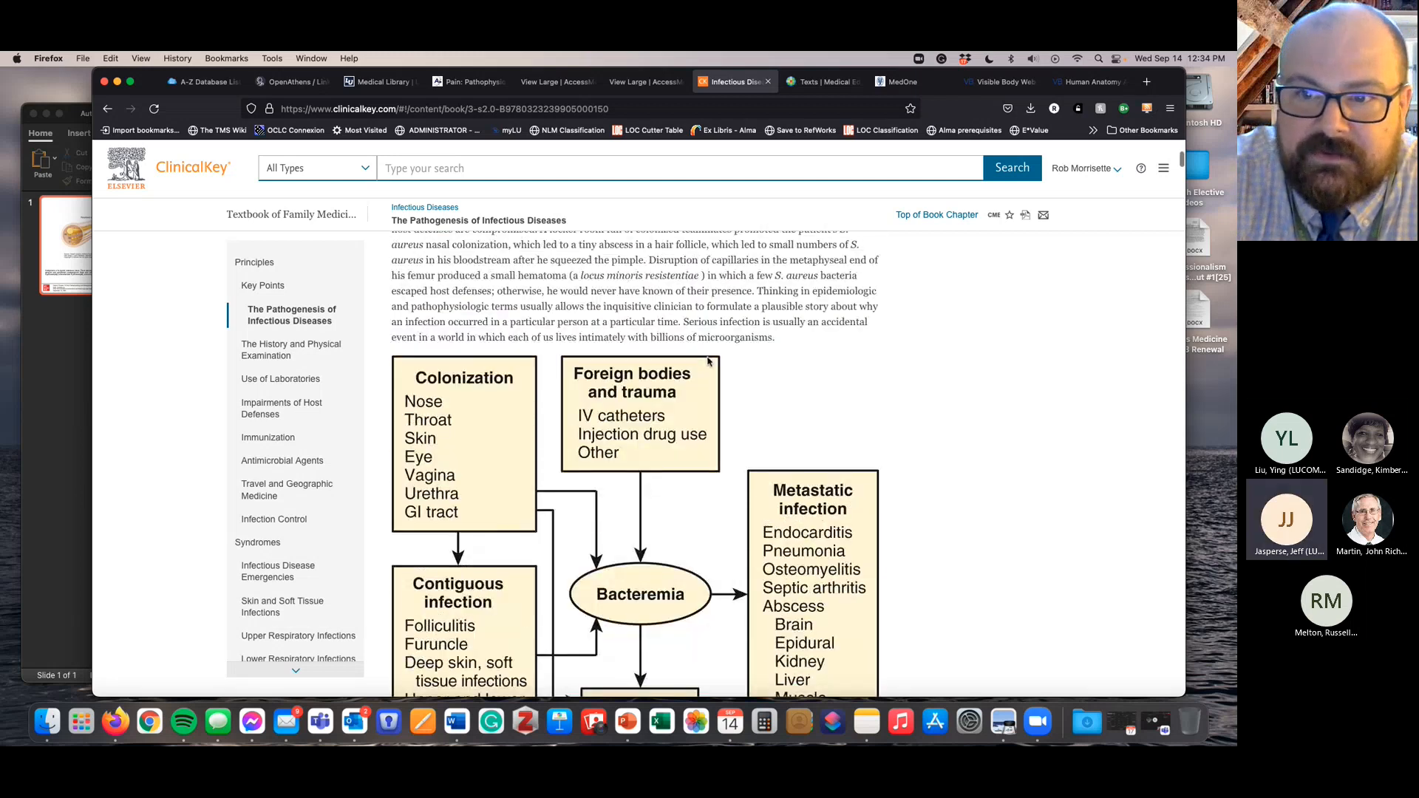
pyautogui.click(291, 349)
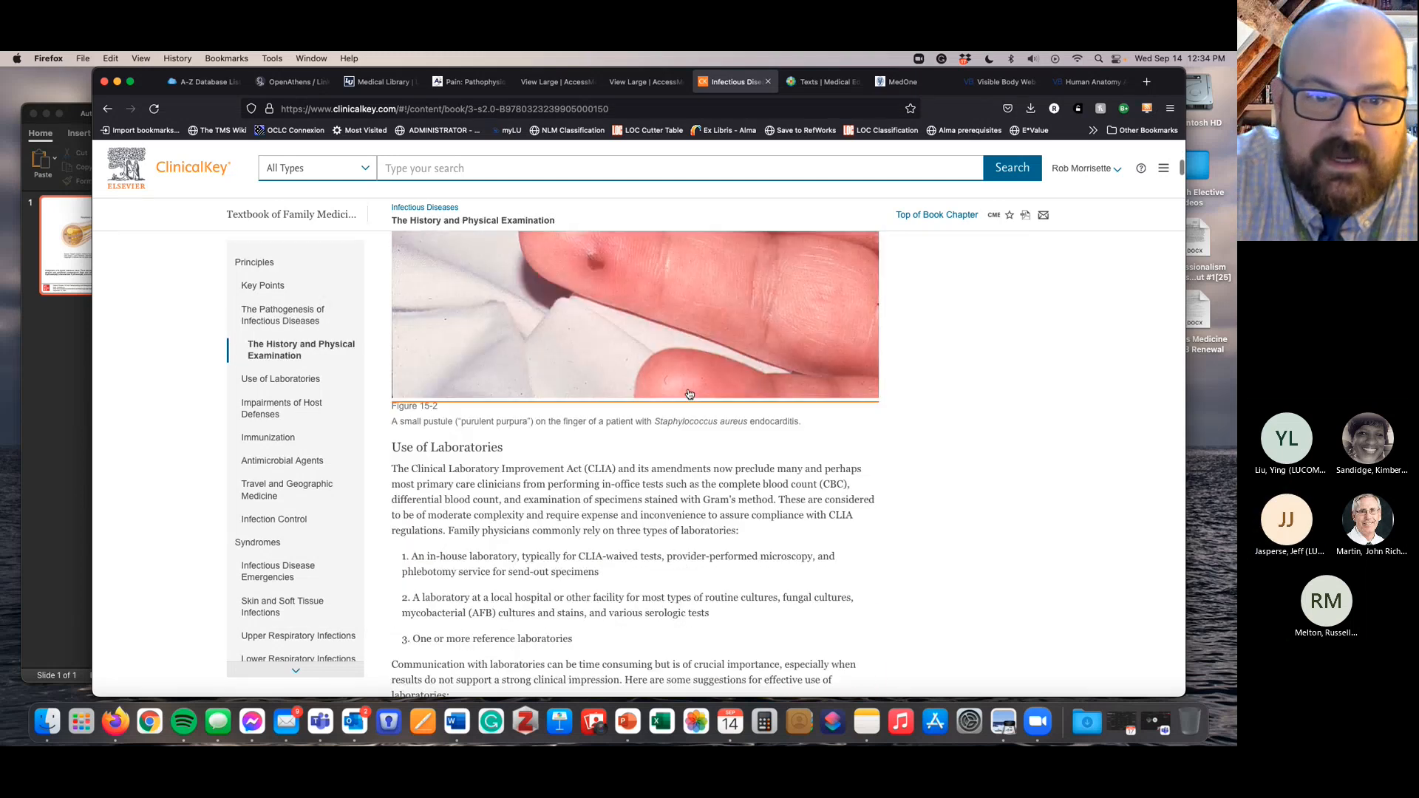
# - Enlarge Figure 15-2, the finger pustule photo, and add it to the test-1 presentation
pyautogui.click(635, 312)
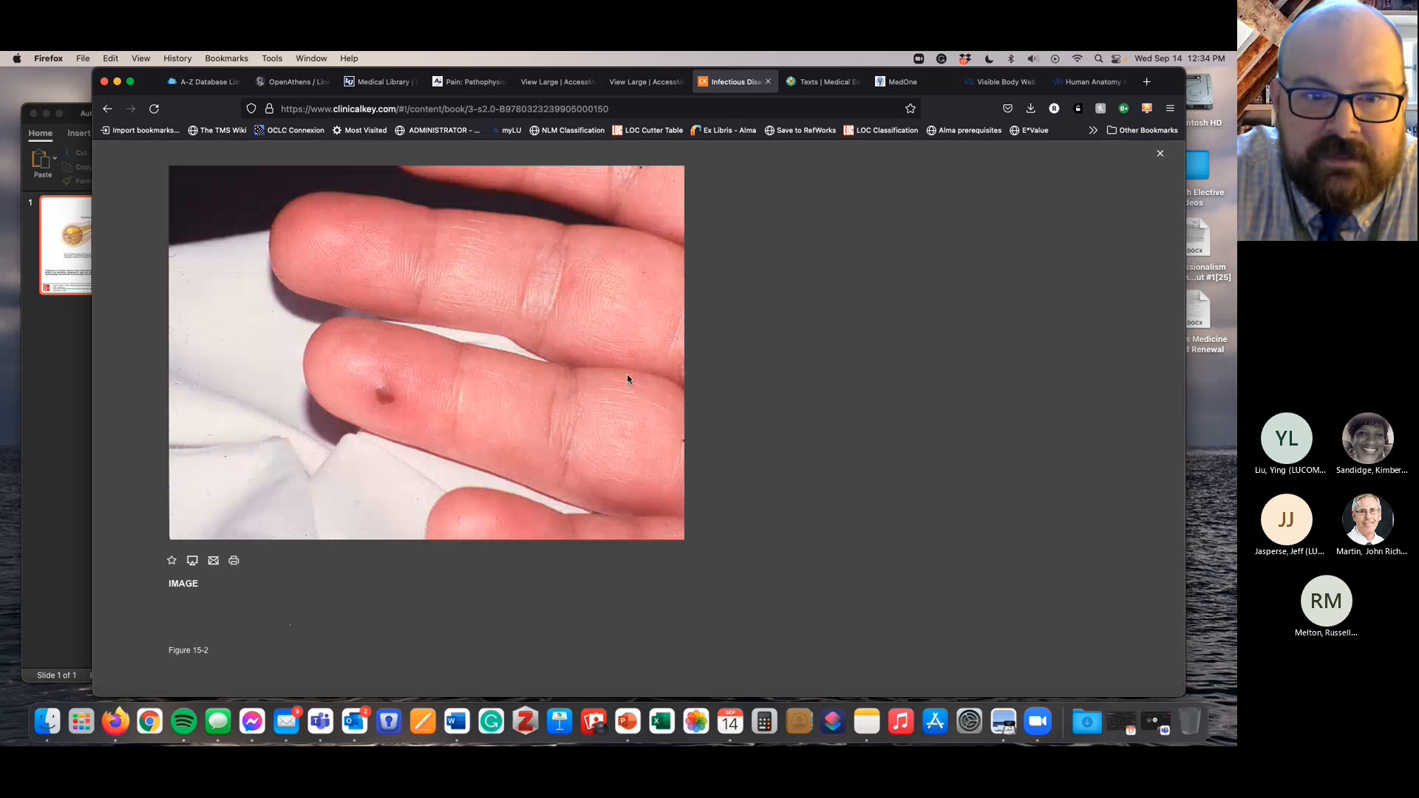
pyautogui.moveTo(287, 446)
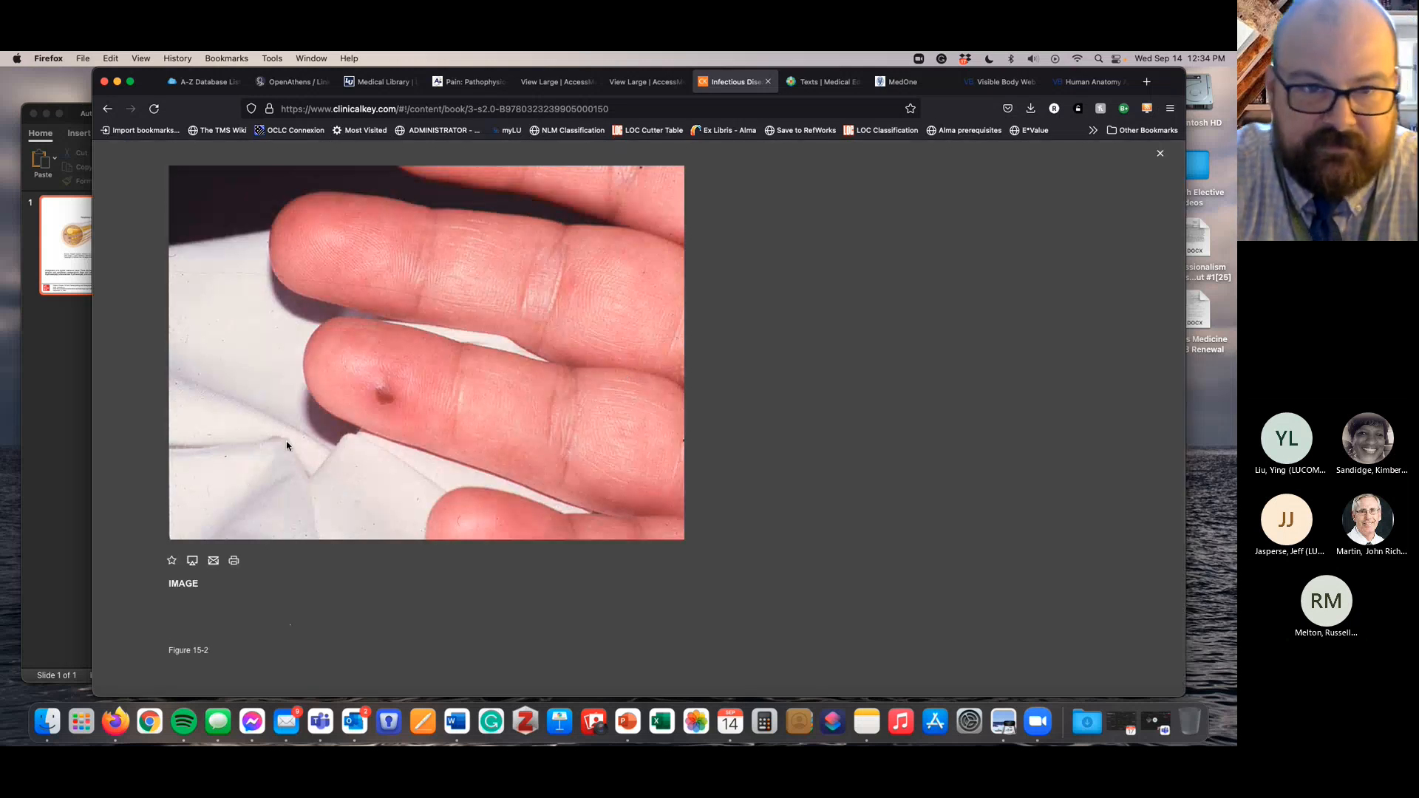
pyautogui.moveTo(171, 560)
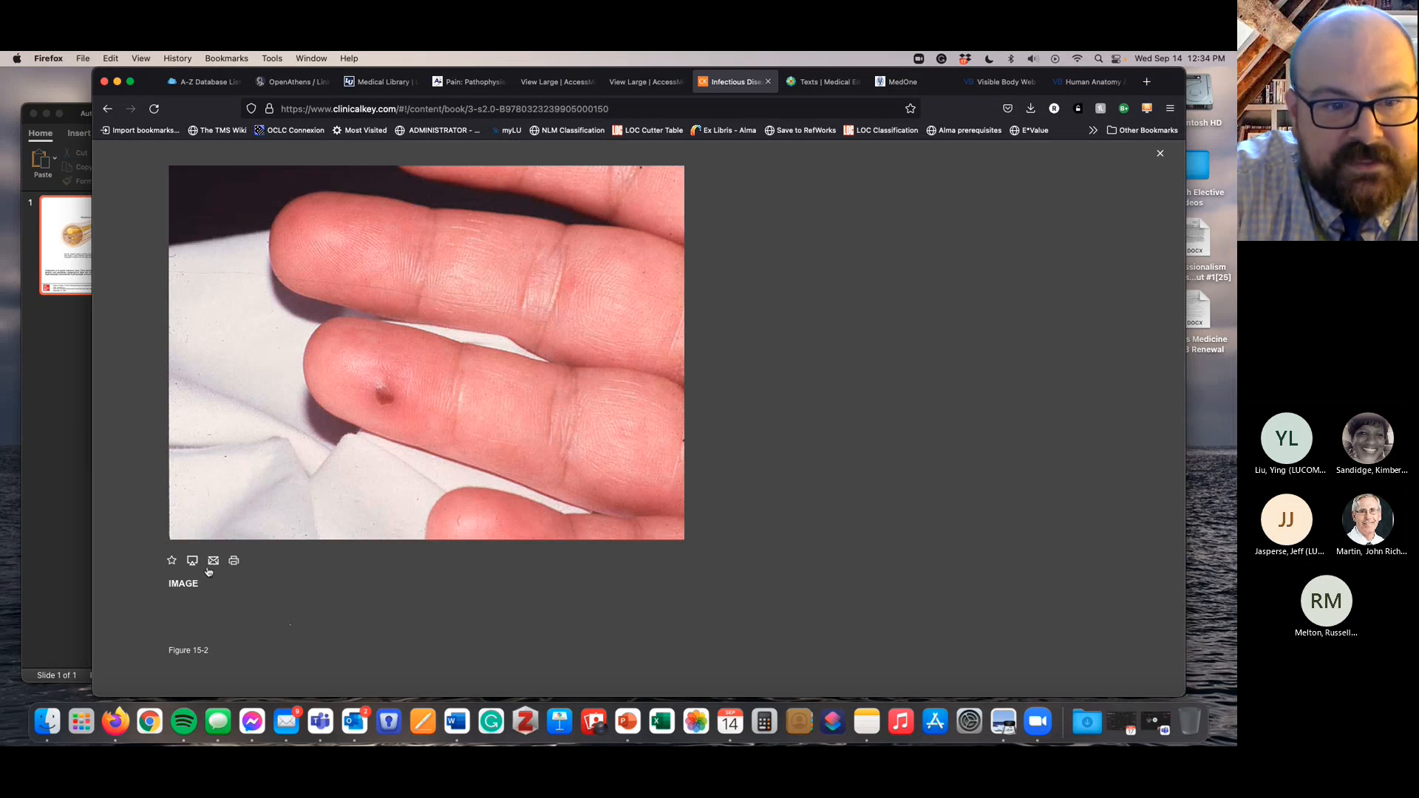
pyautogui.moveTo(192, 561)
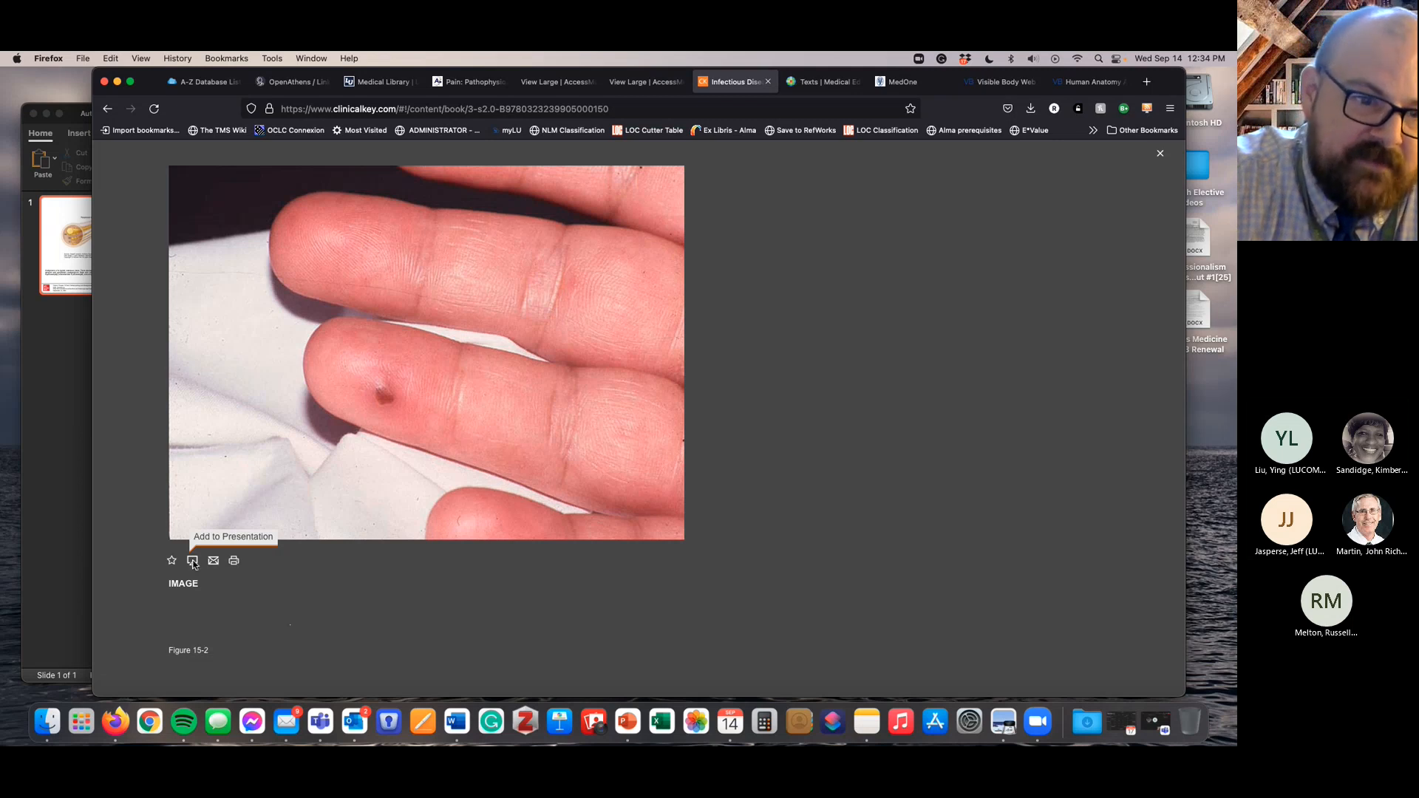
pyautogui.click(192, 560)
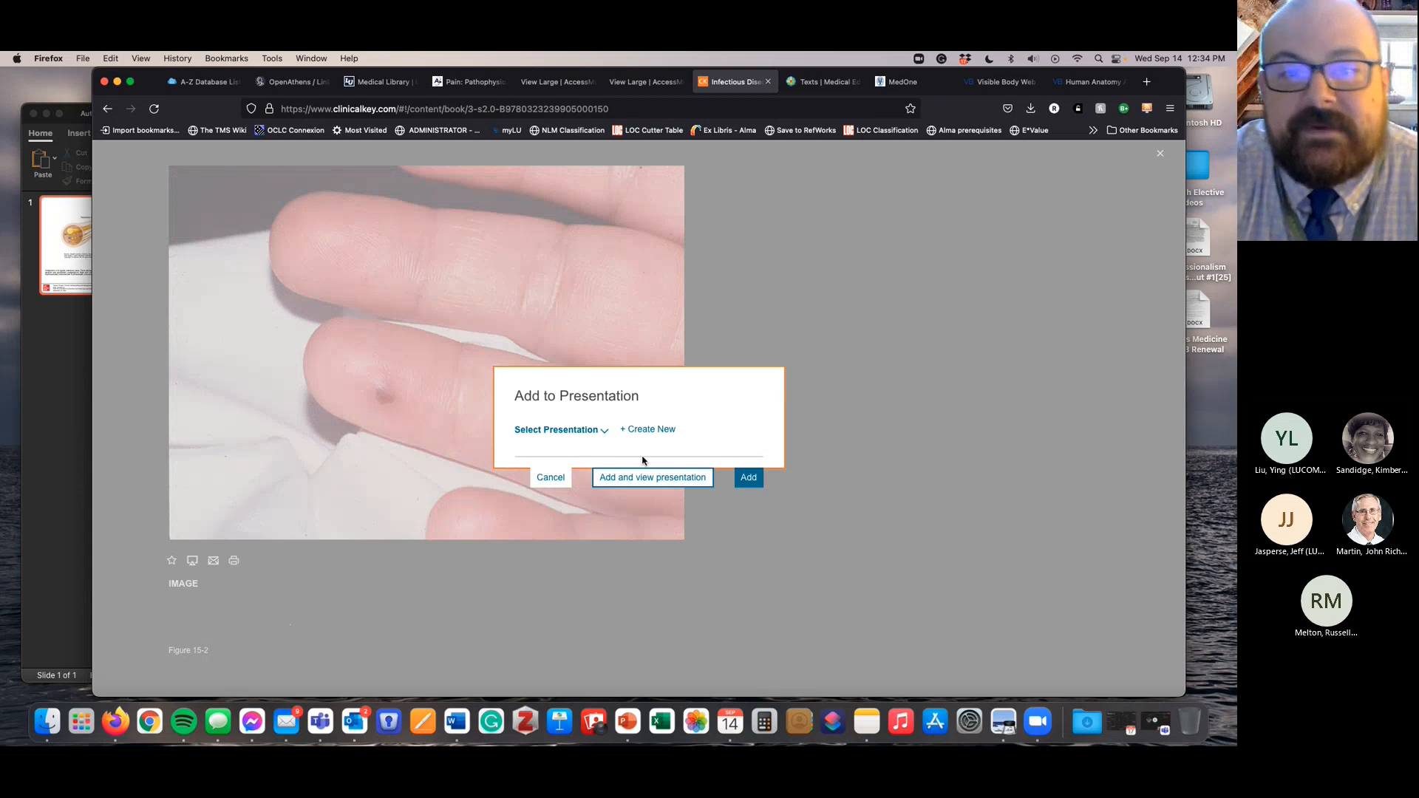
pyautogui.click(559, 429)
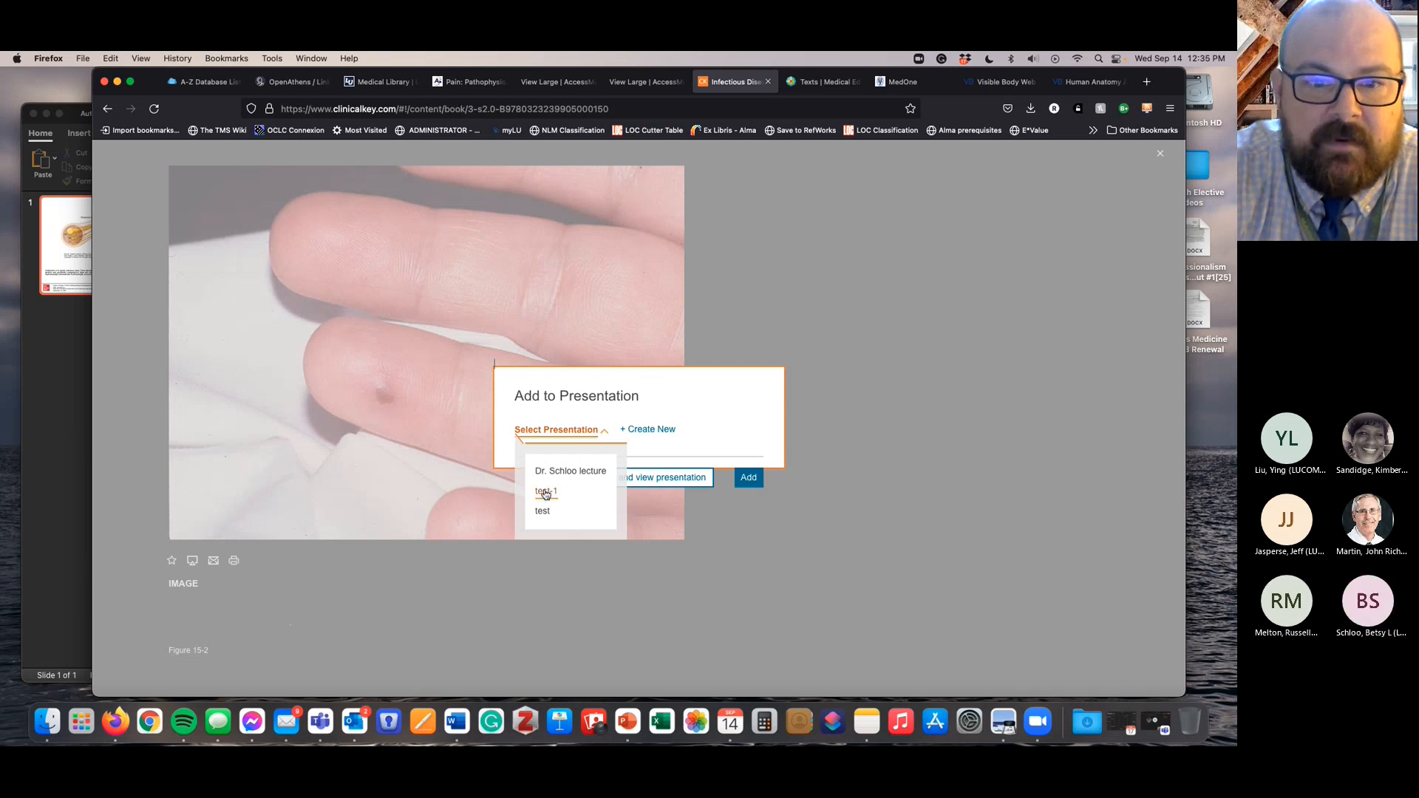
pyautogui.click(546, 491)
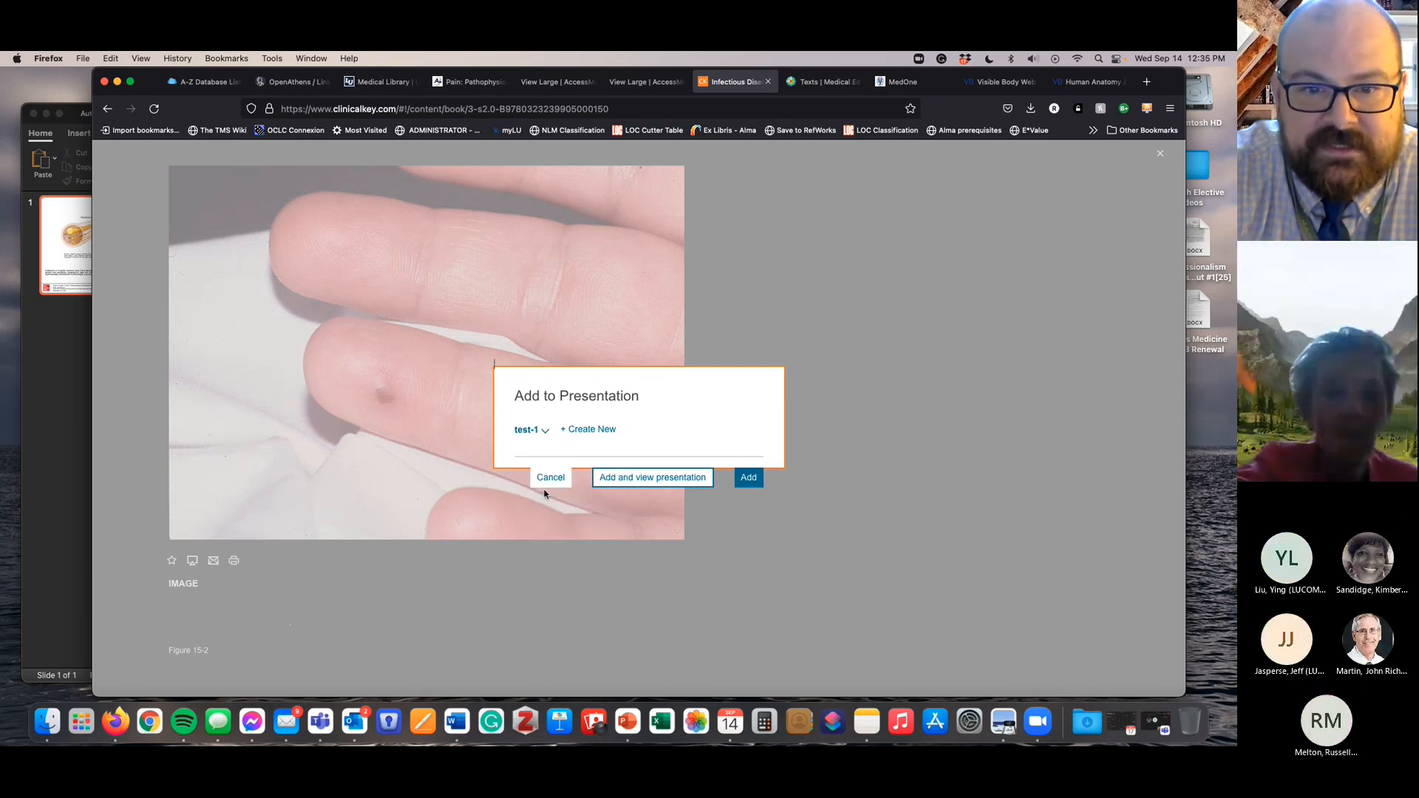
pyautogui.click(550, 478)
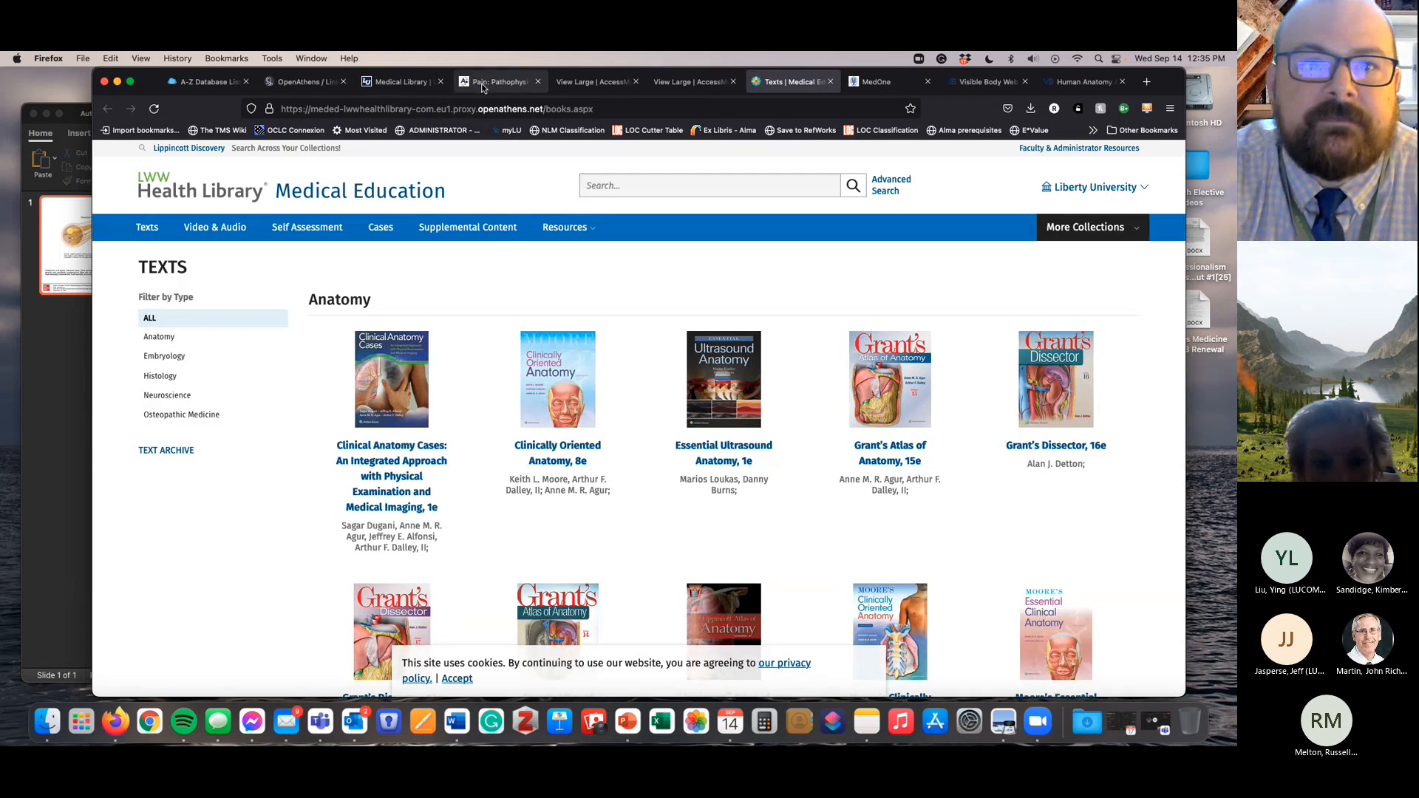
# - Relaunch ClinicalKey from the medical library database list
pyautogui.click(401, 82)
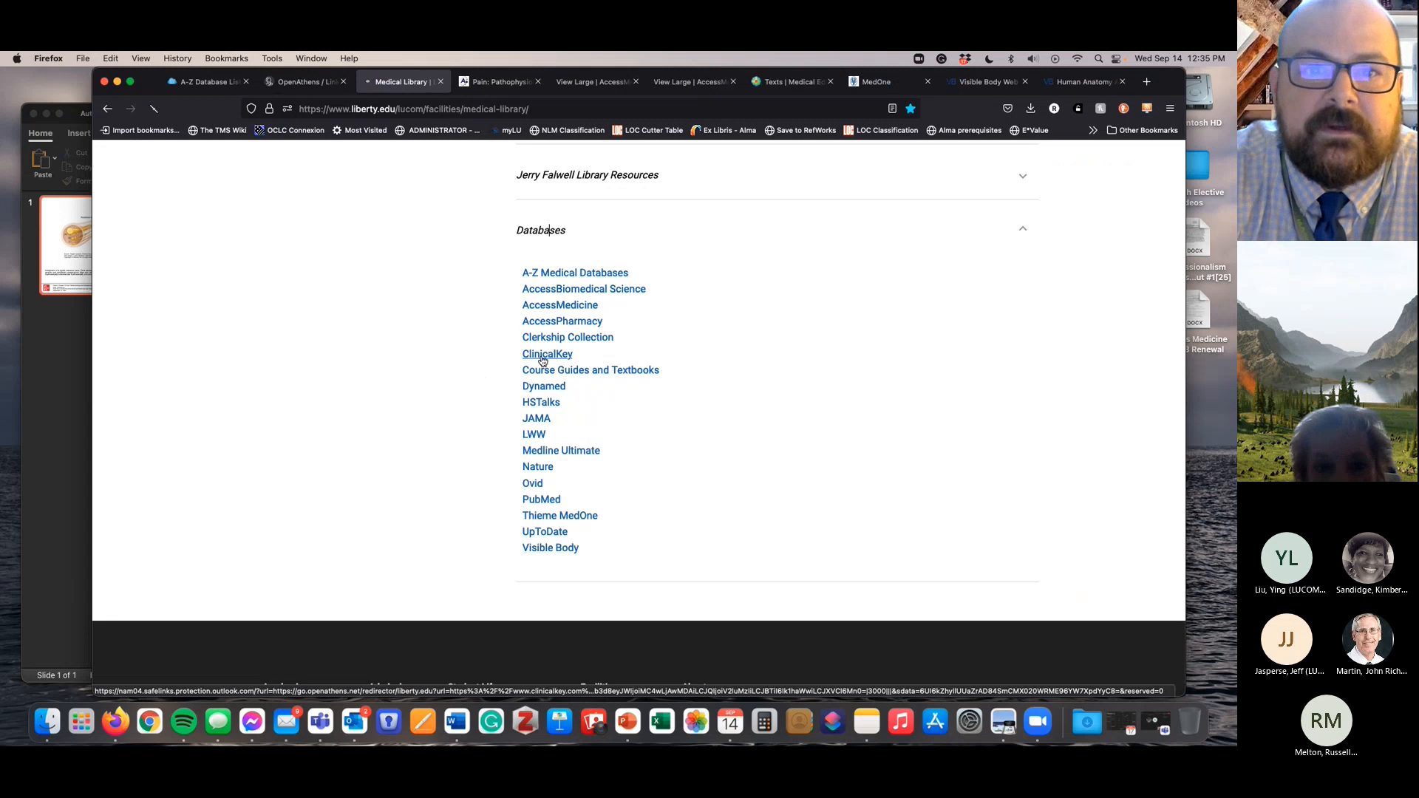
pyautogui.click(547, 354)
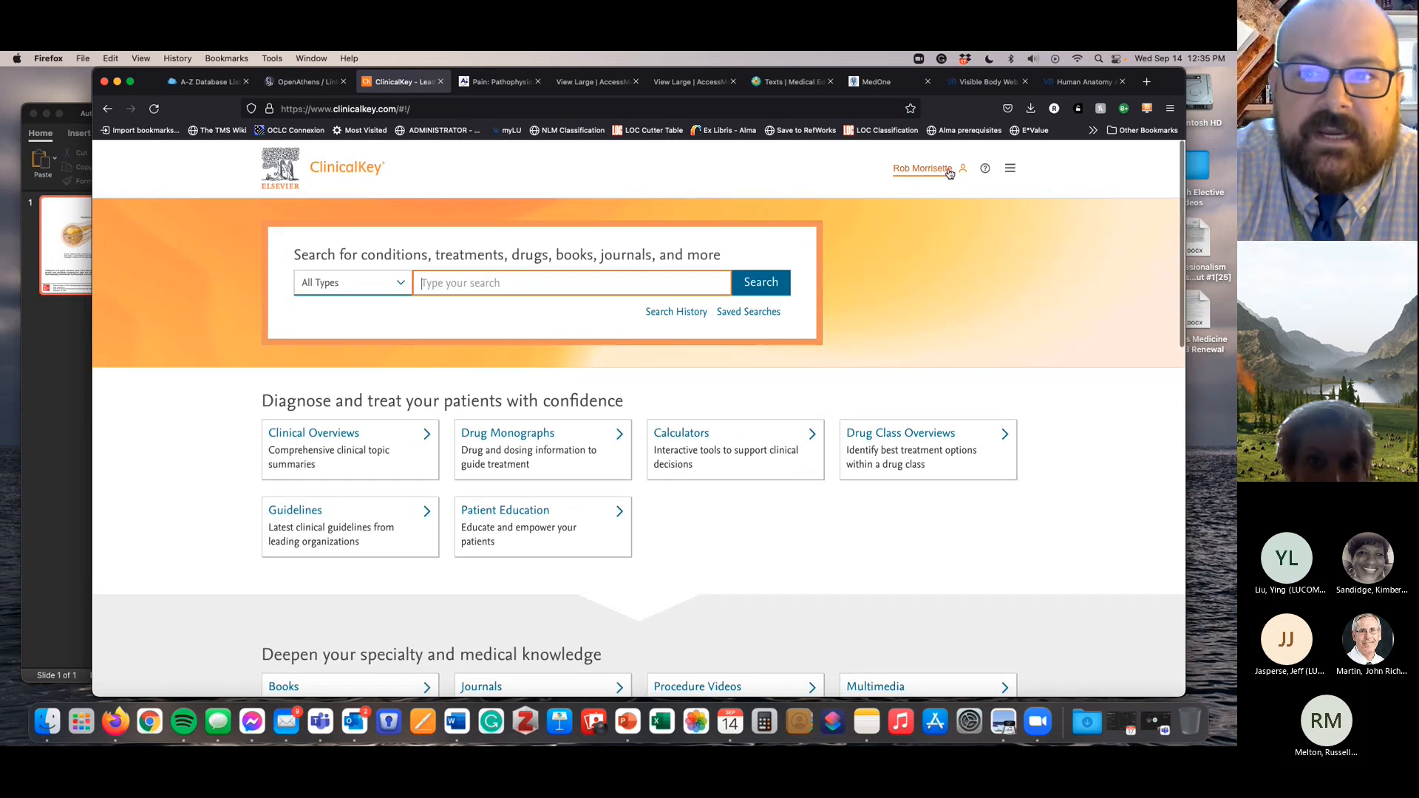
# - From the account menu's Presentations, open test-1 showing its four collected figures
pyautogui.click(963, 169)
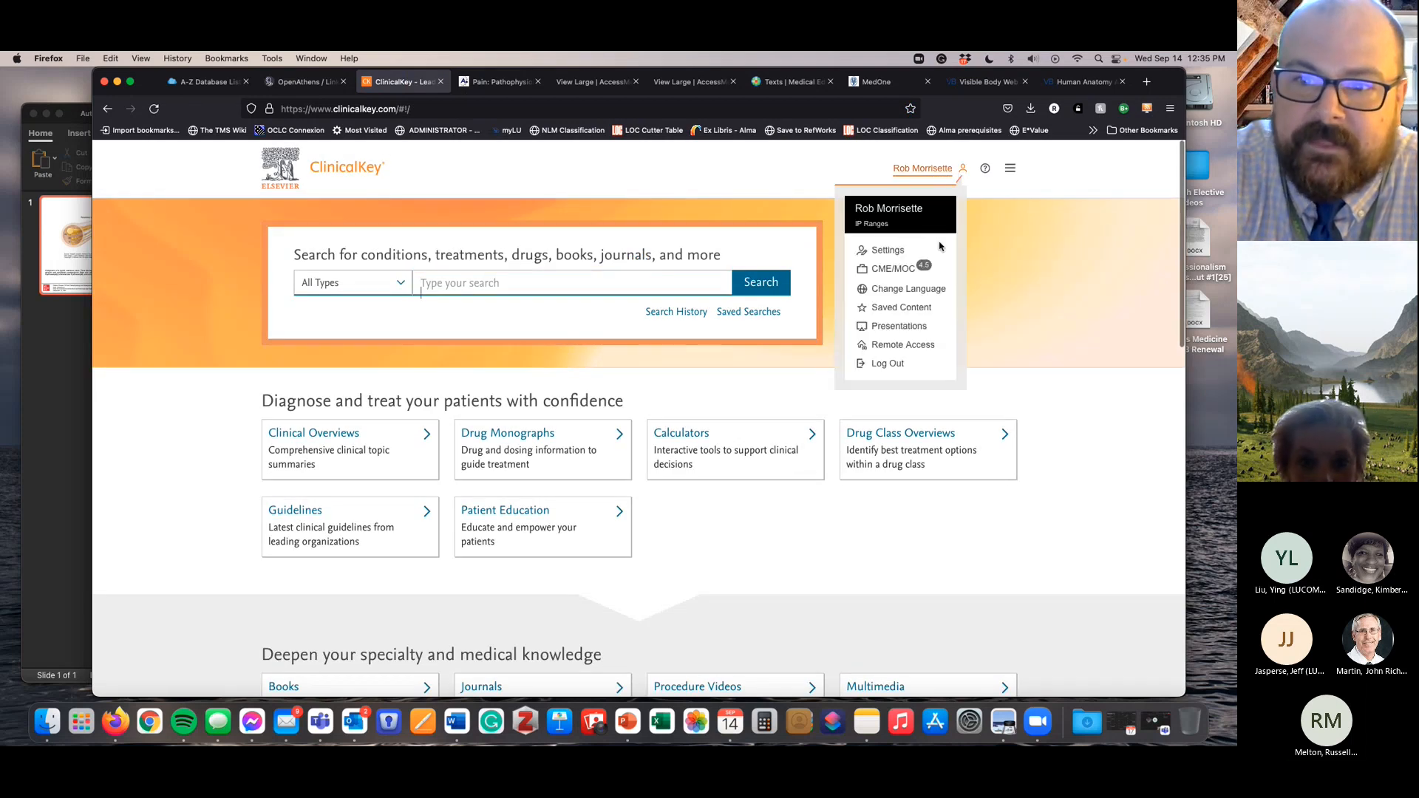
pyautogui.click(897, 326)
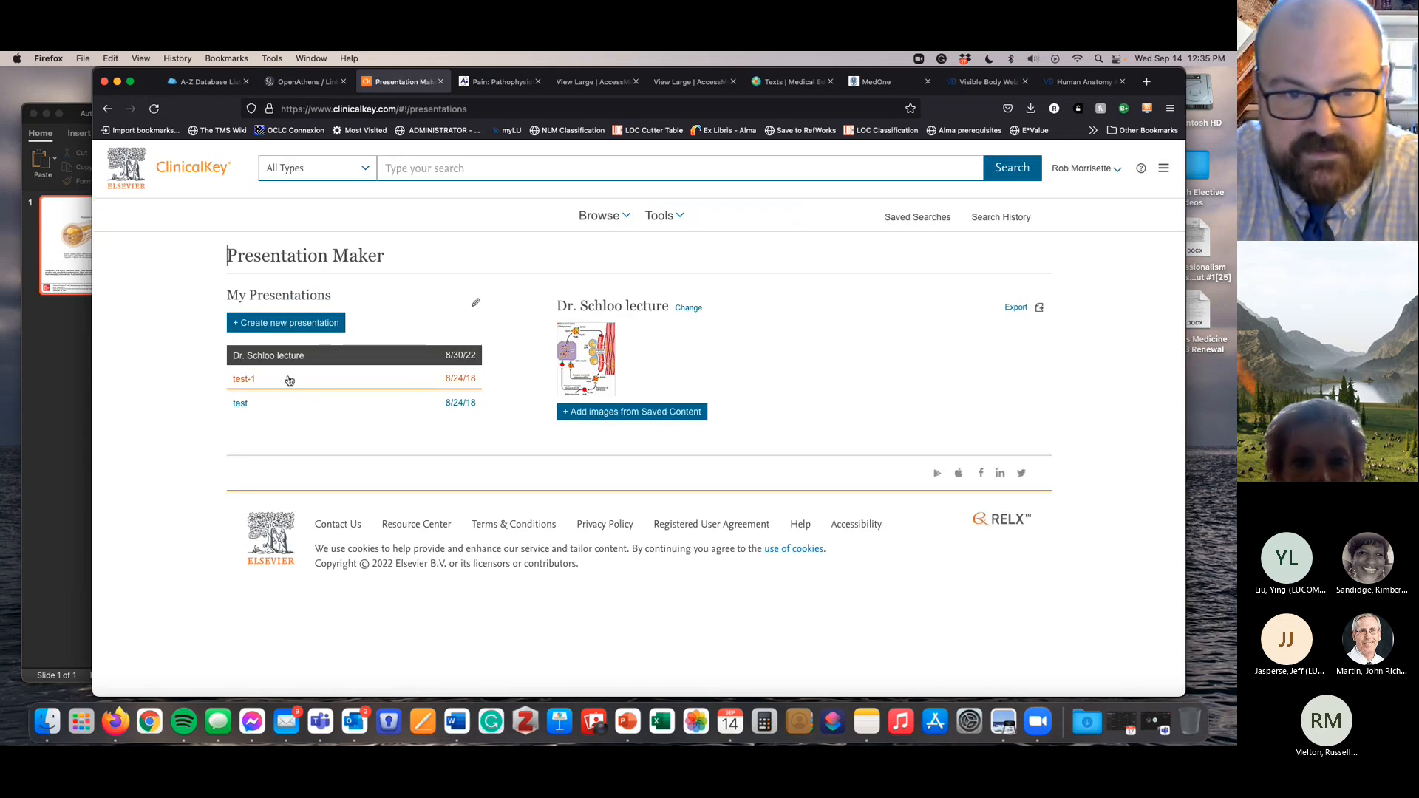
pyautogui.click(244, 379)
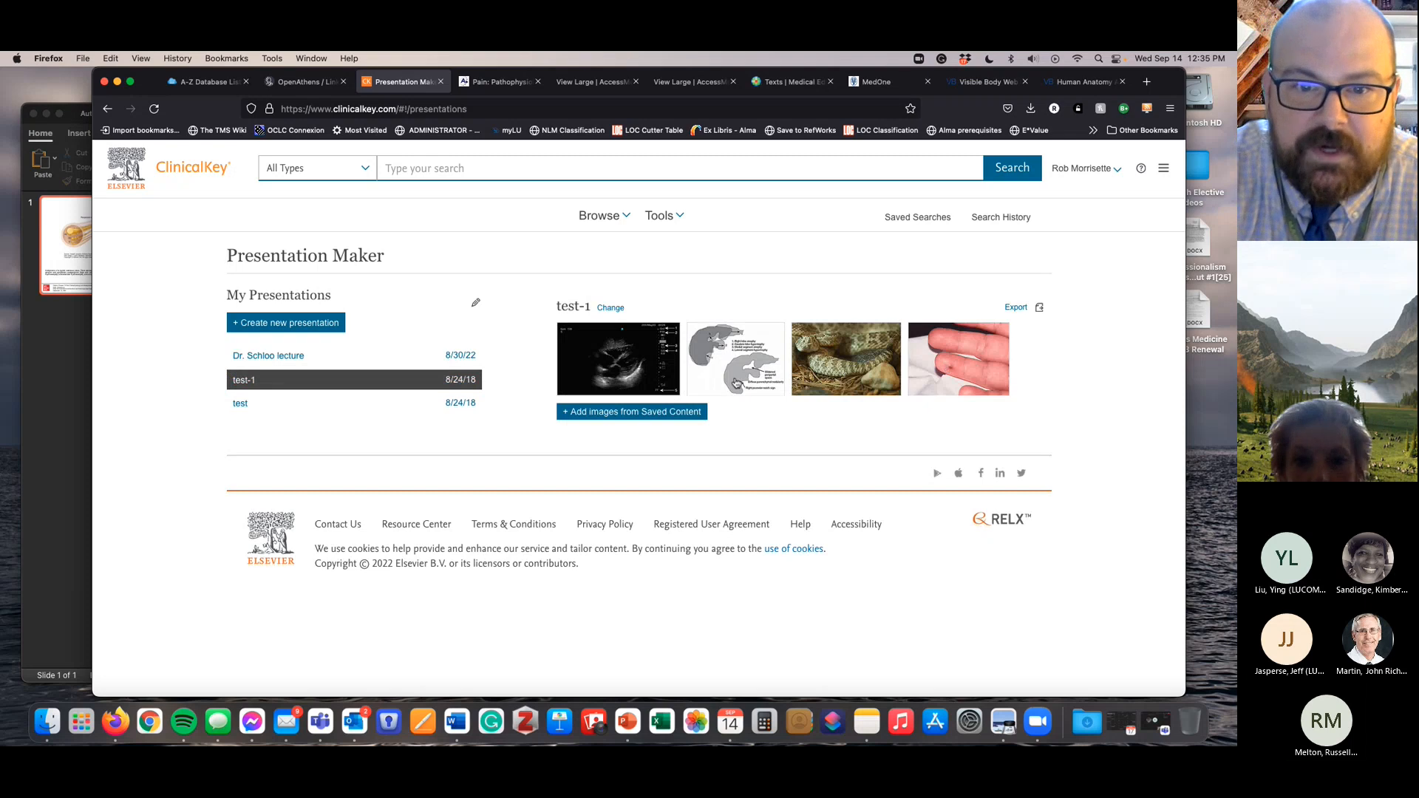
pyautogui.moveTo(644, 322)
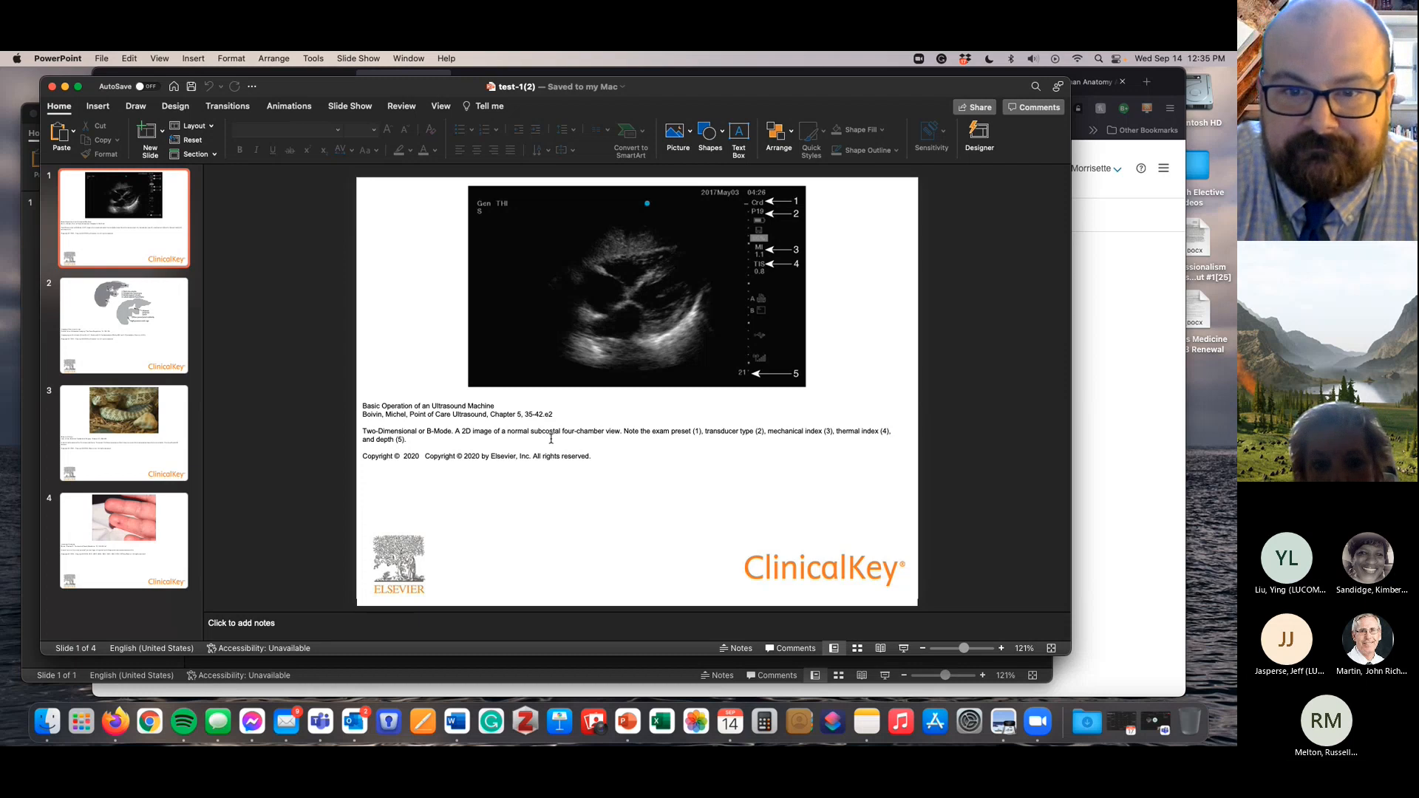
pyautogui.moveTo(708, 371)
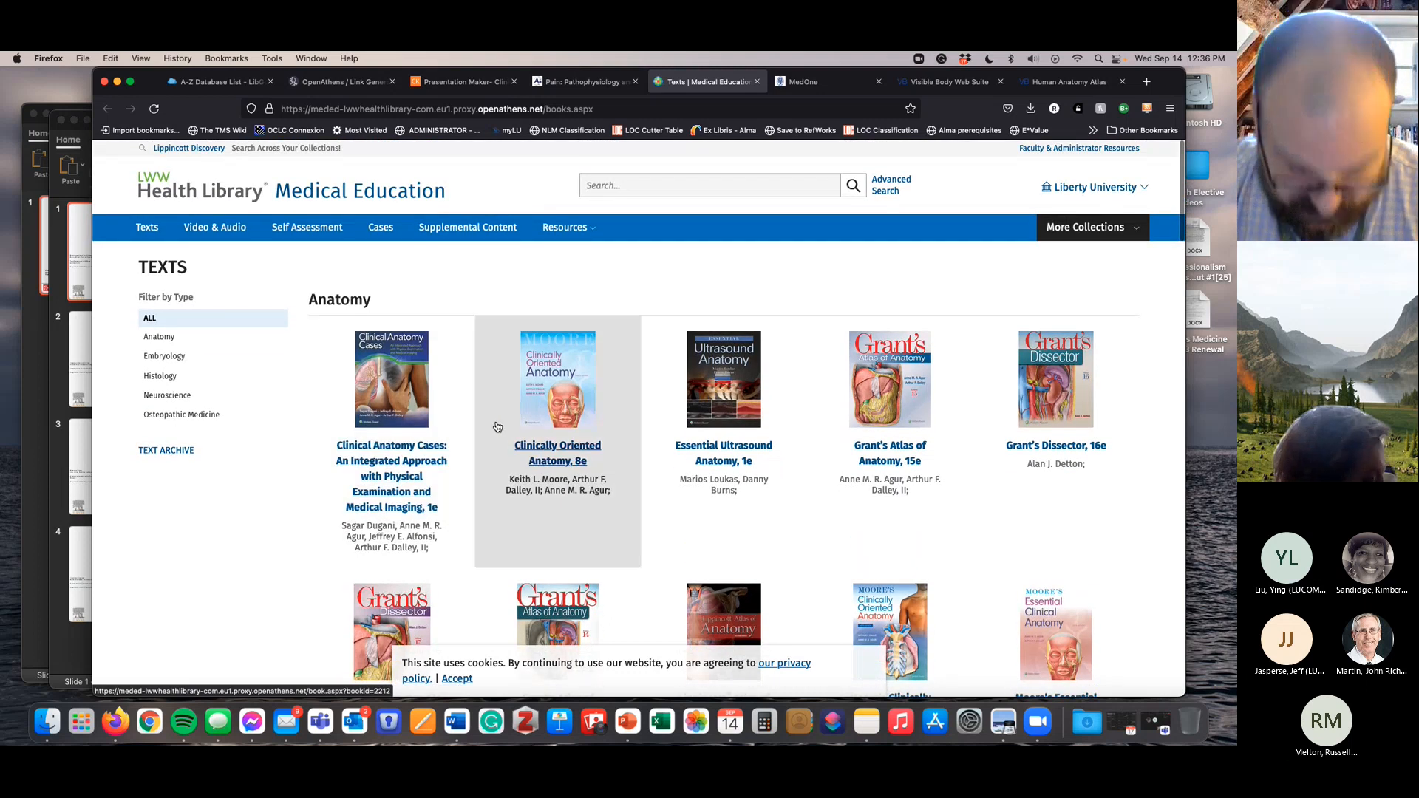
# - Filter to Osteopathic Medicine, open Atlas of Osteopathic Techniques, 4e and its Static Musculoskeletal Examination chapter
pyautogui.scroll(-3)
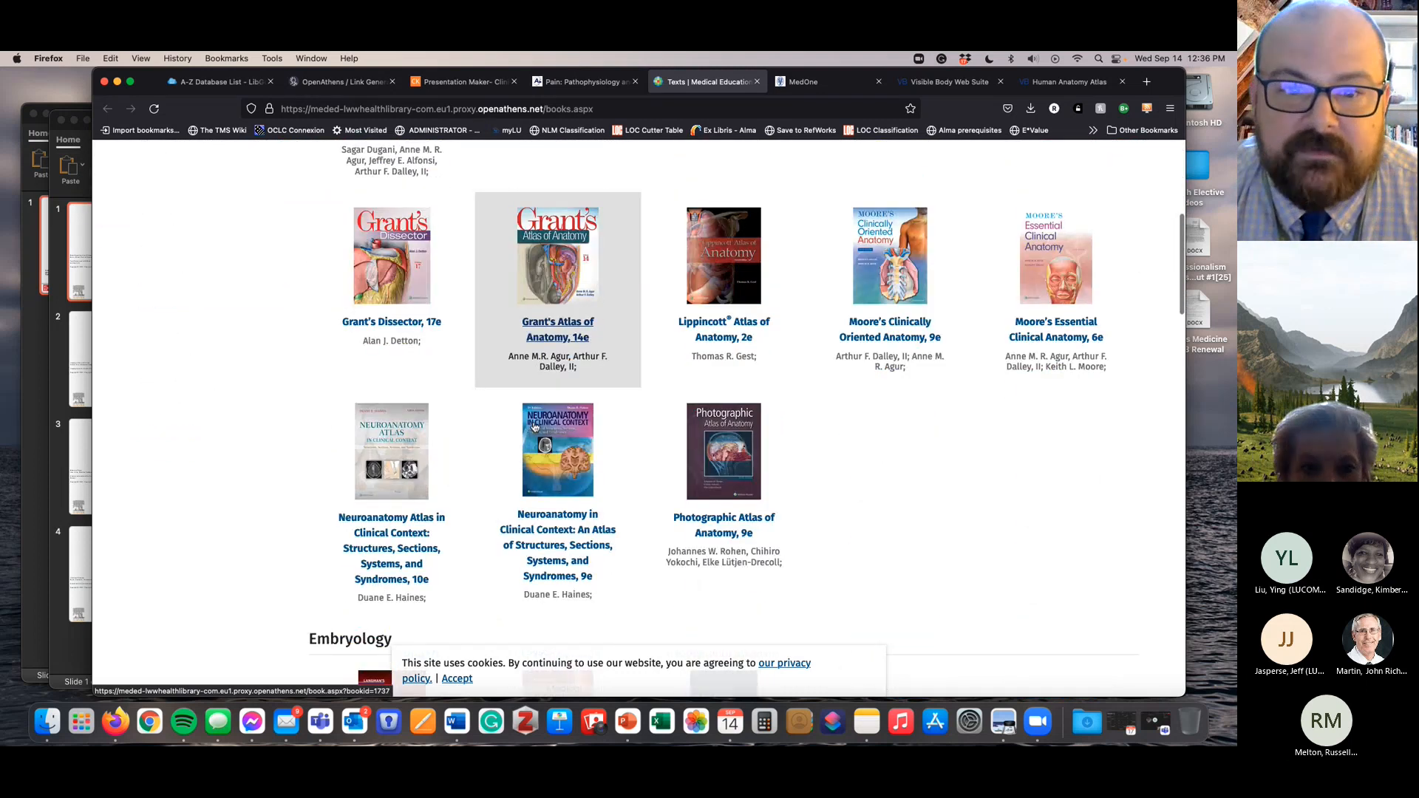
pyautogui.scroll(-3)
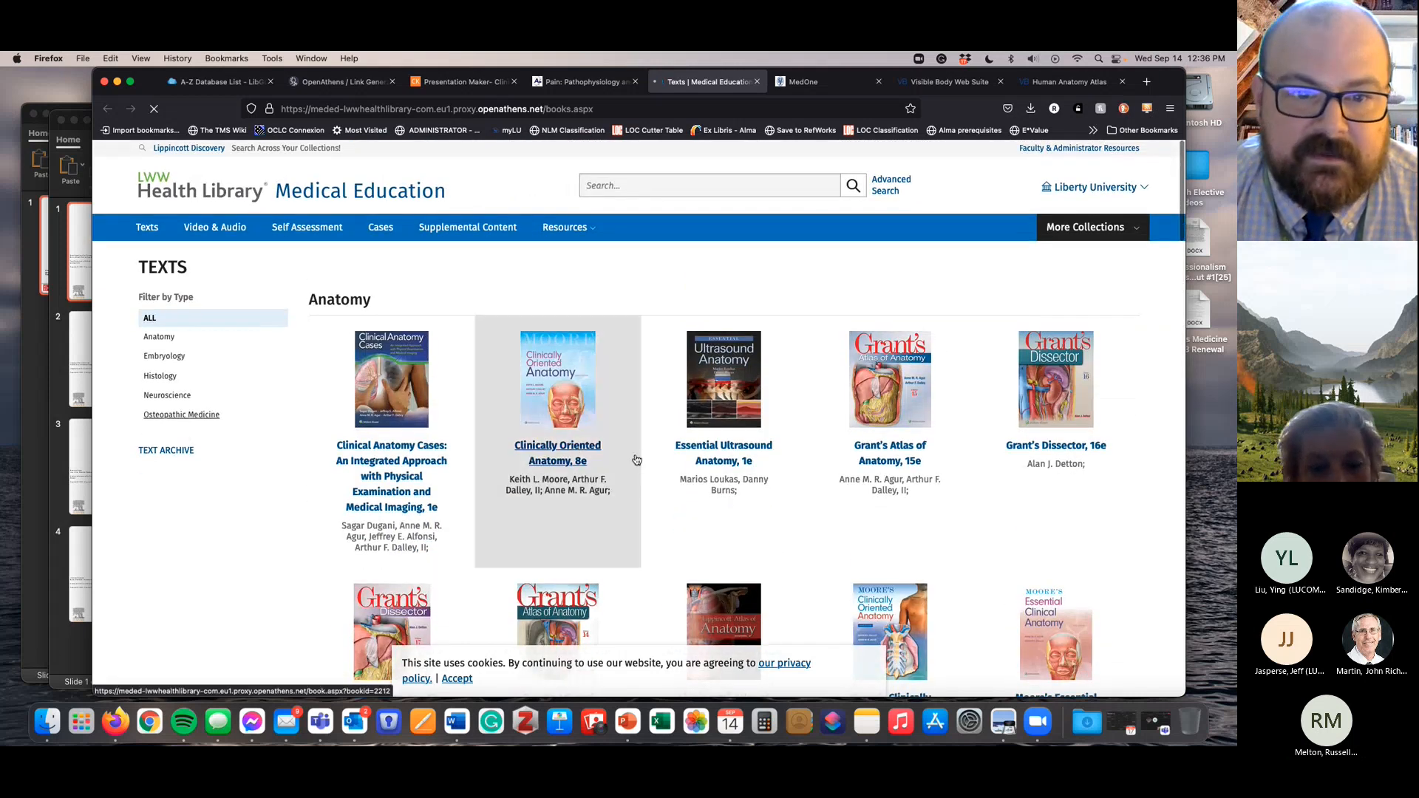
pyautogui.click(181, 414)
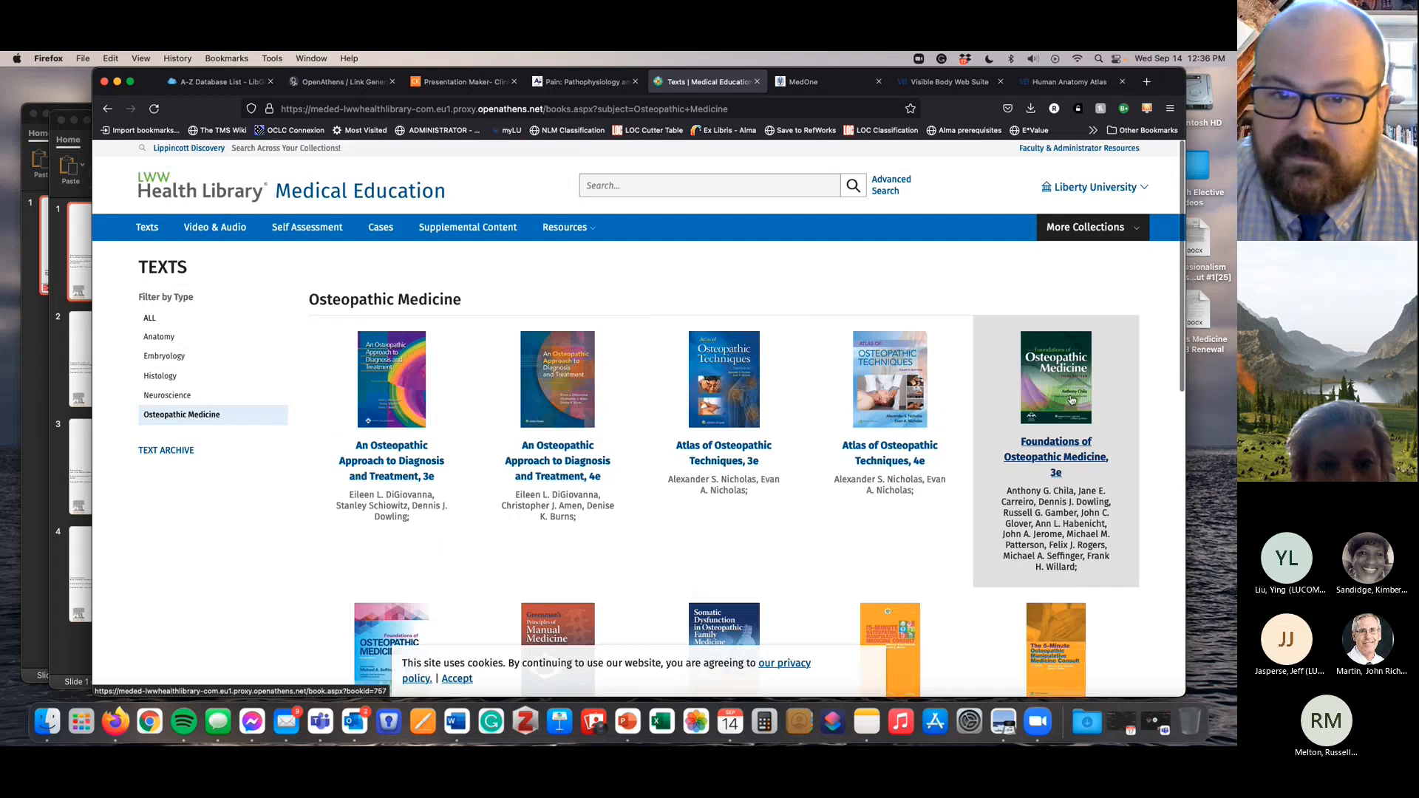
pyautogui.click(889, 380)
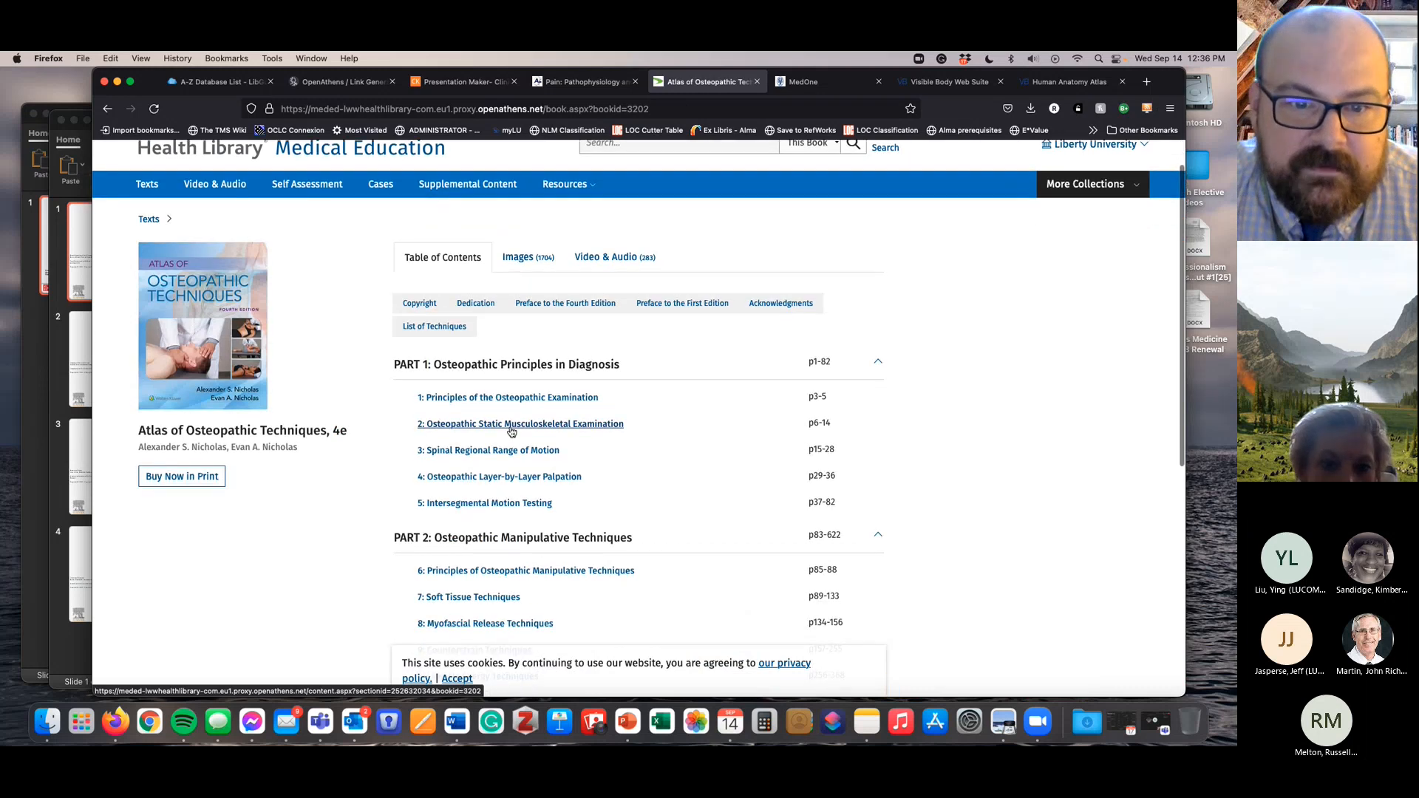
pyautogui.click(519, 424)
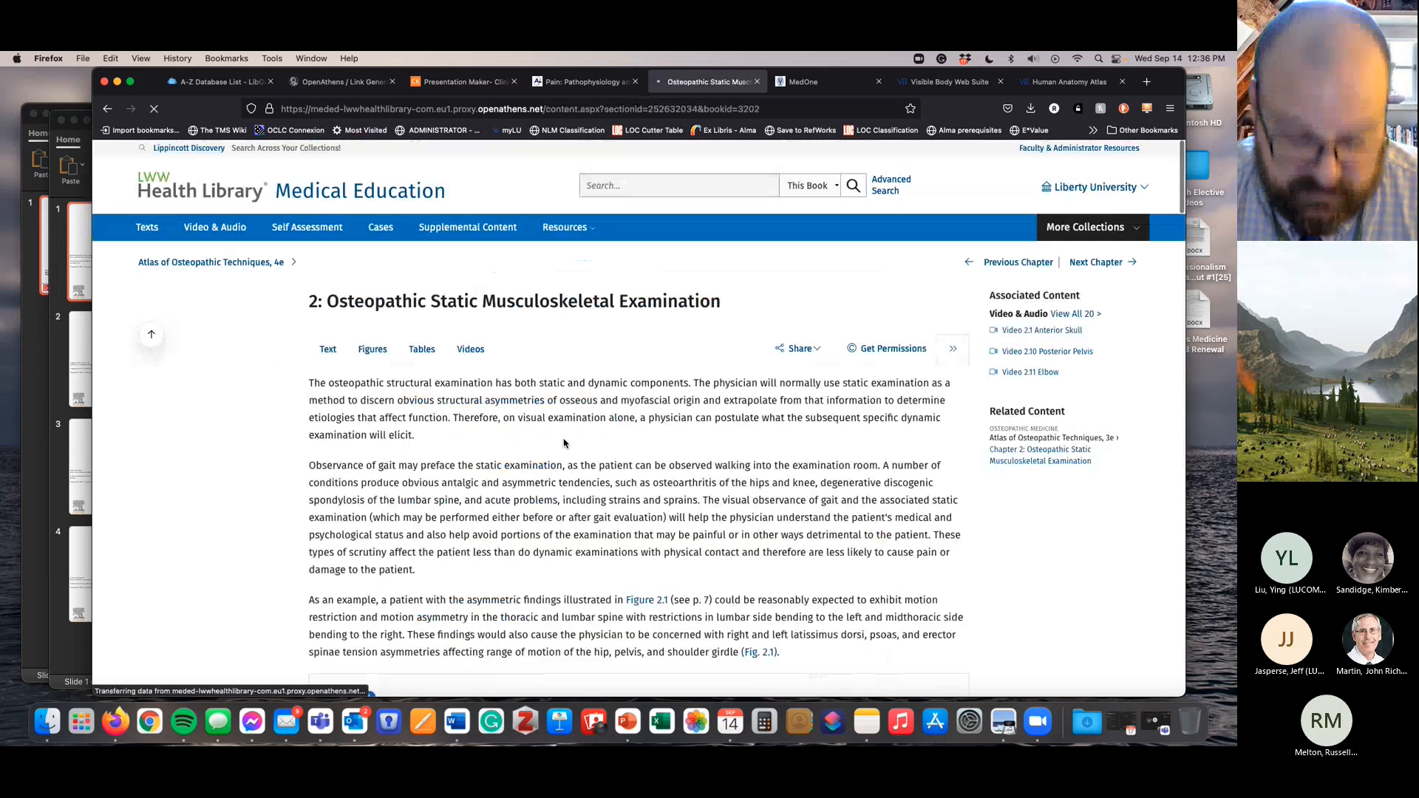
# - Scroll the chapter until Figure 2.1, the back view with spine alignment lines, is visible
pyautogui.scroll(-3)
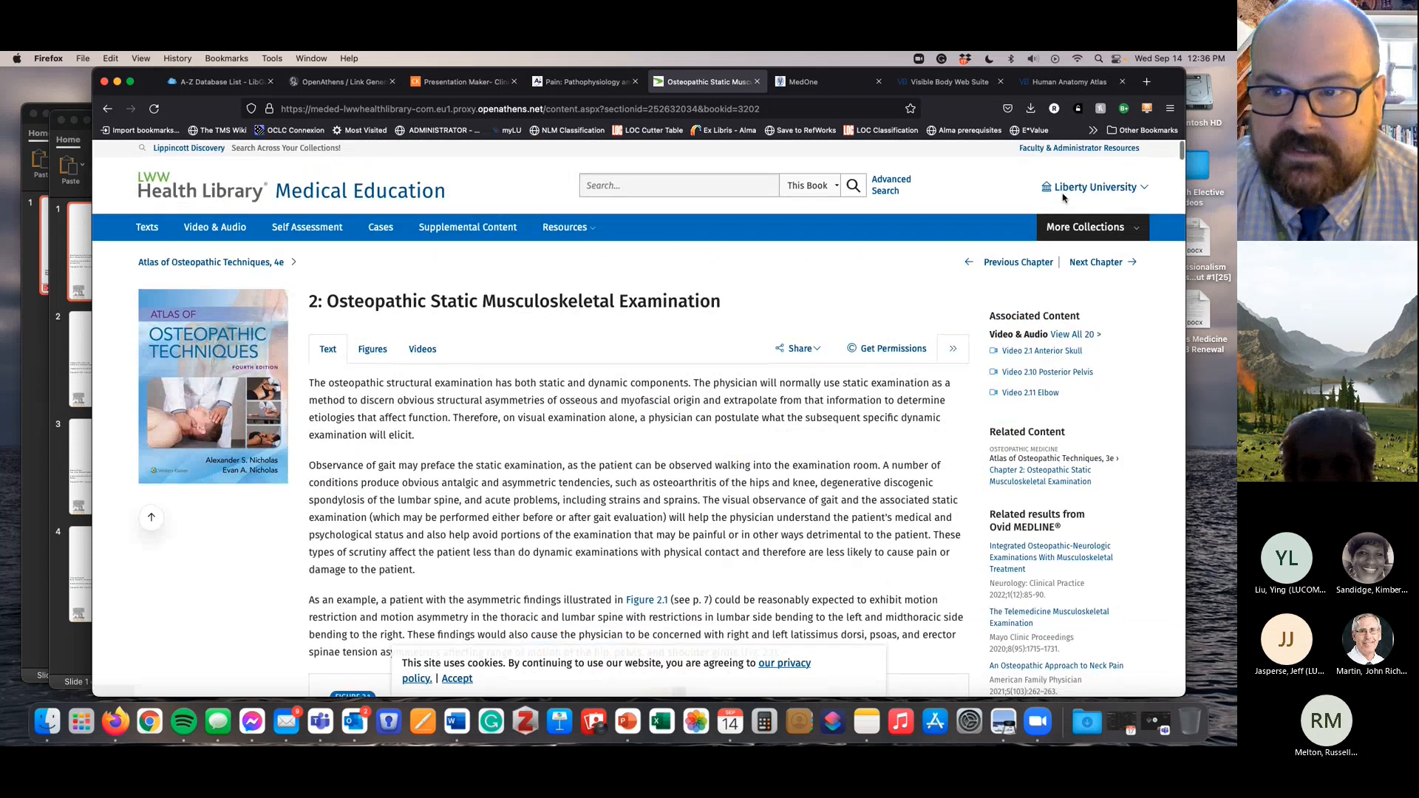
pyautogui.scroll(-3)
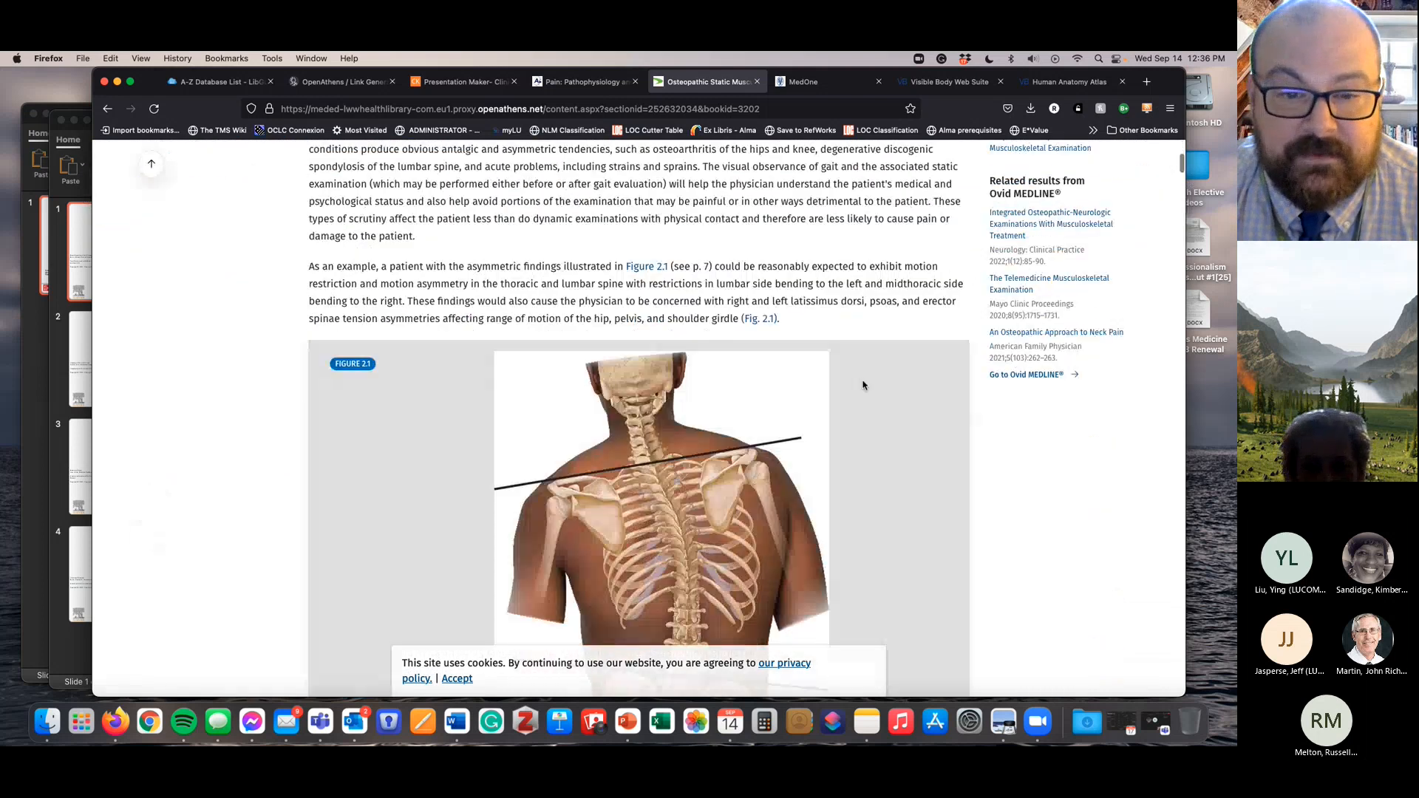
pyautogui.scroll(-3)
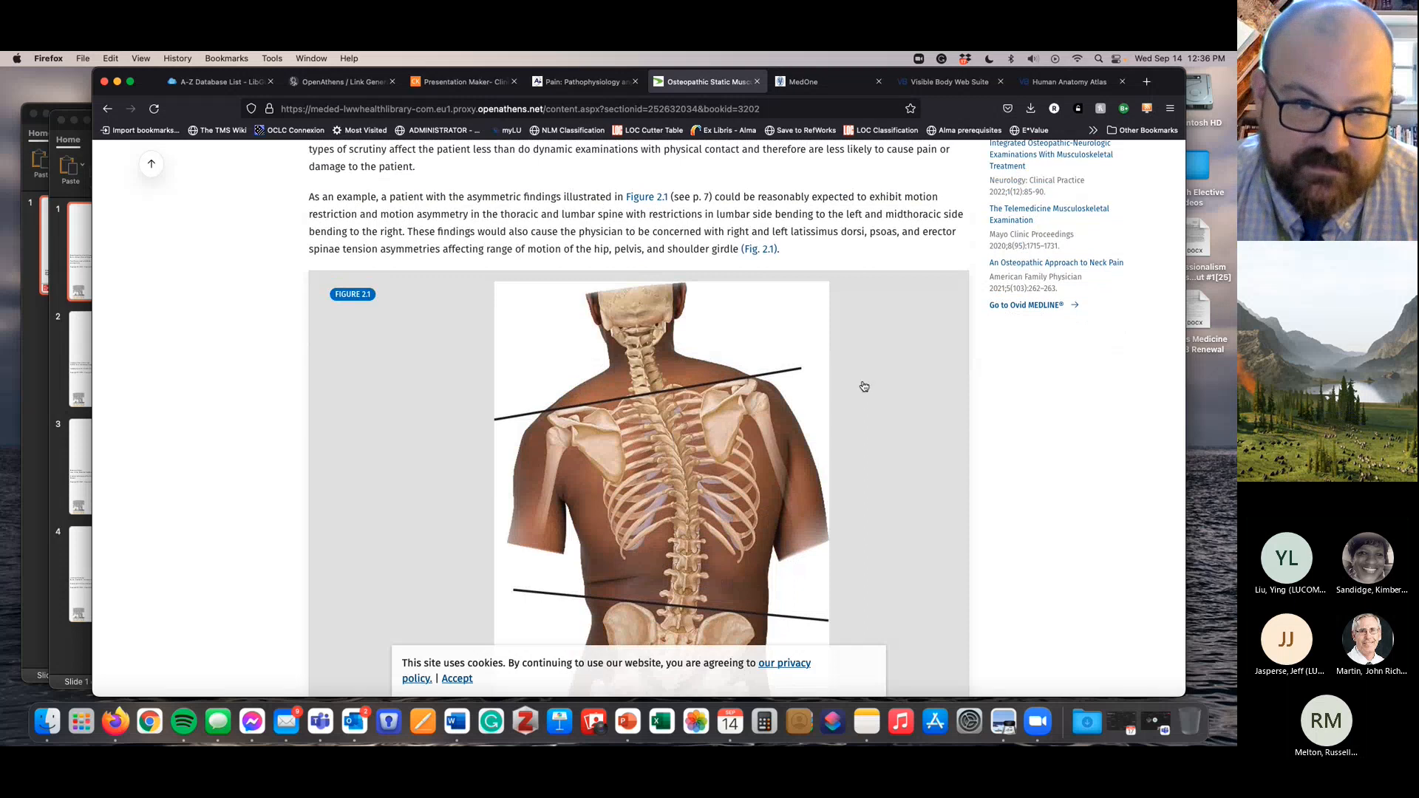
pyautogui.scroll(-3)
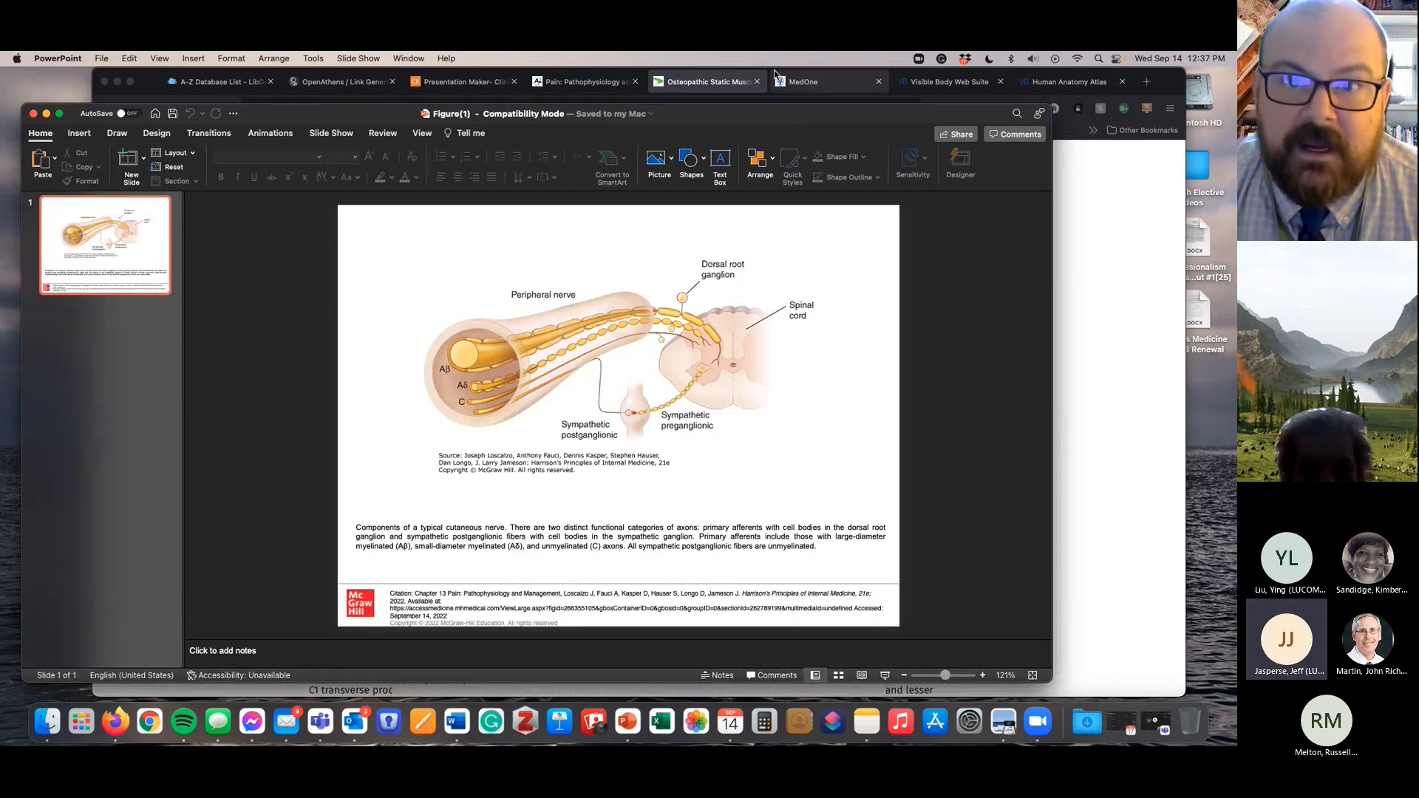
pyautogui.moveTo(707, 81)
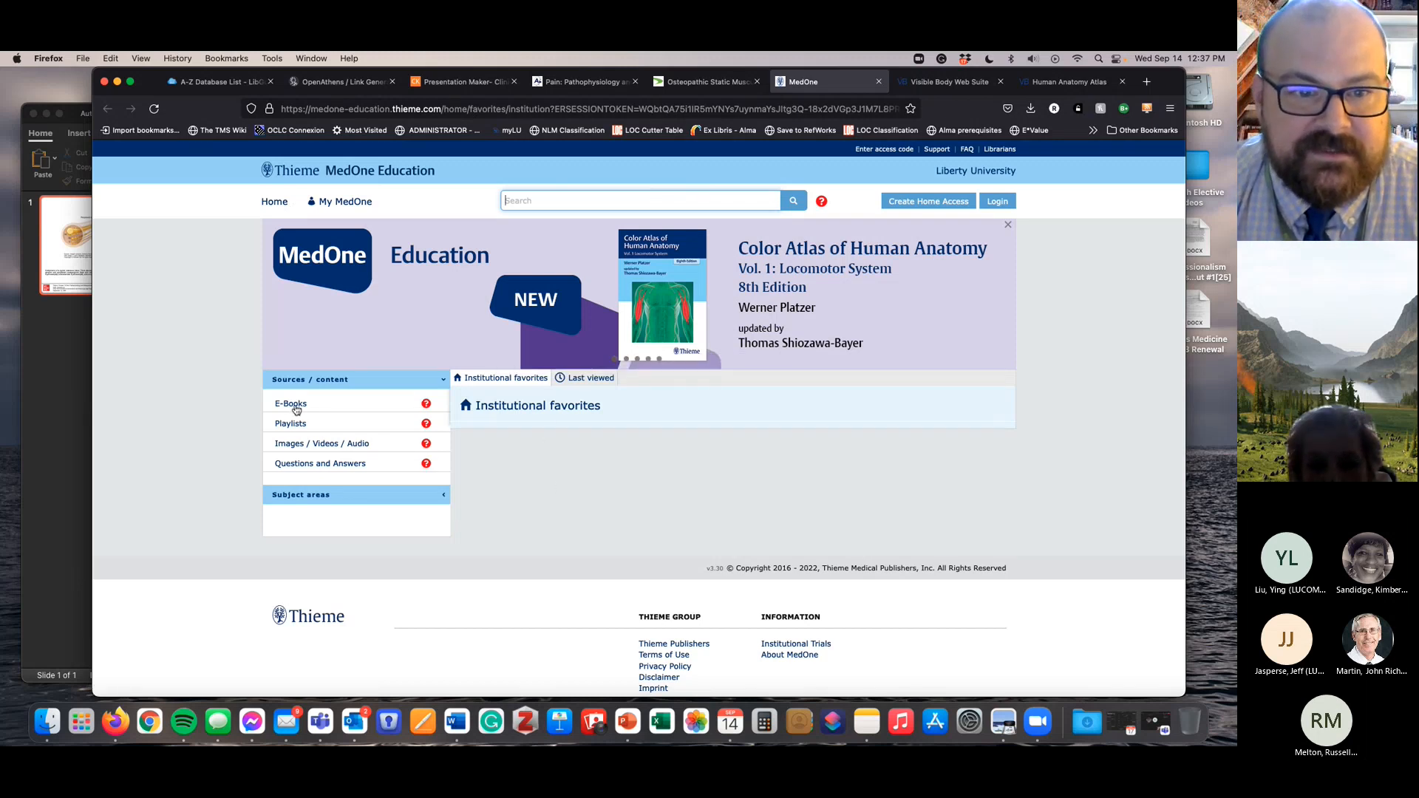
# - Open Color Atlas of Human Anatomy Vol. 3's Fig. 4.1, Structure of the brain stem, fitted to the viewer
pyautogui.click(291, 403)
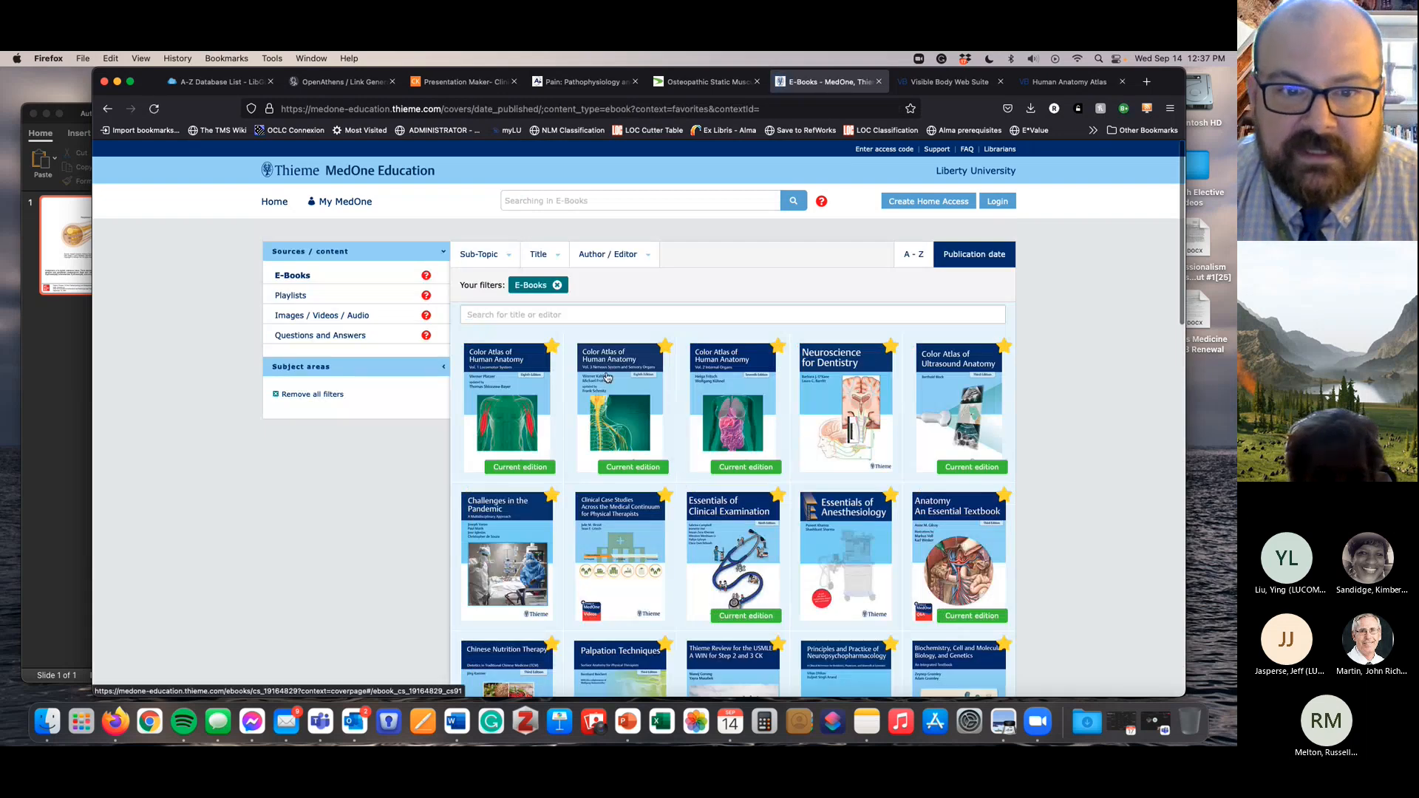
pyautogui.moveTo(819, 396)
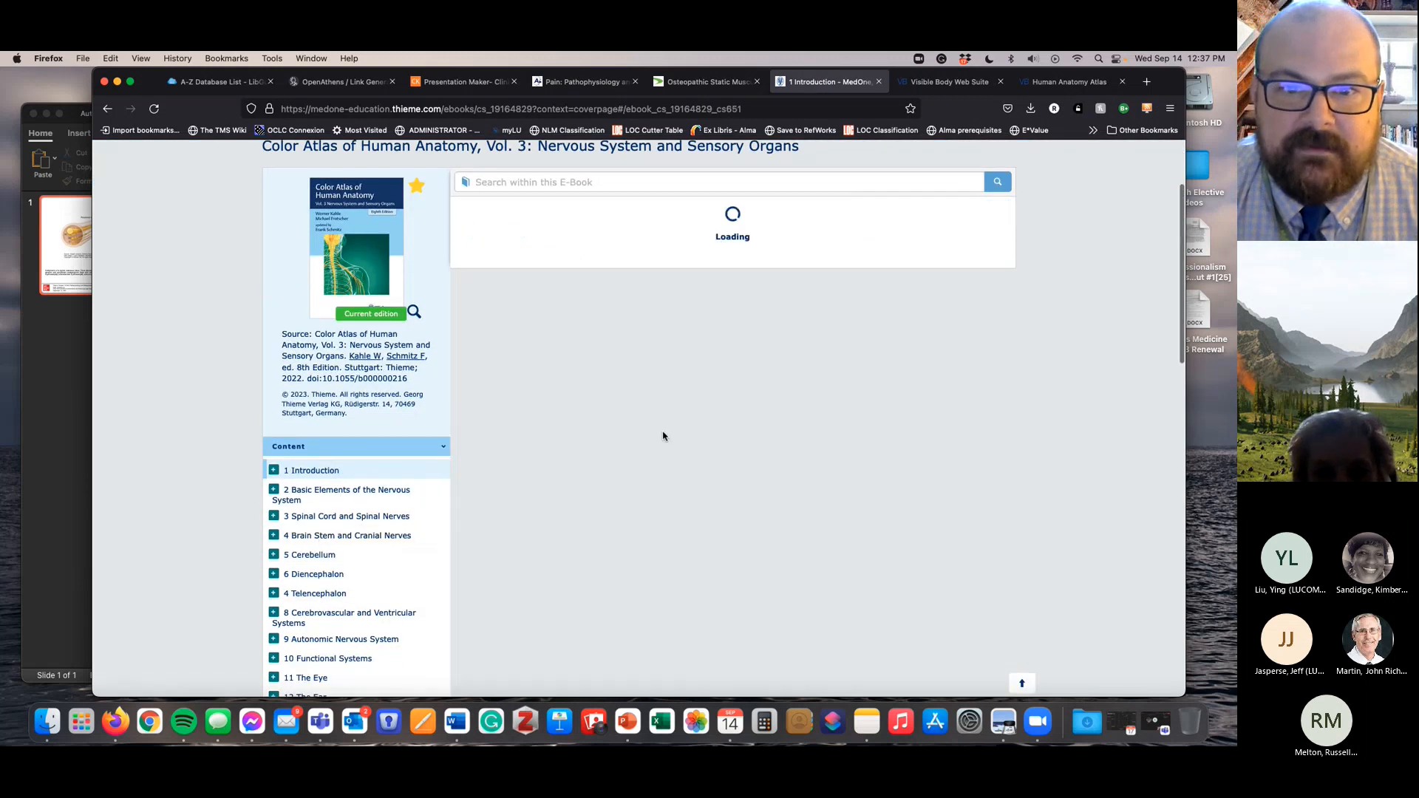
pyautogui.click(348, 535)
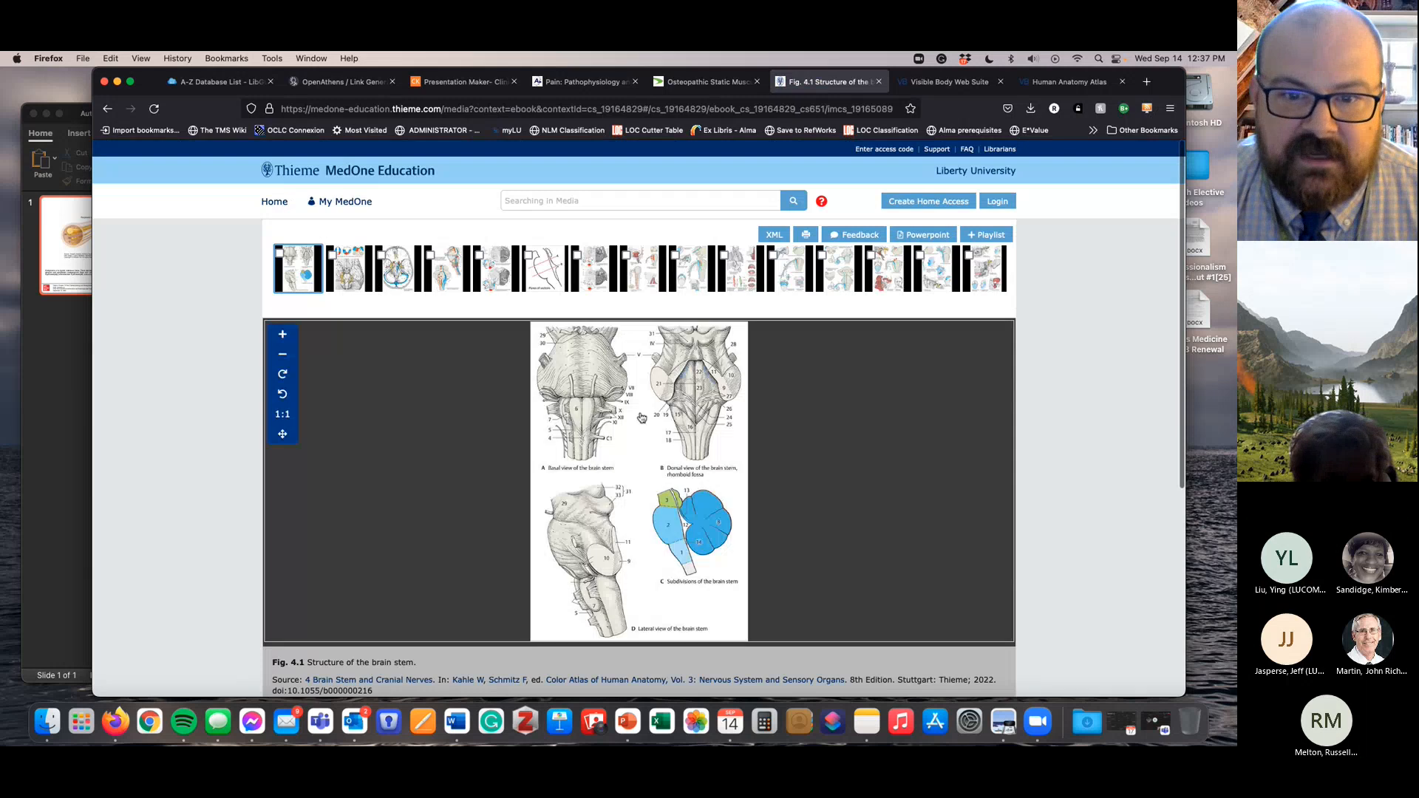
pyautogui.click(282, 354)
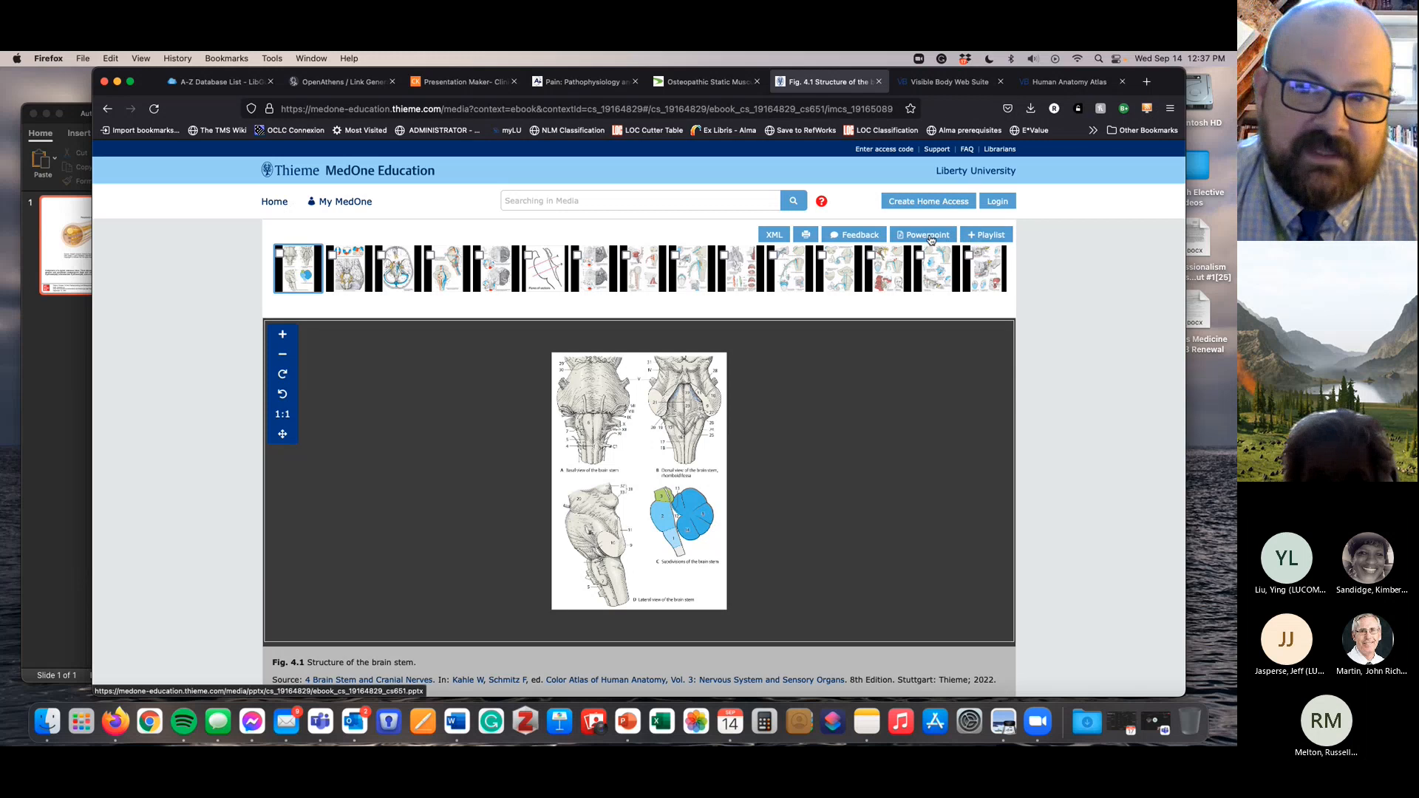
pyautogui.moveTo(922, 235)
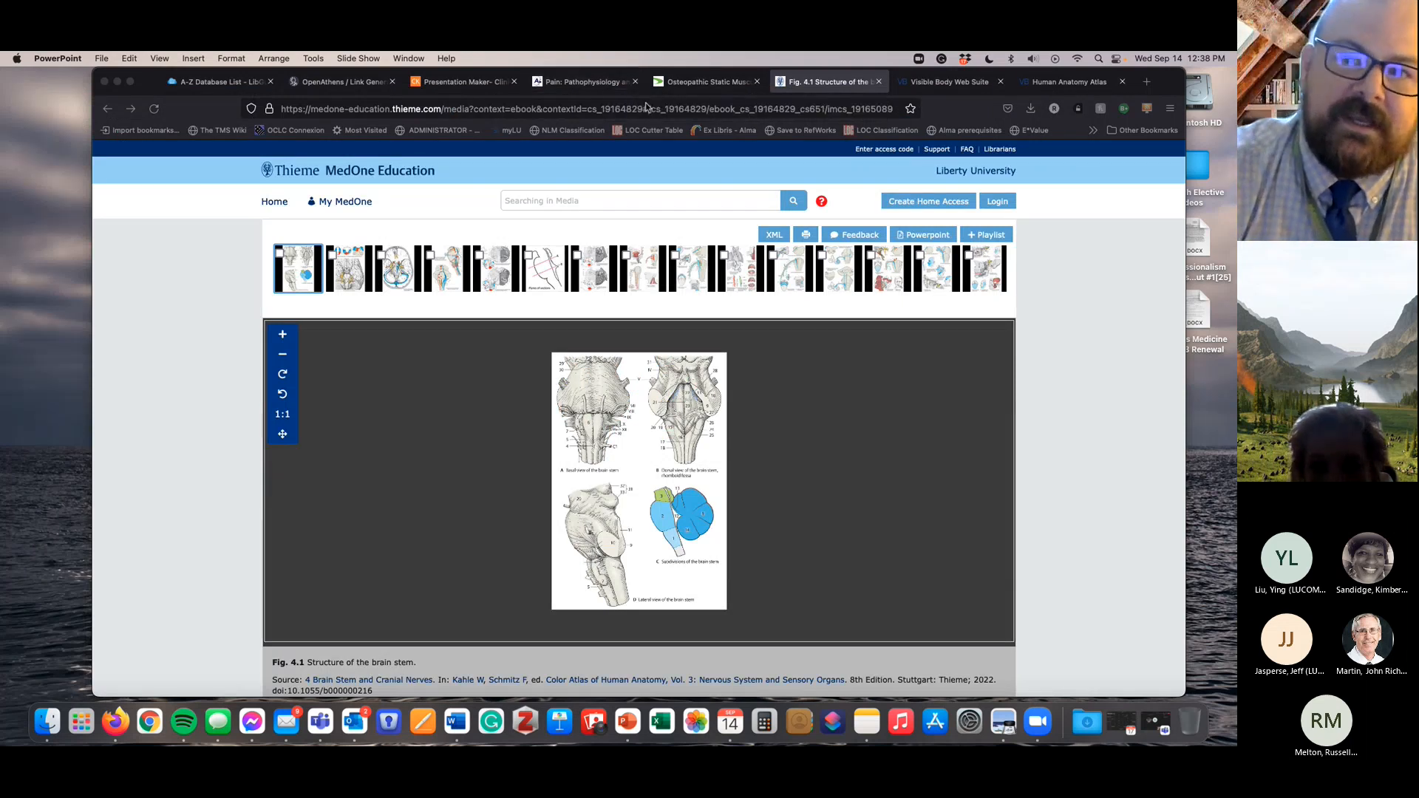
pyautogui.click(824, 81)
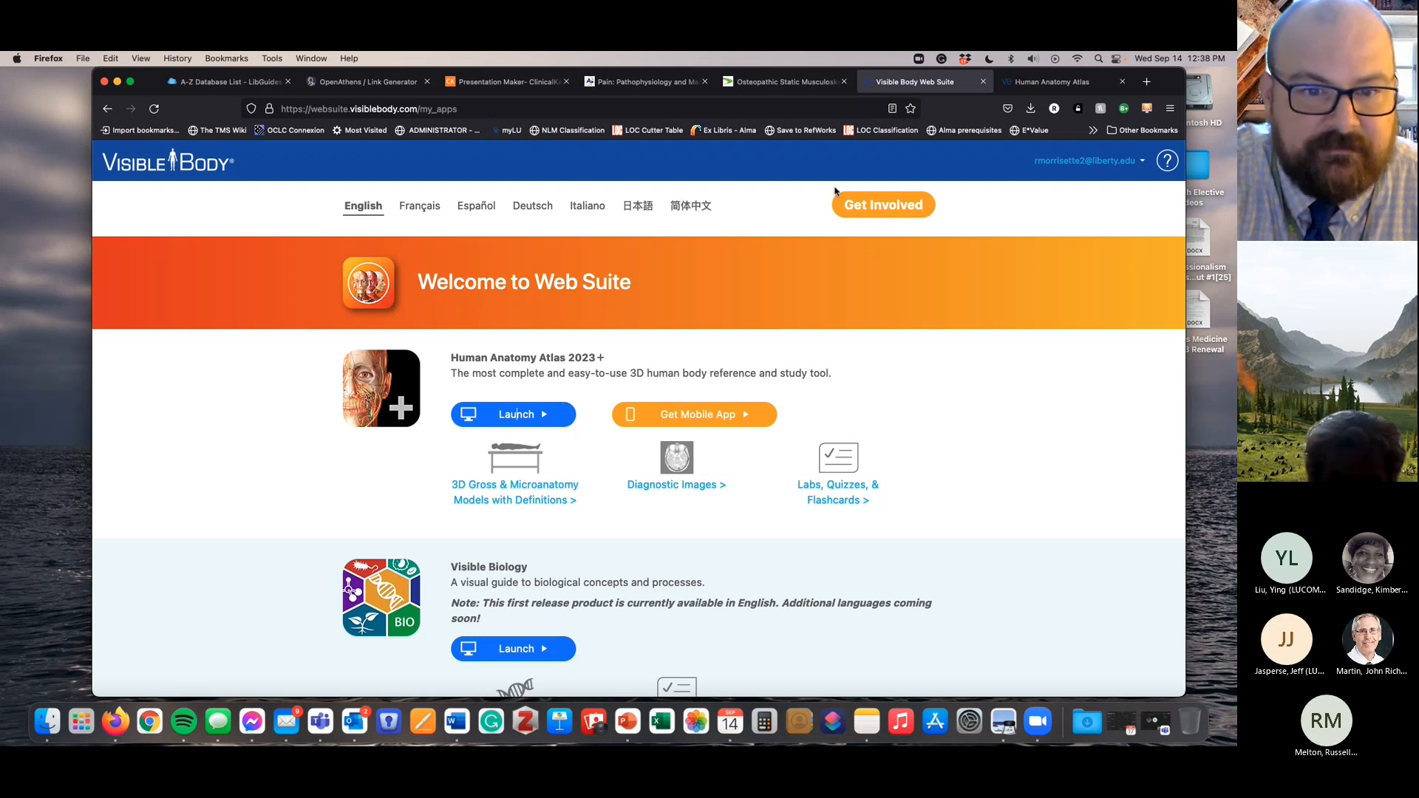
pyautogui.moveTo(782, 288)
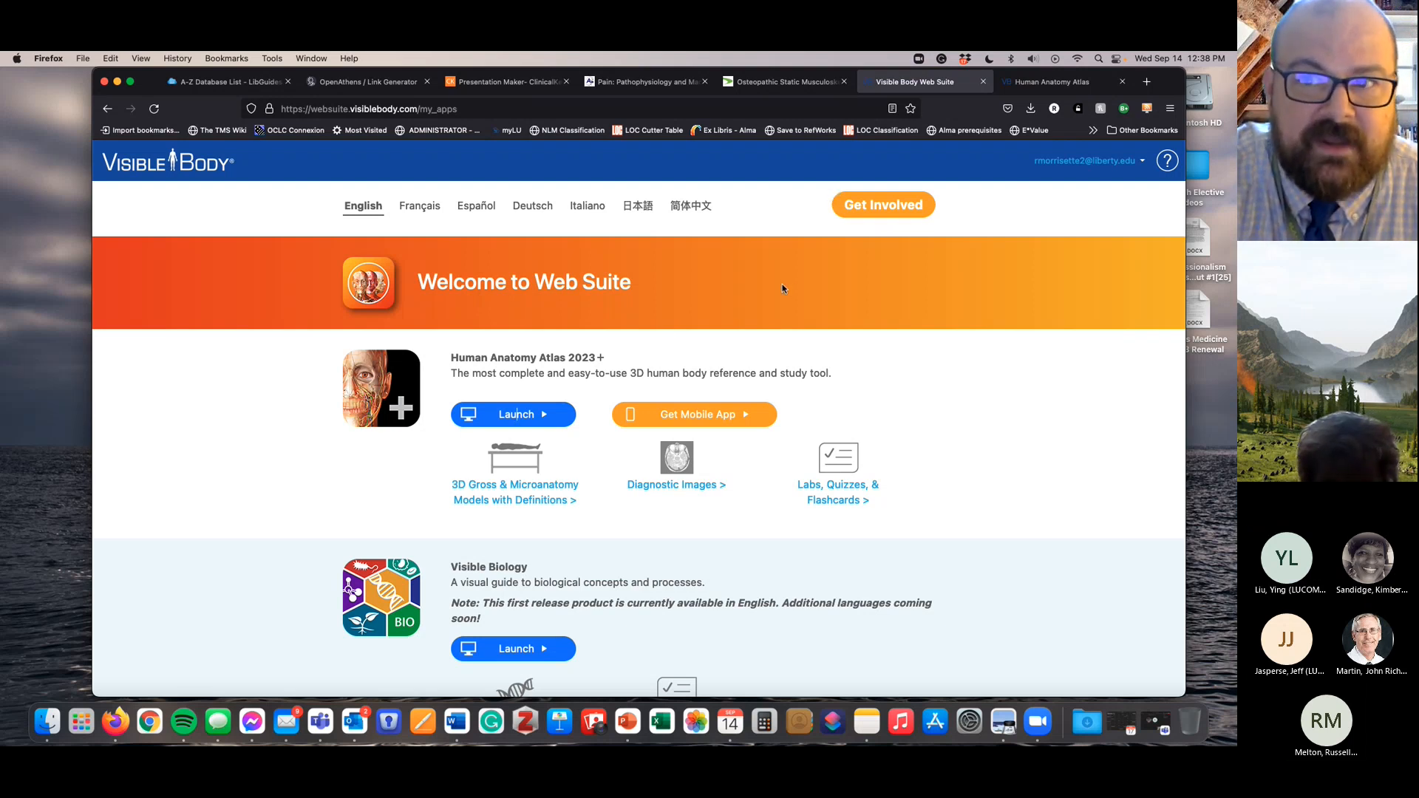
pyautogui.moveTo(570, 386)
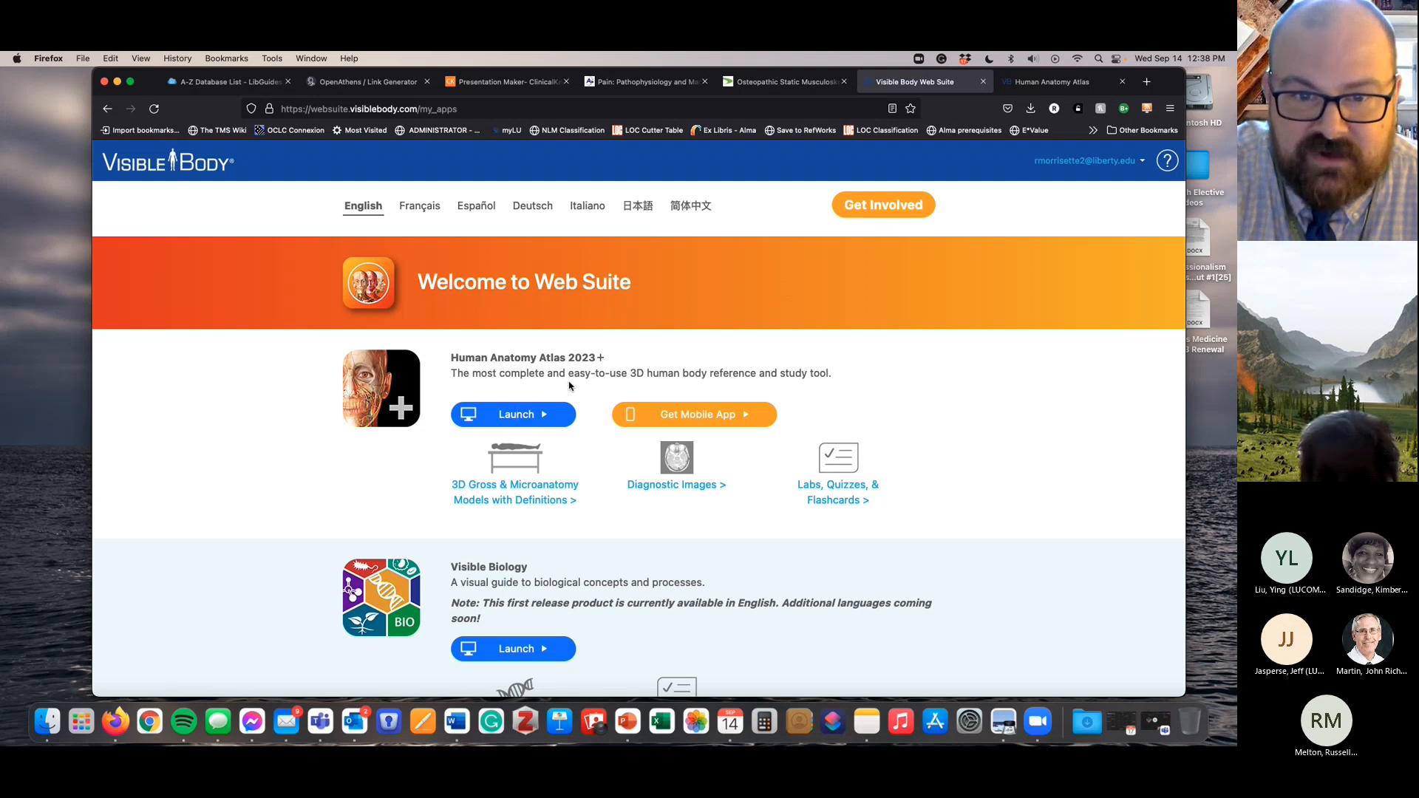
pyautogui.moveTo(525, 368)
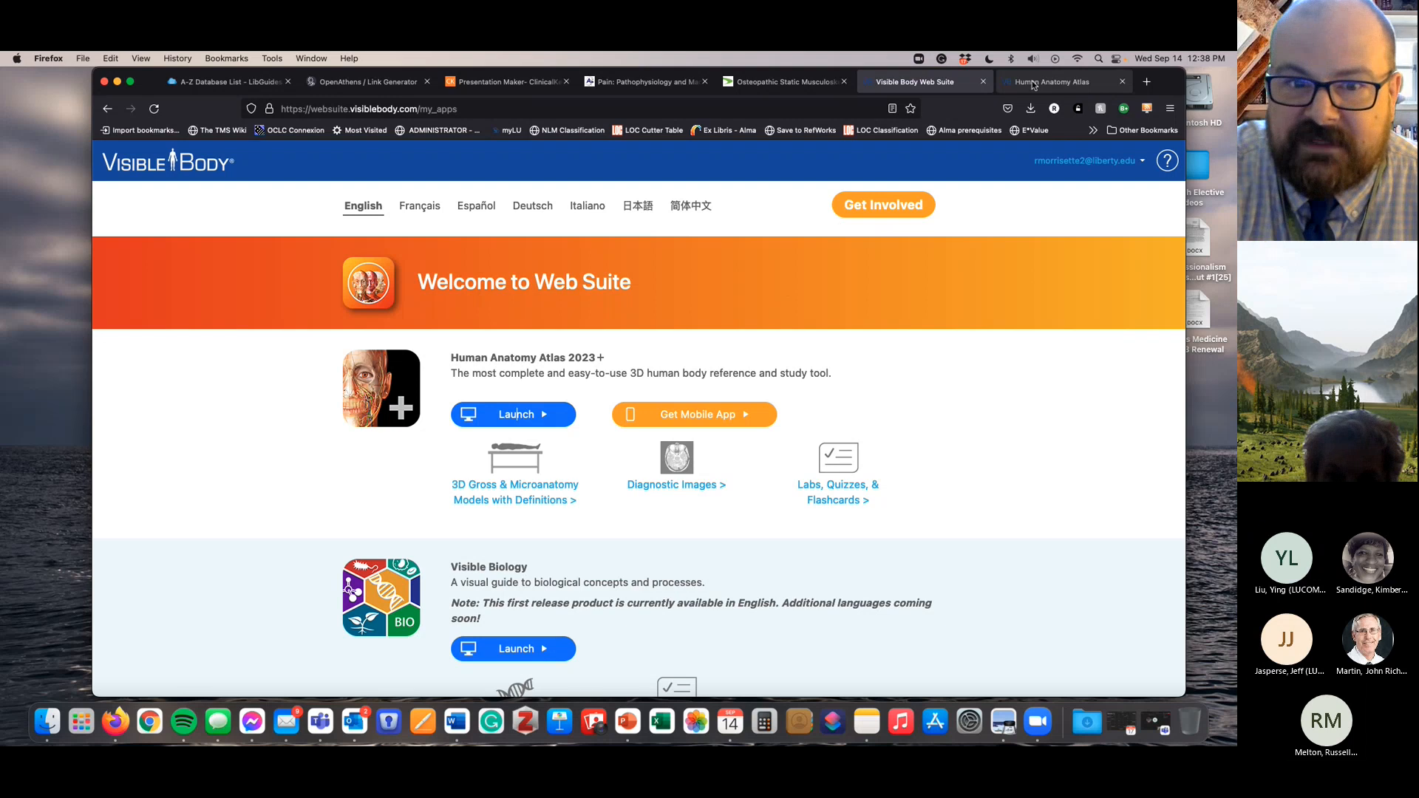
# - Open the Skull view in the Human Anatomy Atlas and save a screenshot via Share
pyautogui.click(513, 414)
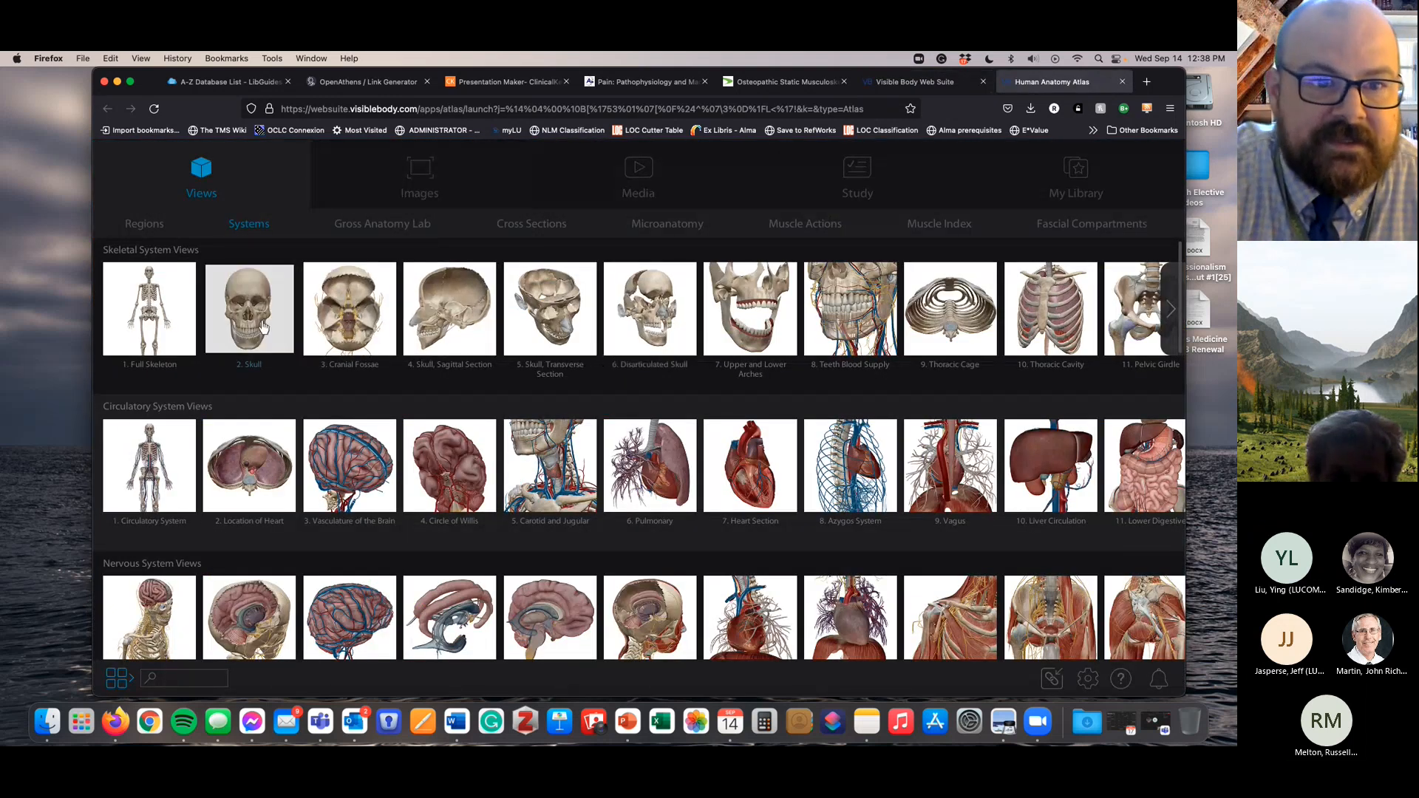
pyautogui.click(248, 308)
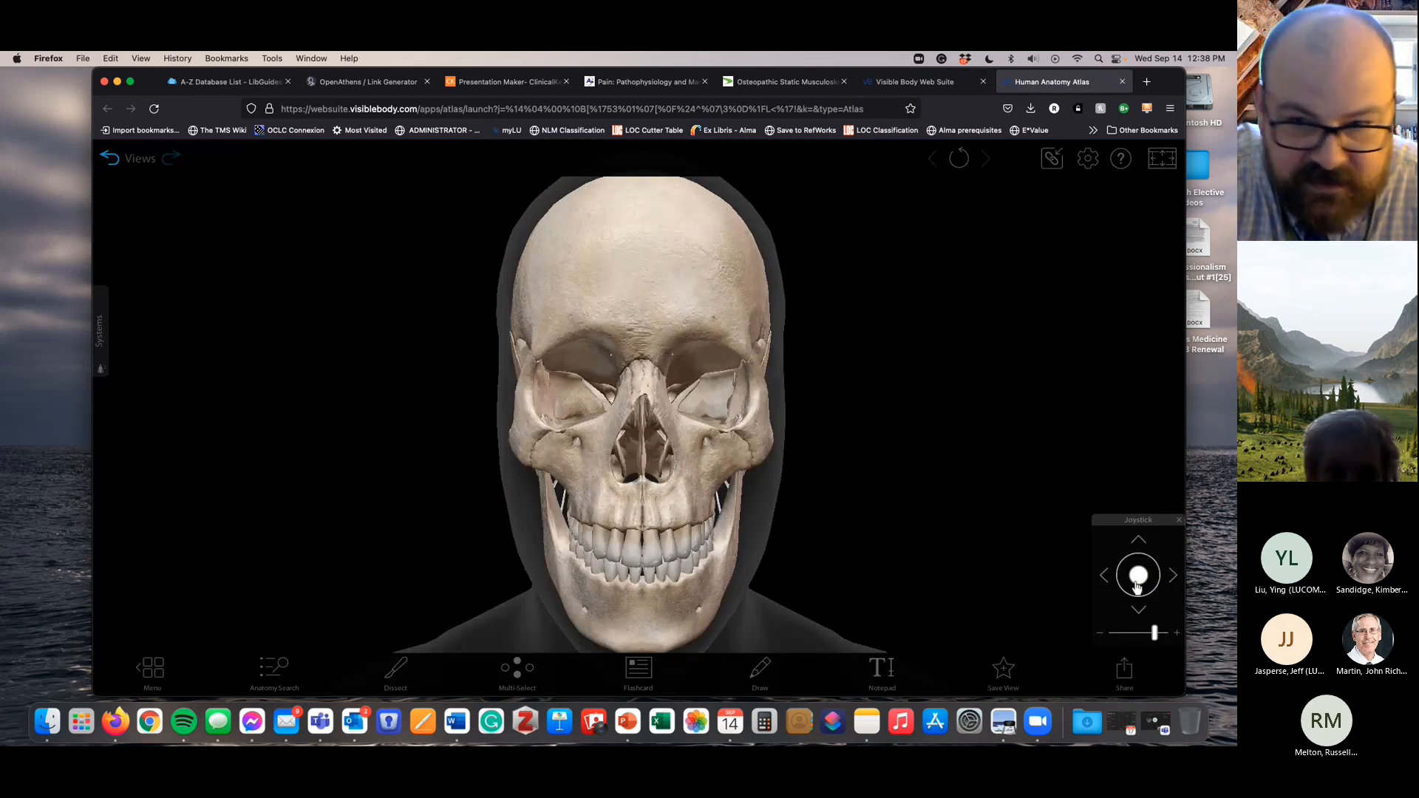
pyautogui.moveTo(1011, 586)
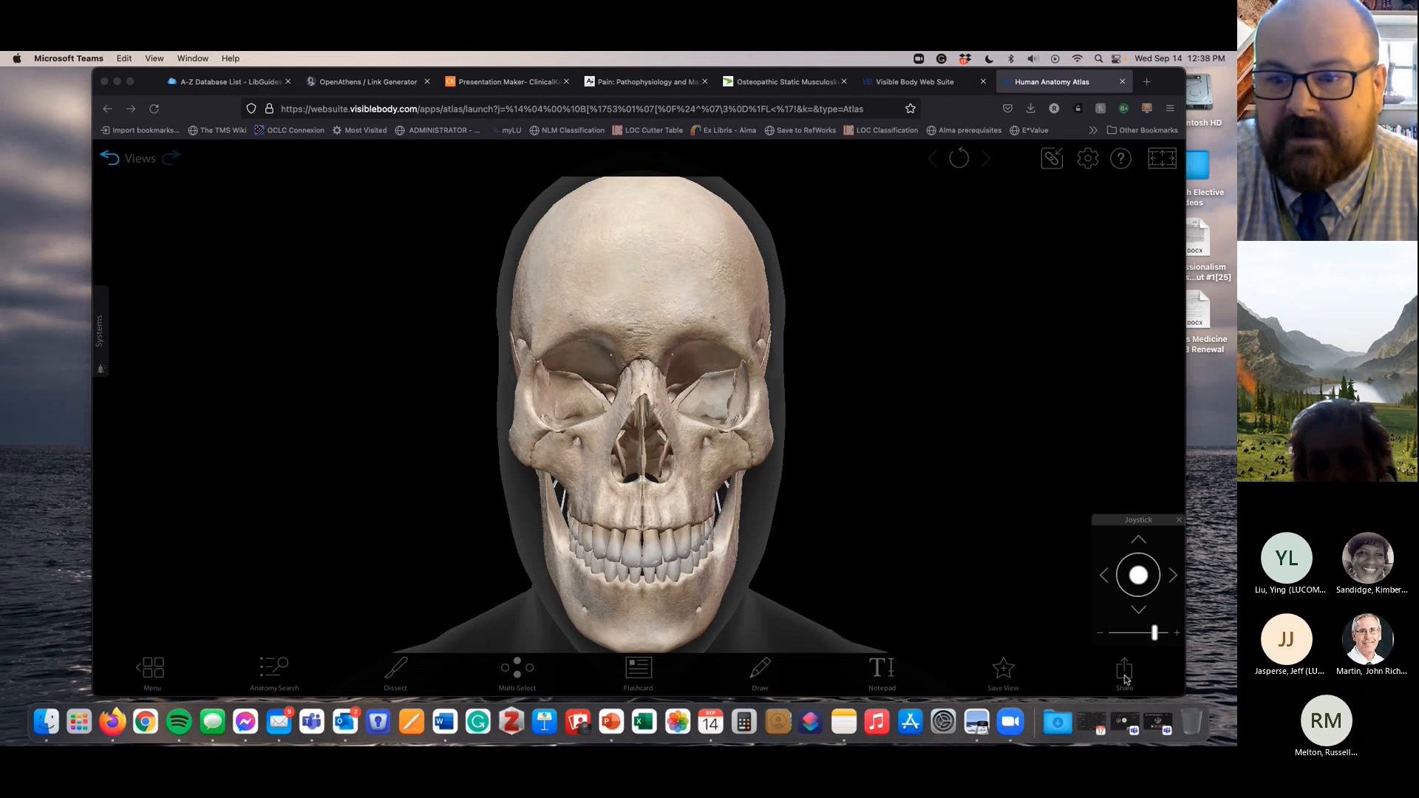
pyautogui.moveTo(1134, 680)
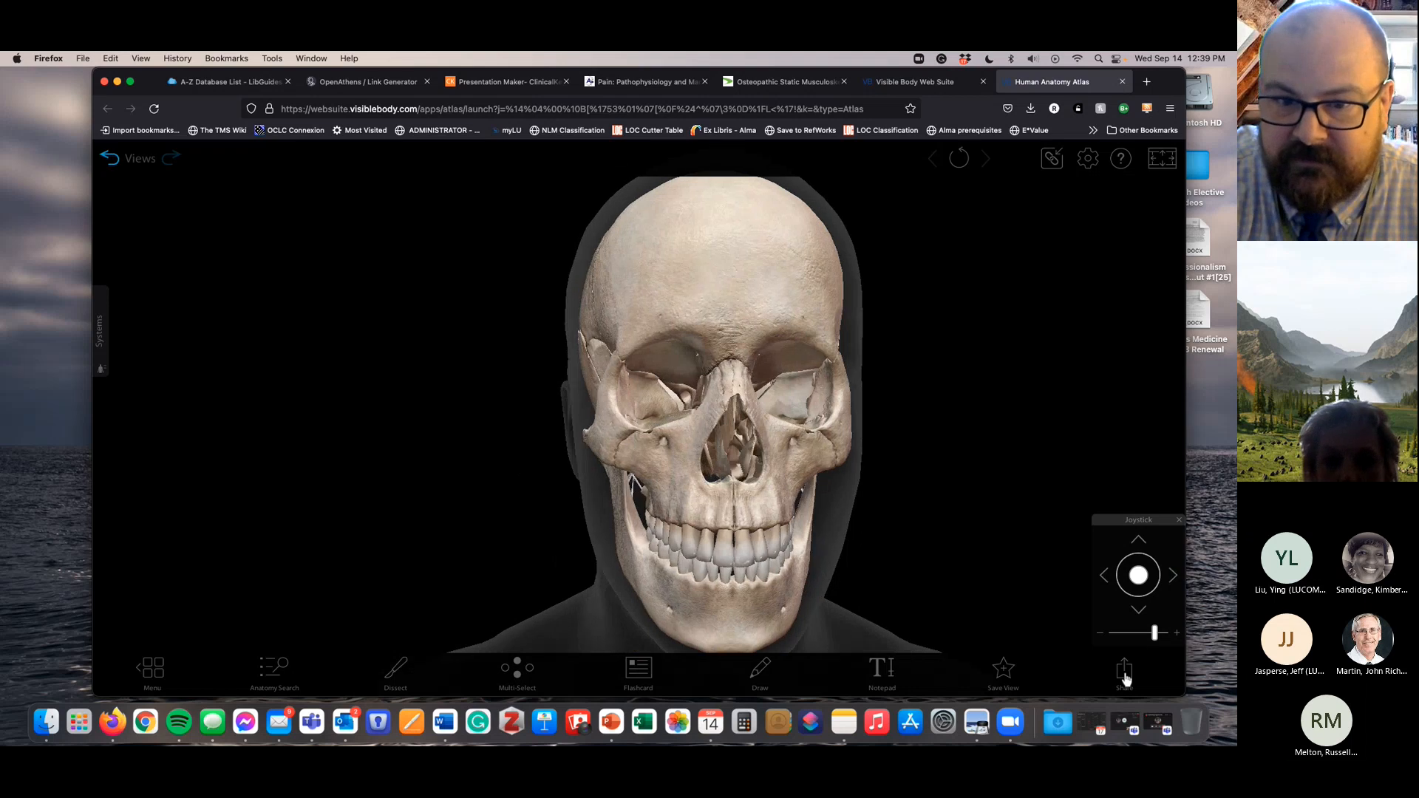
pyautogui.click(1125, 670)
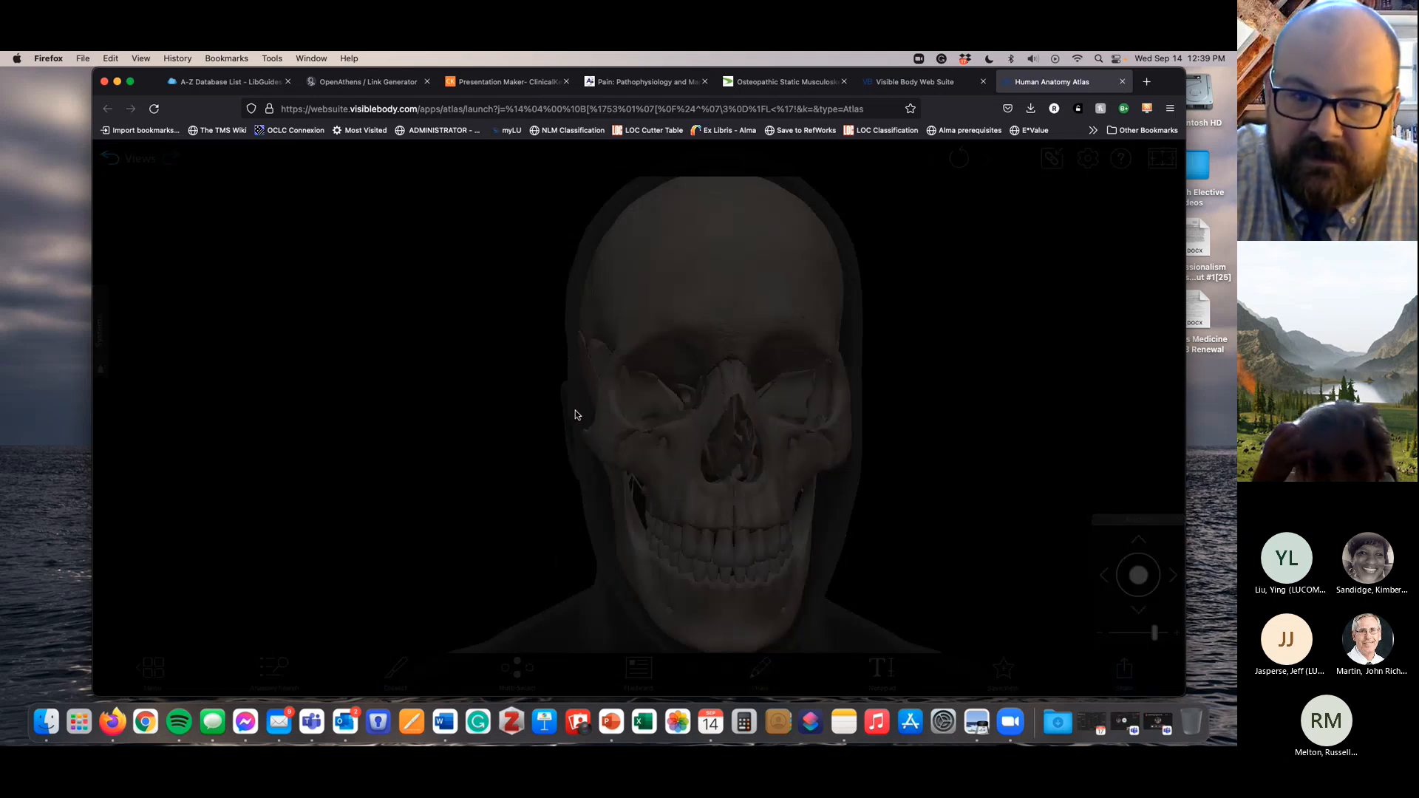
pyautogui.click(1030, 108)
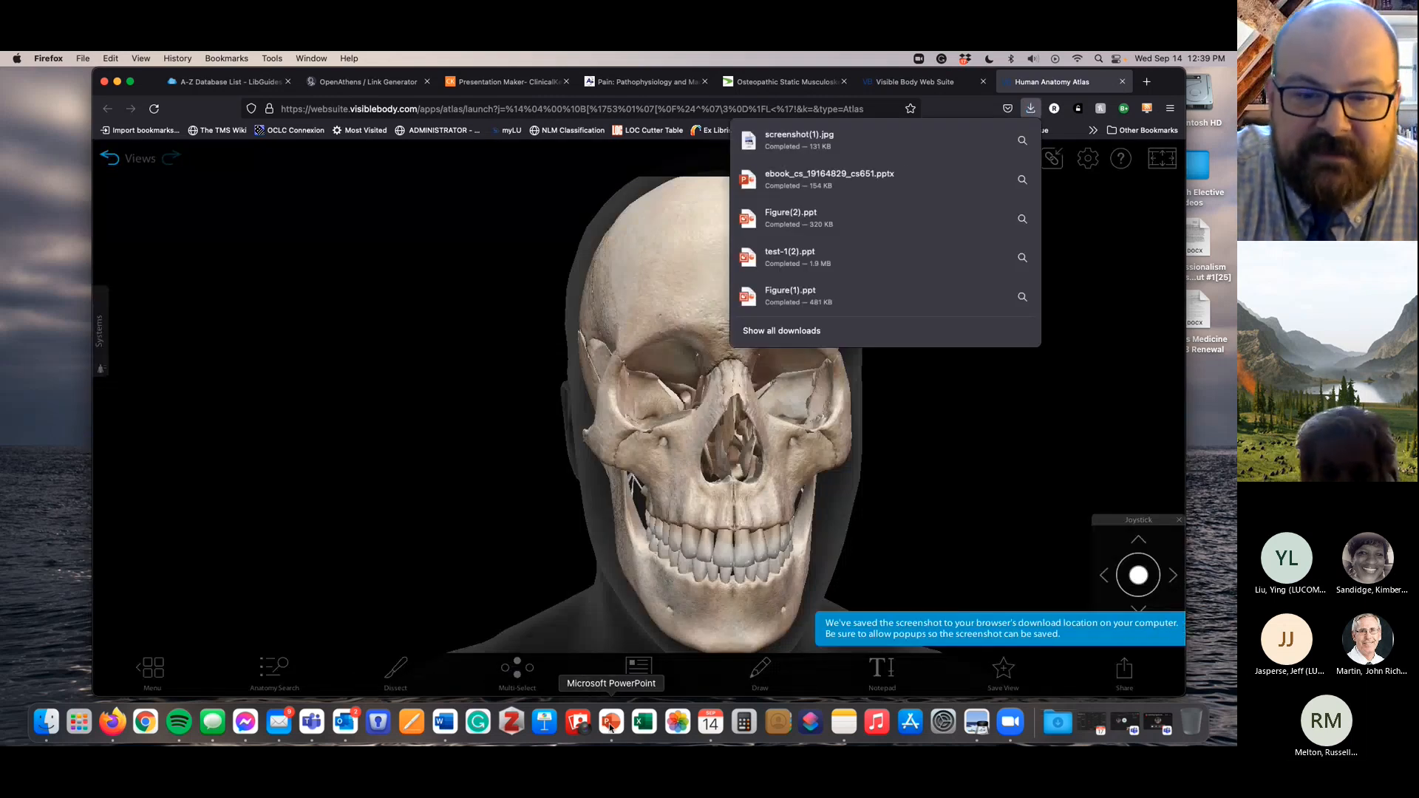
# - Start PowerPoint with a new blank presentation and select its first slide
pyautogui.click(611, 723)
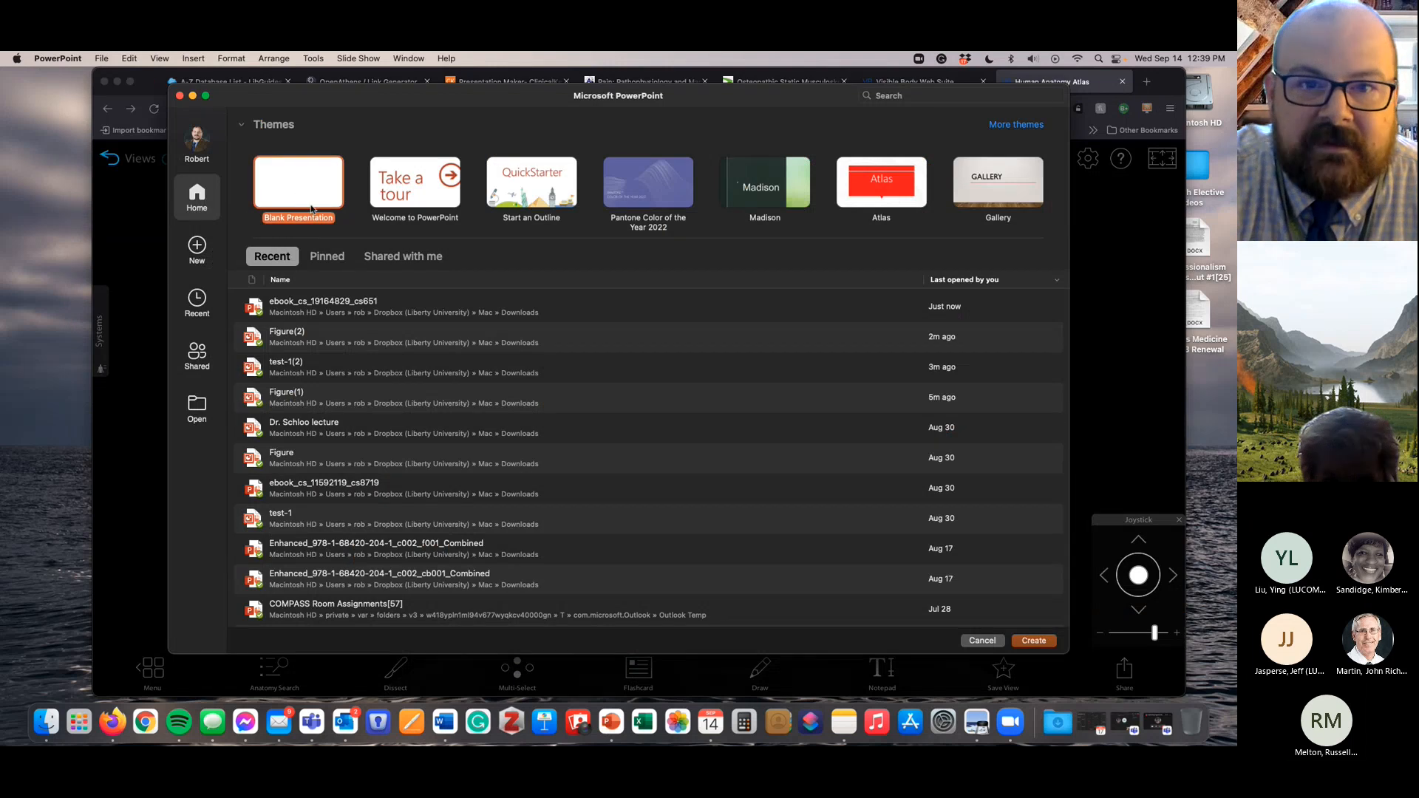
pyautogui.click(1032, 640)
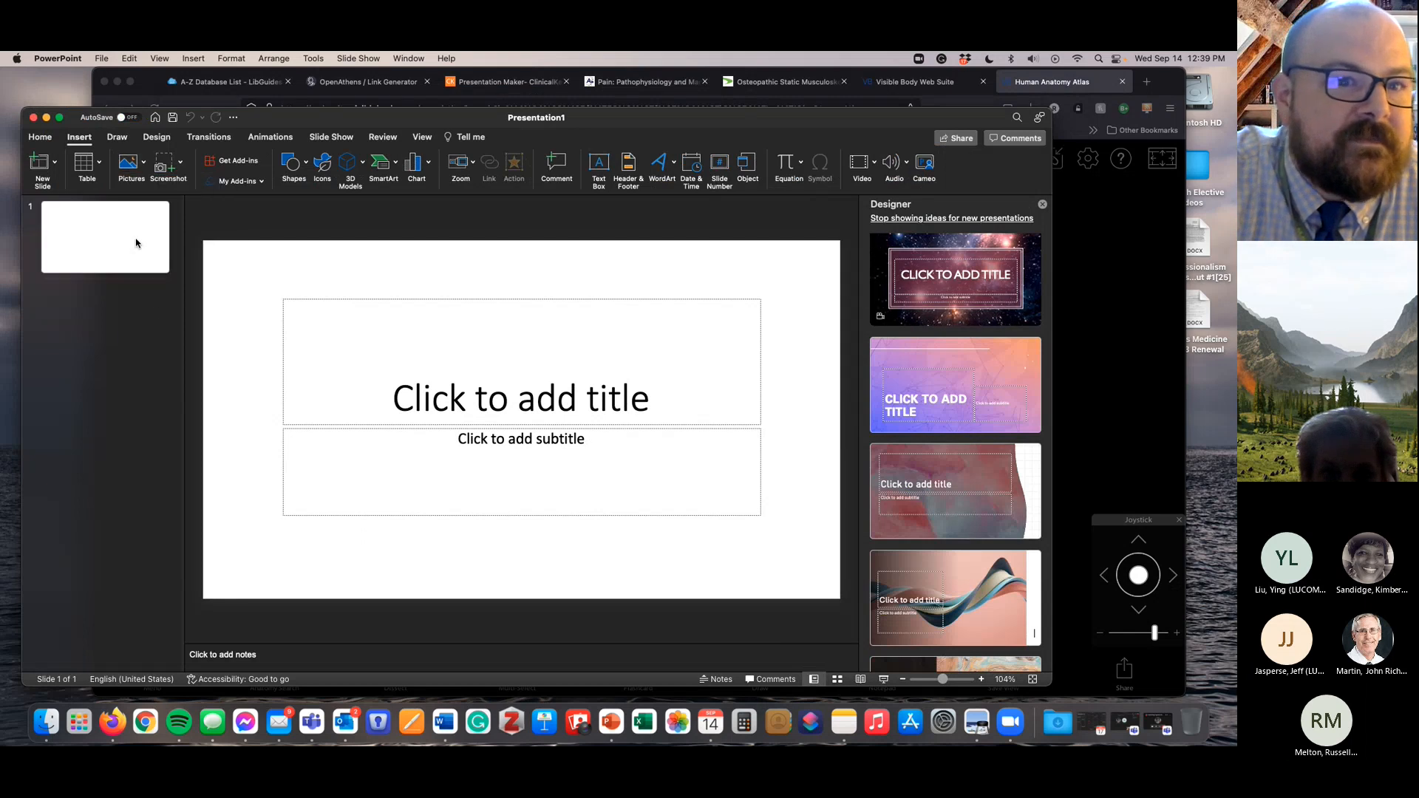
pyautogui.click(103, 237)
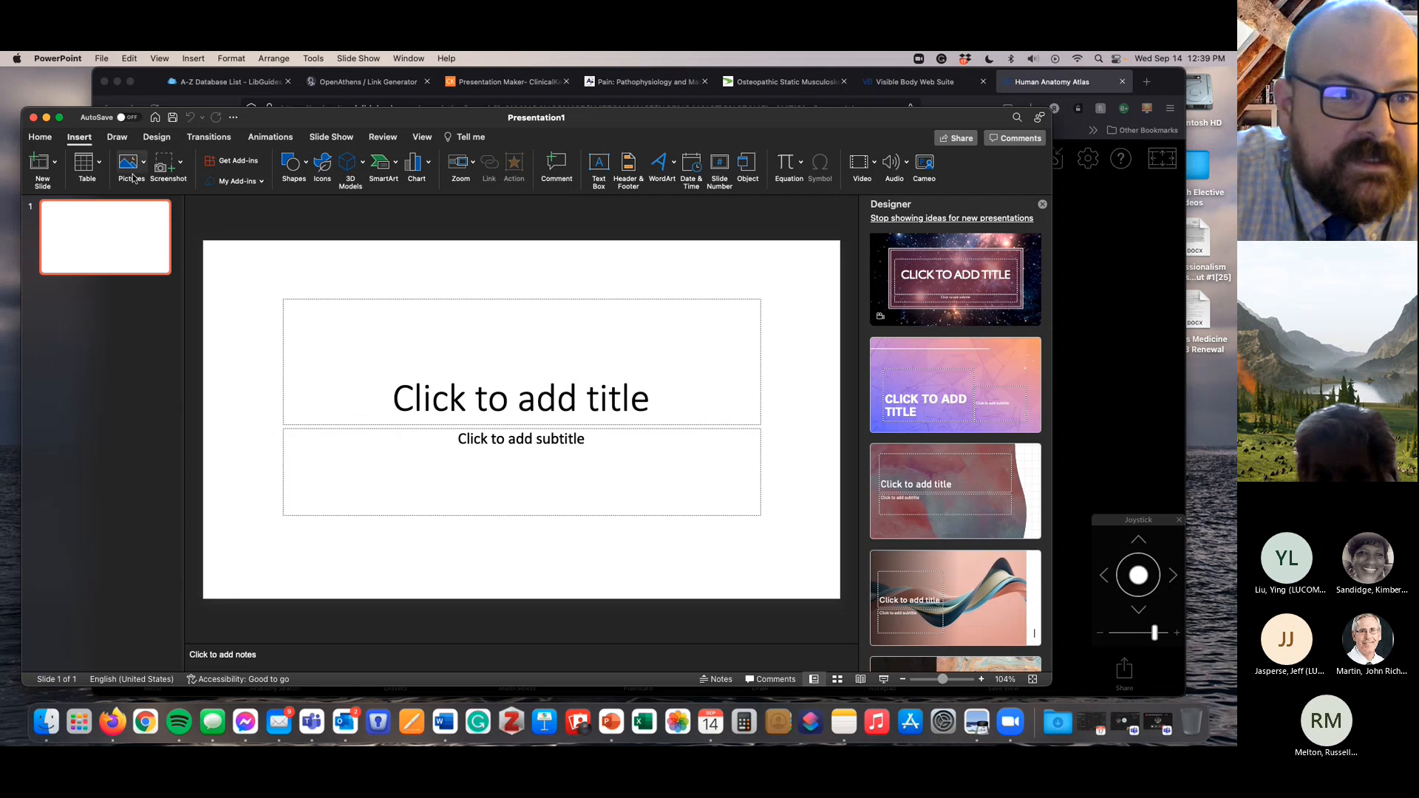
# - Insert the downloaded skull screenshot from file and dismiss the alt text notice
pyautogui.click(127, 167)
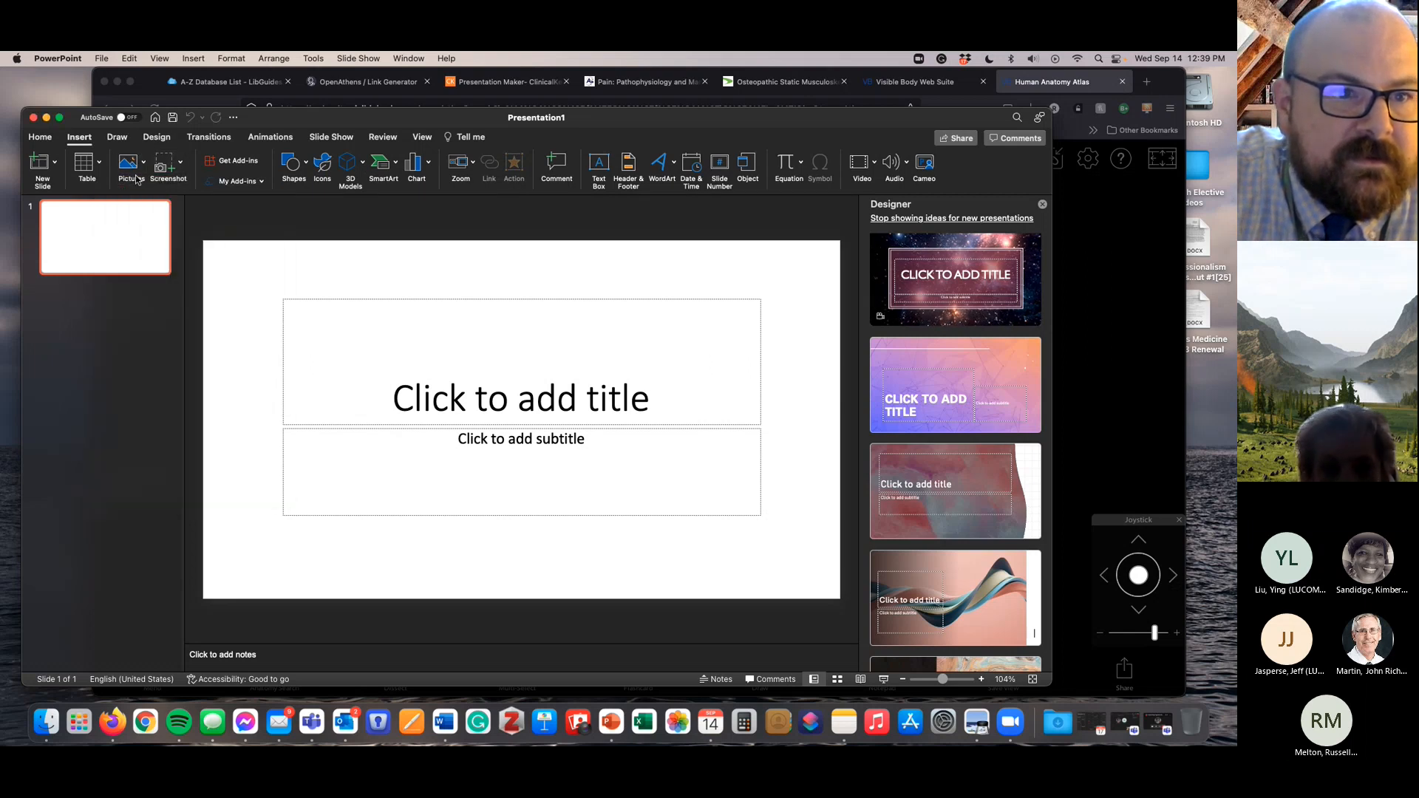
pyautogui.click(130, 167)
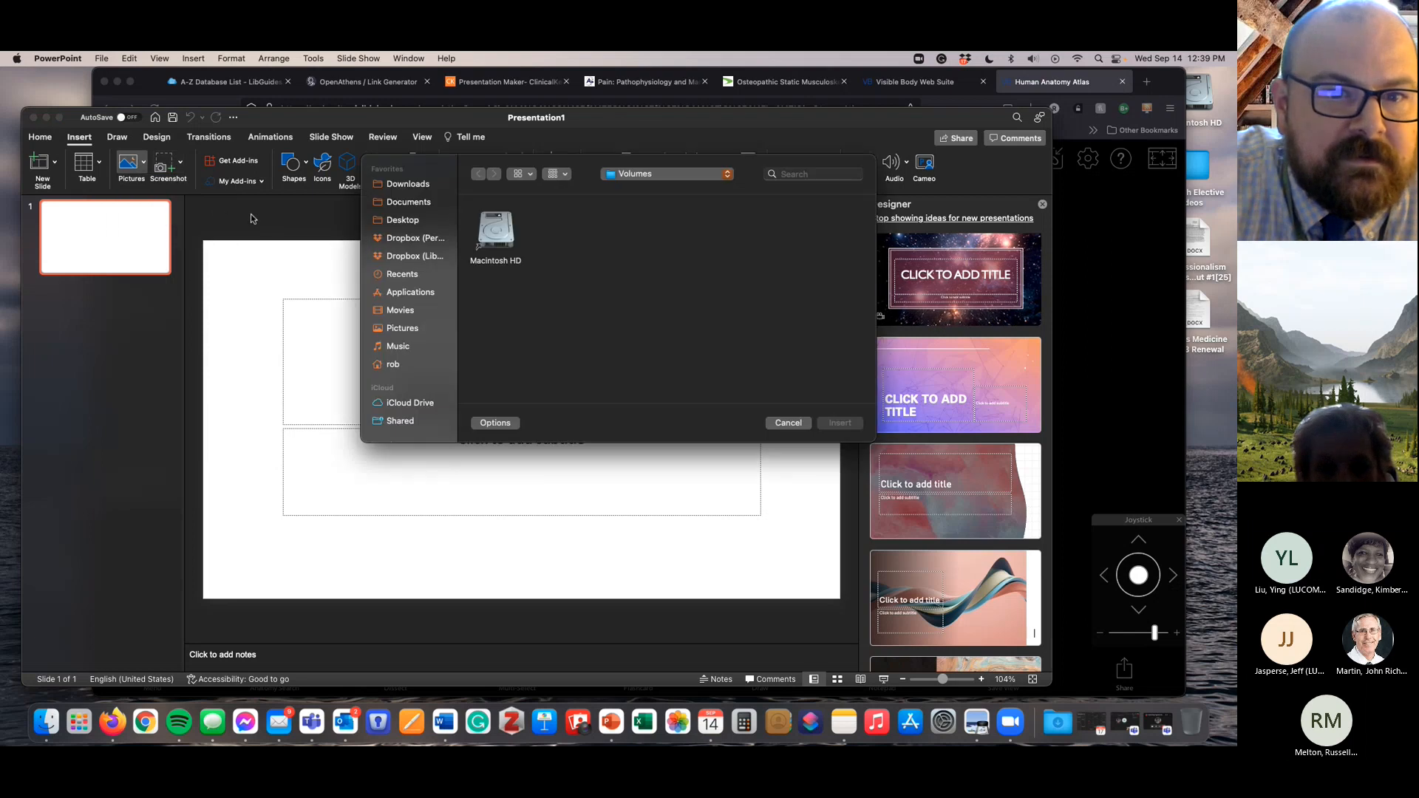
pyautogui.click(408, 183)
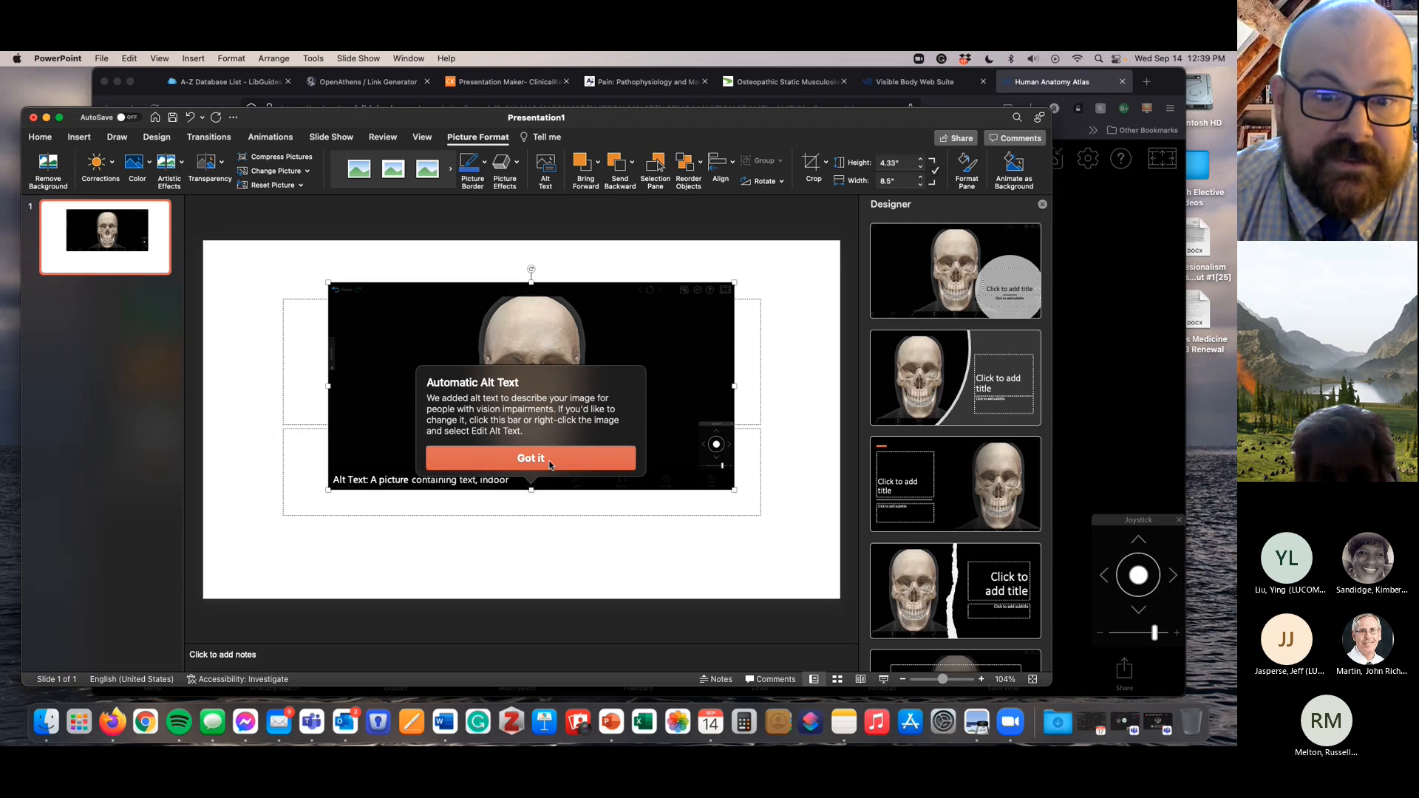
pyautogui.click(531, 457)
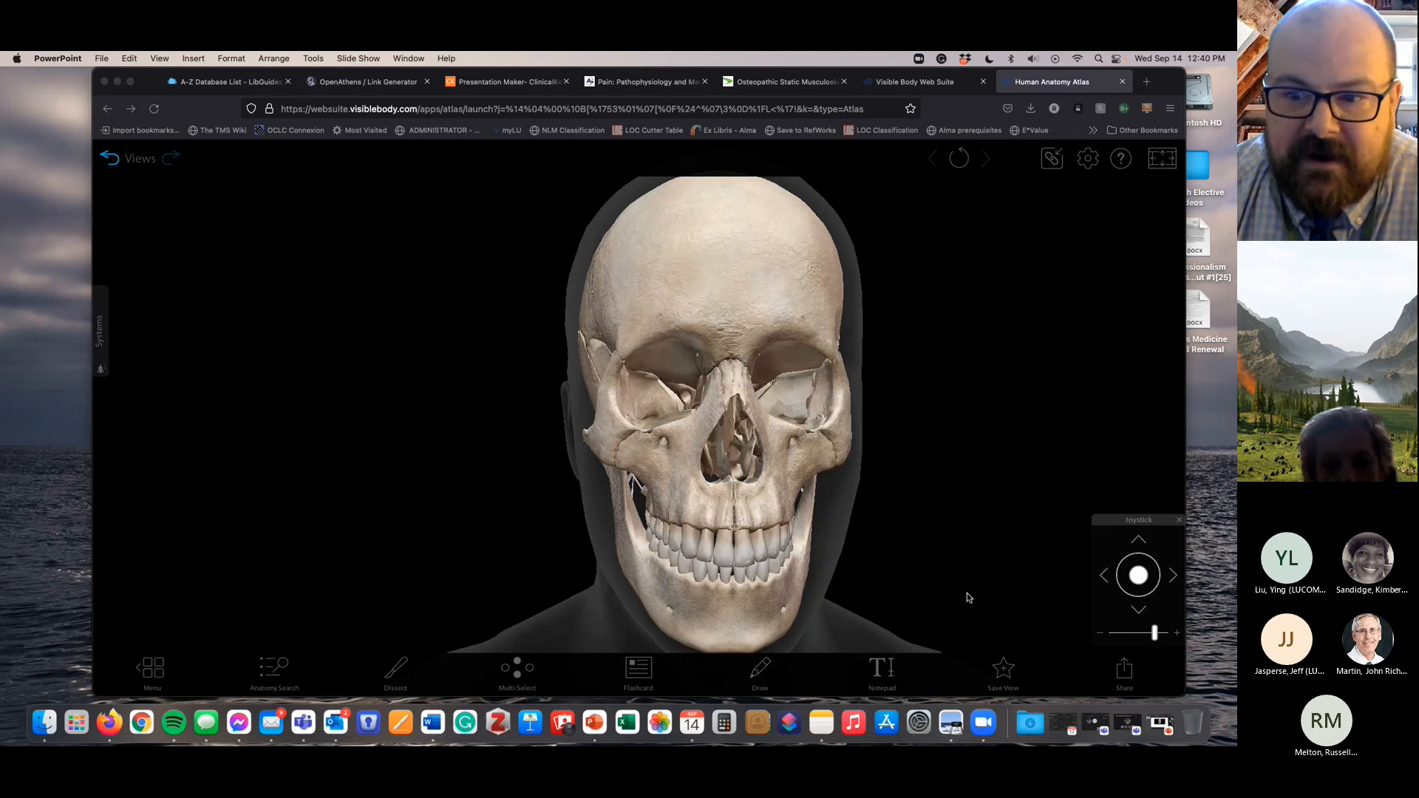
pyautogui.moveTo(1129, 724)
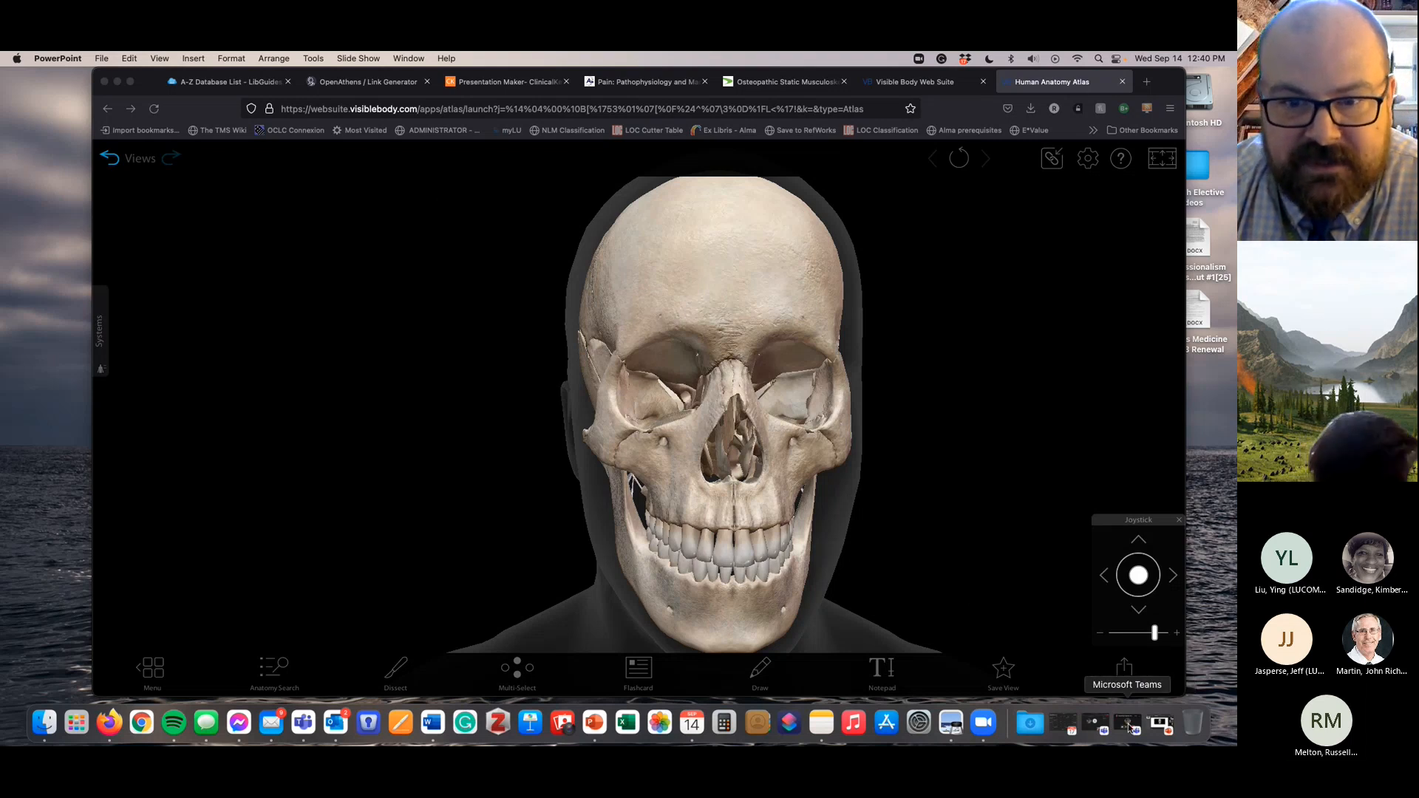